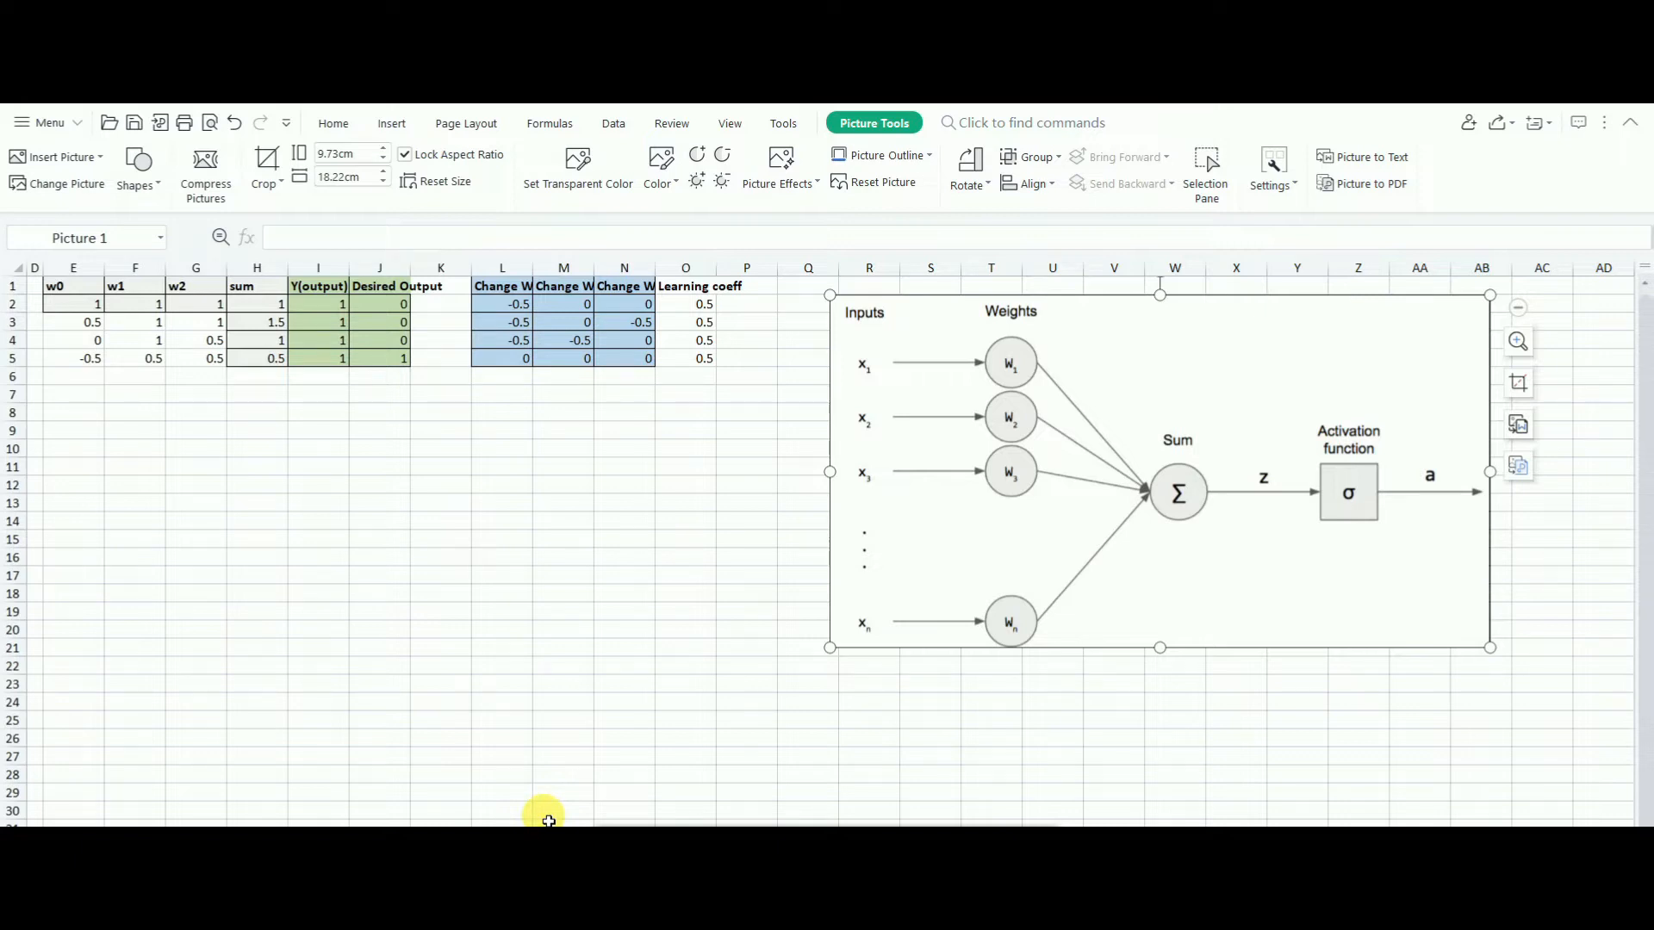
mouse_move(918, 350)
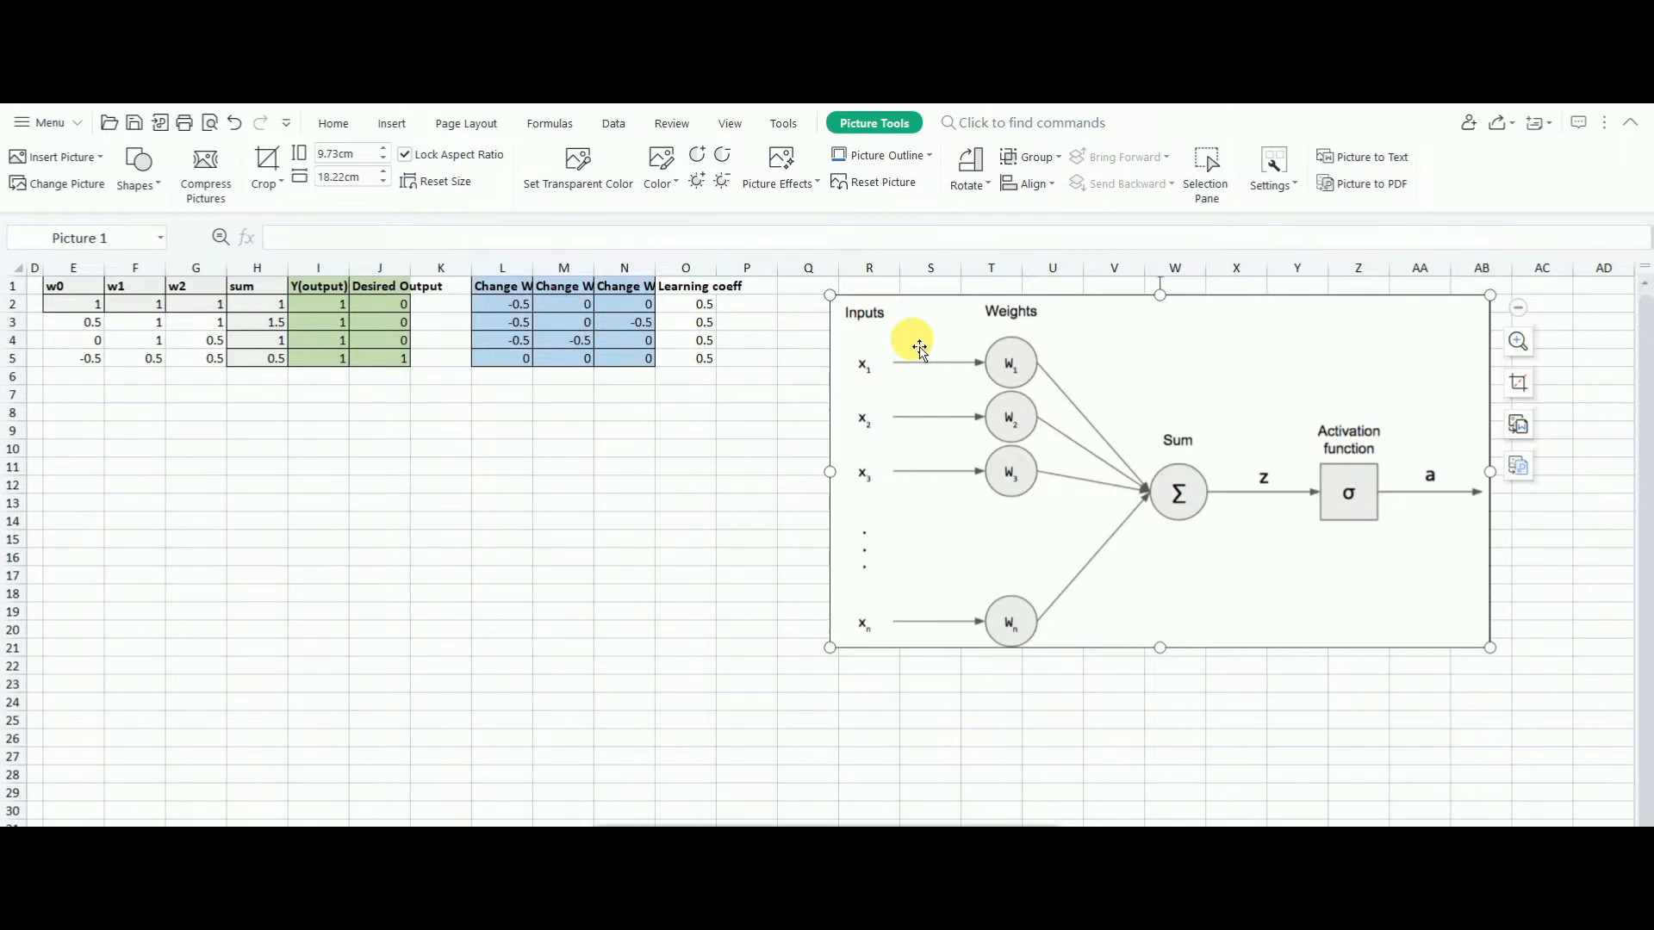
mouse_move(915, 346)
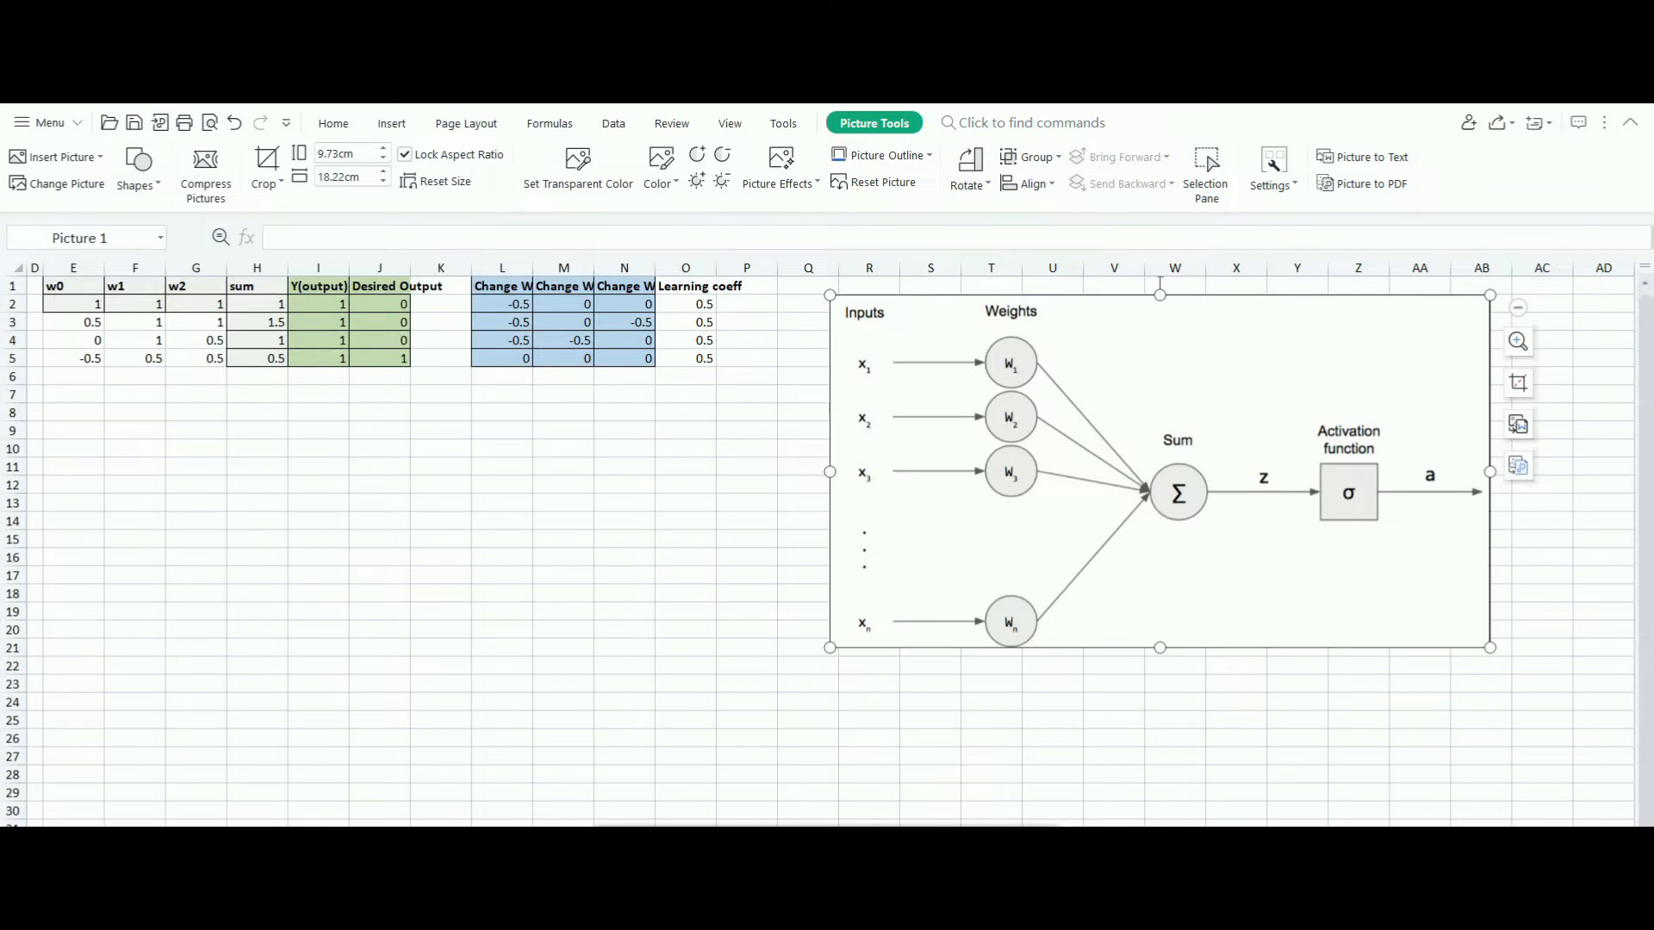
- Review row 2's input, initial weight w0, weighted-sum formula in H2 and threshold output Y
scroll("left", 3)
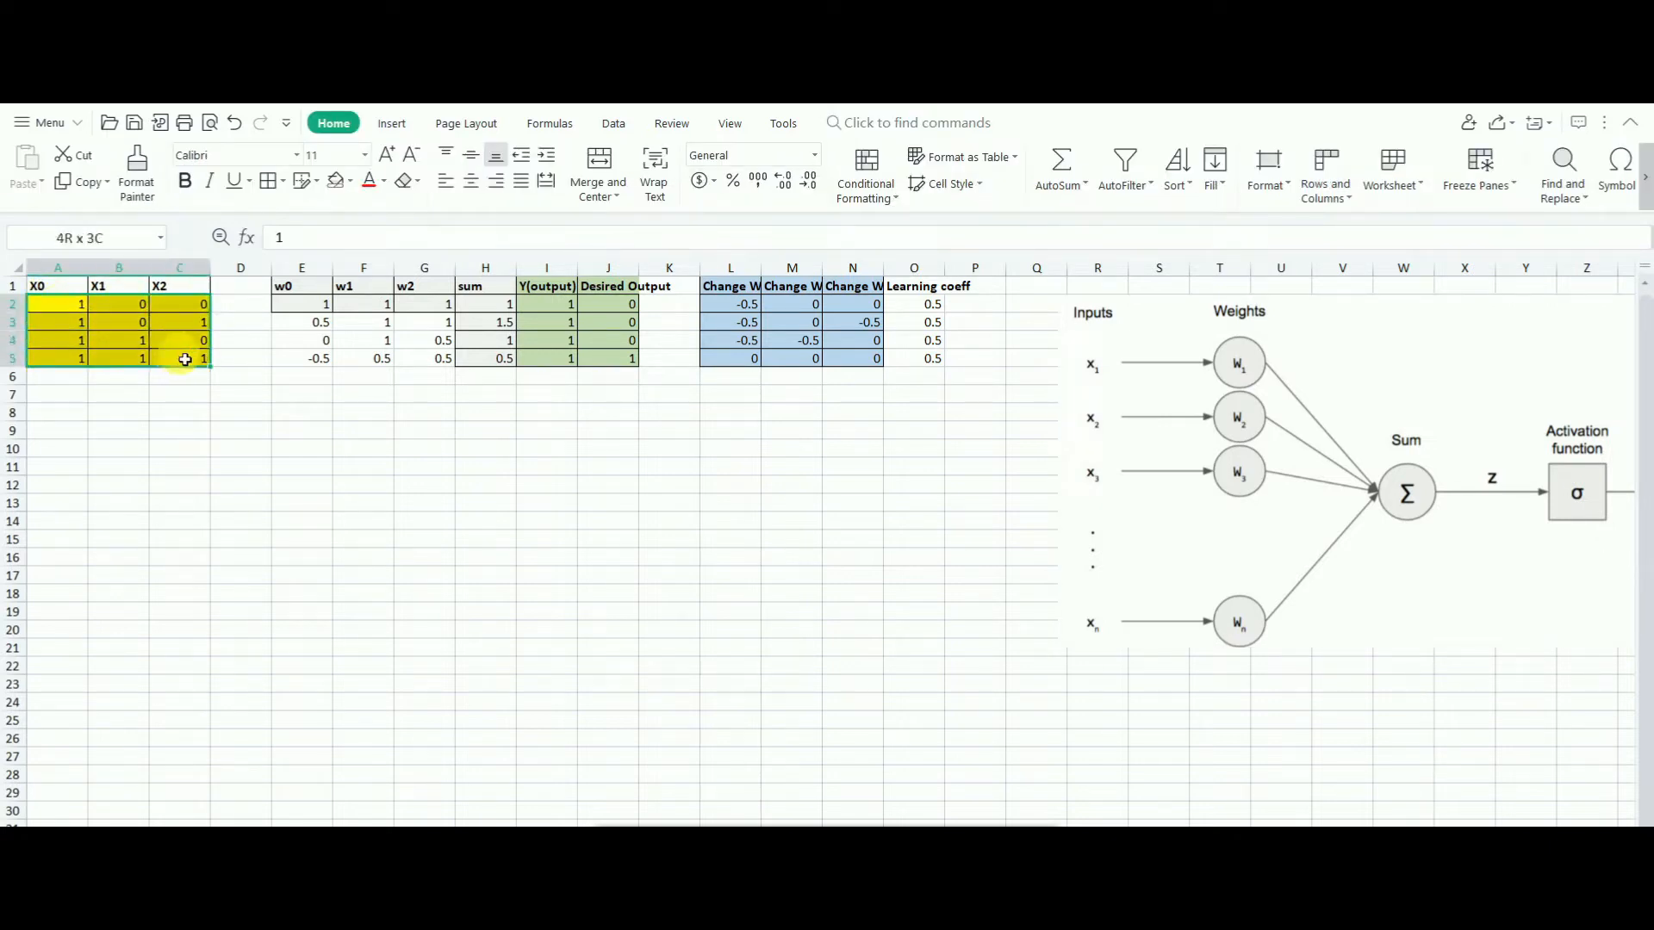
left_click(301, 303)
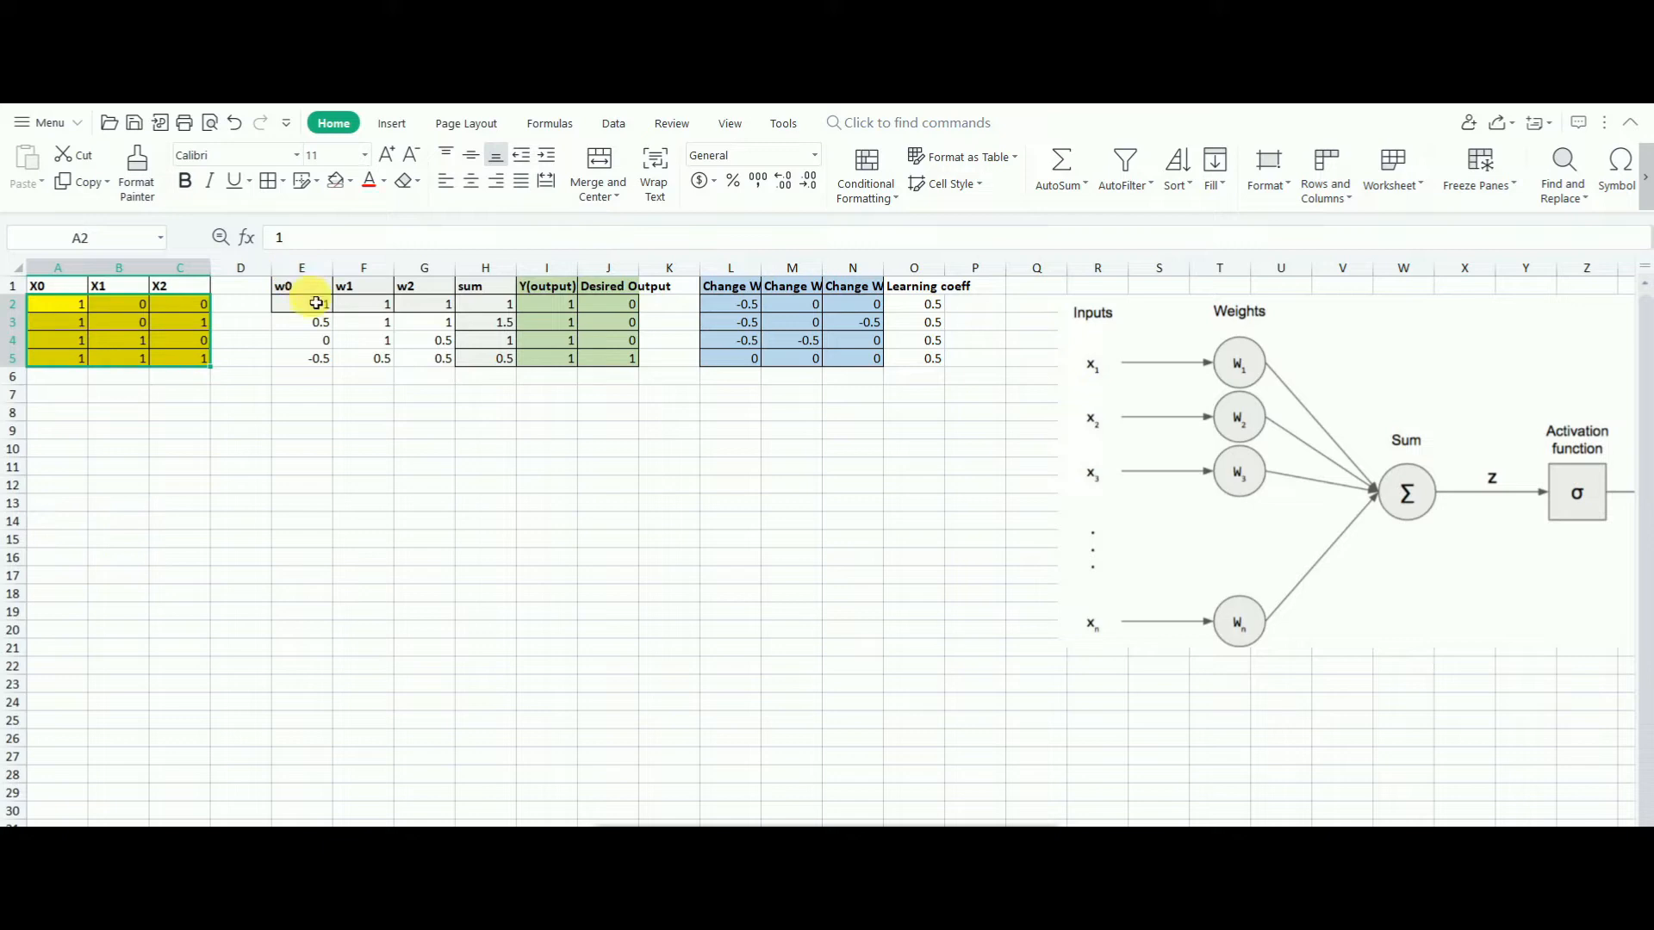
left_click(301, 286)
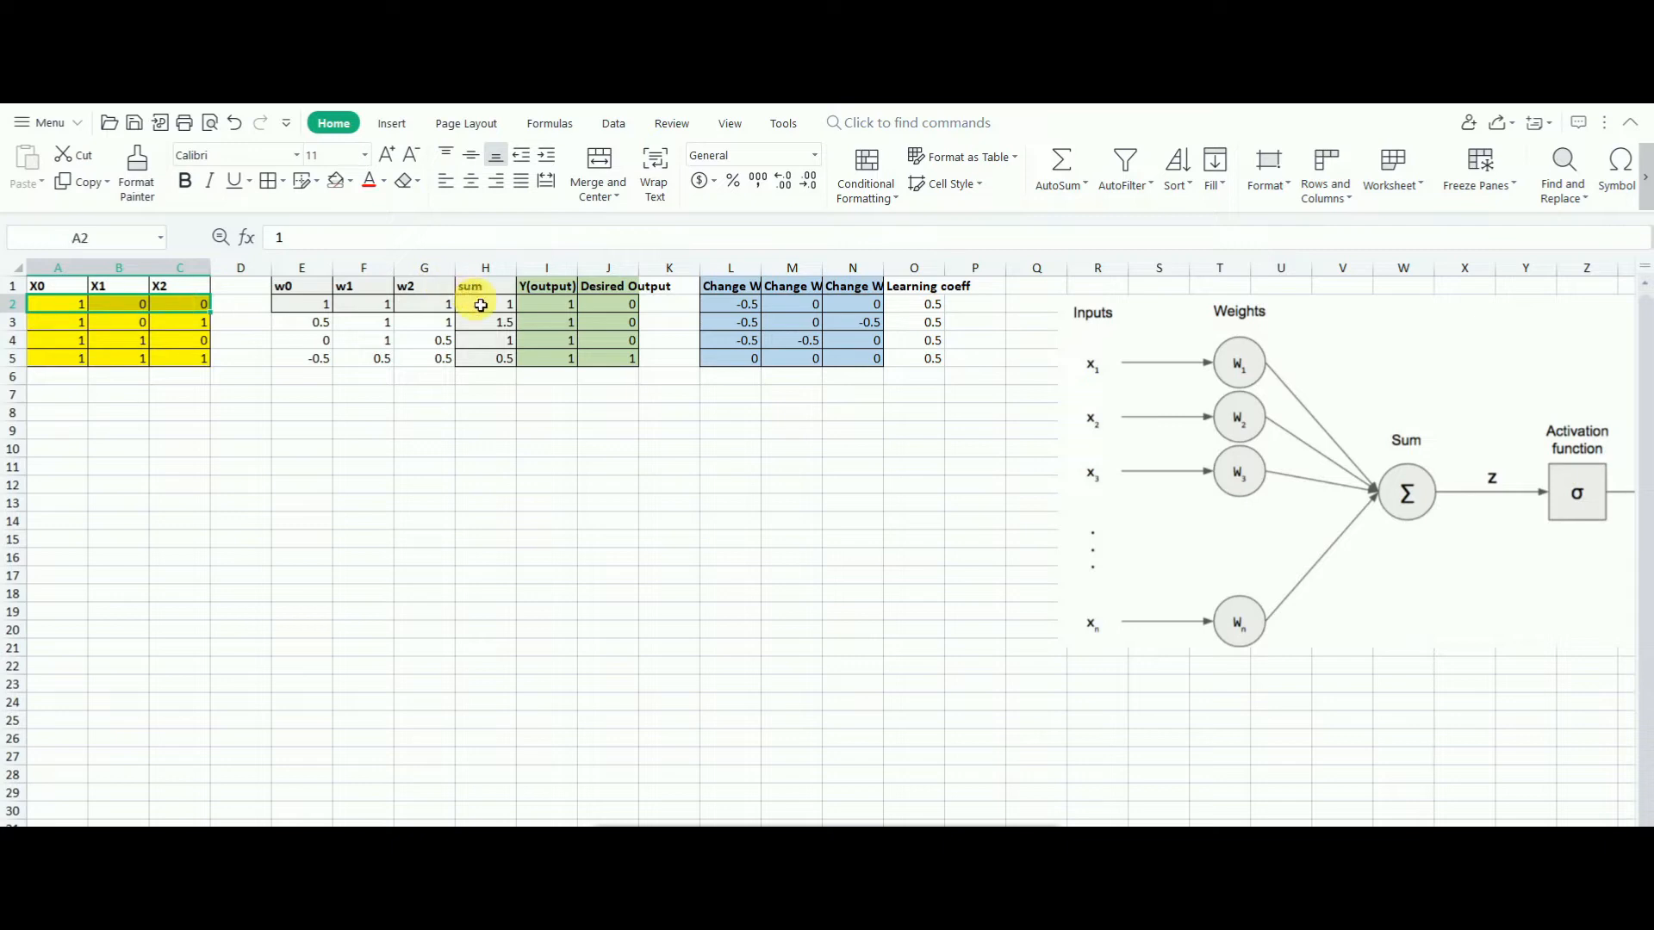
double_click(486, 303)
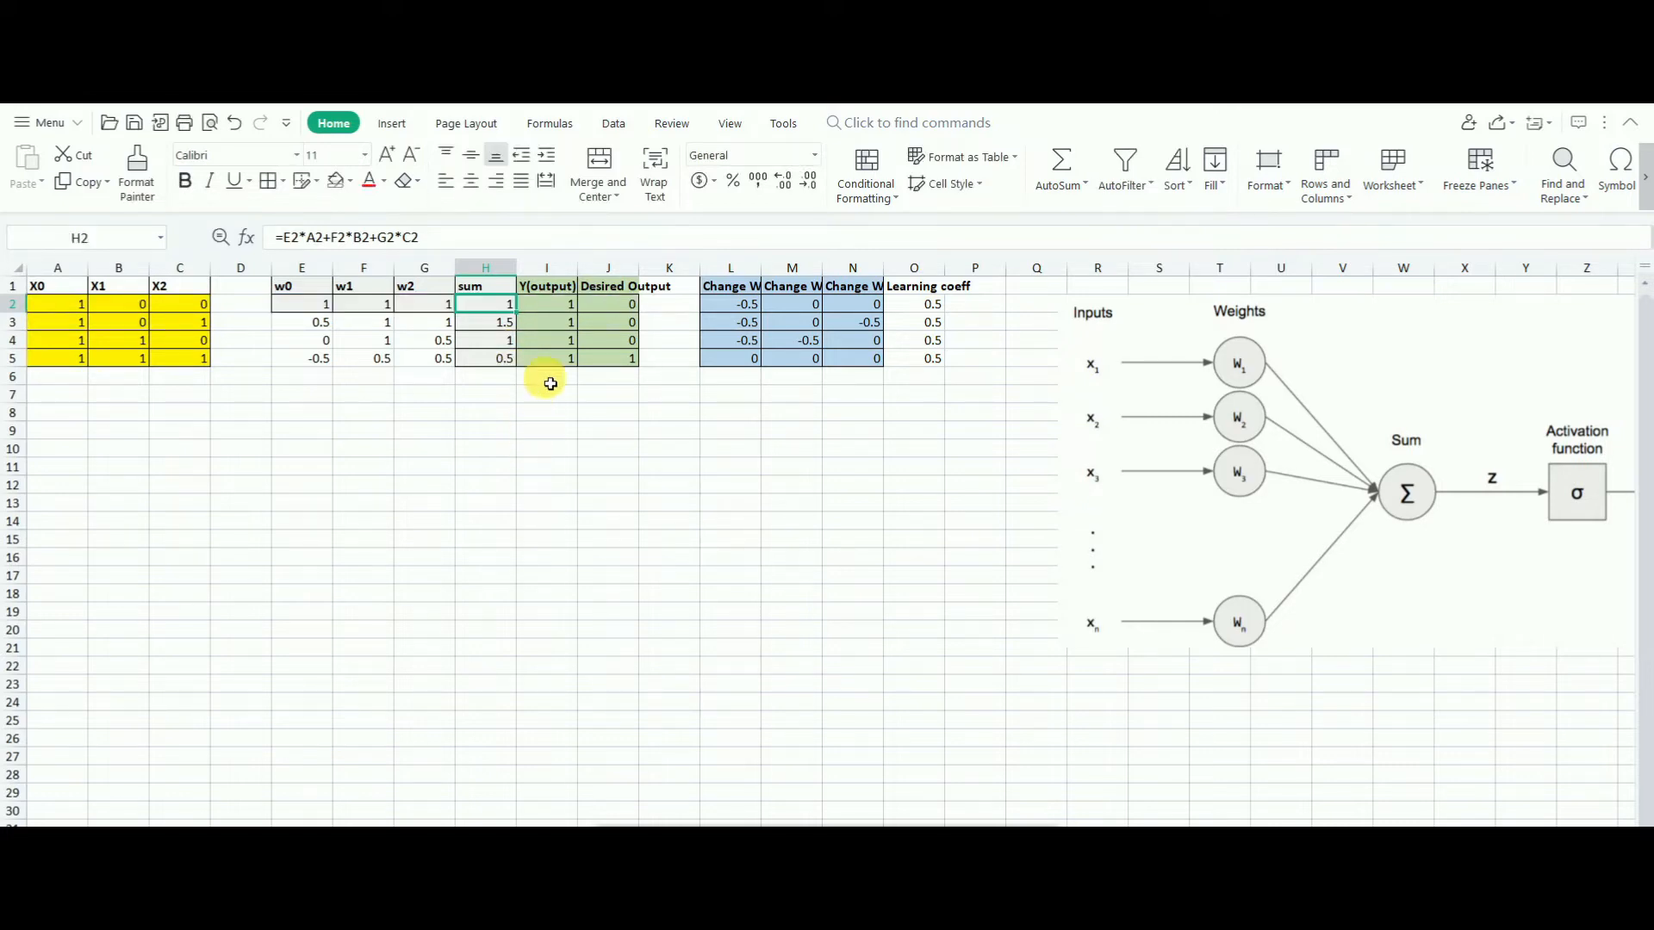
left_click(546, 303)
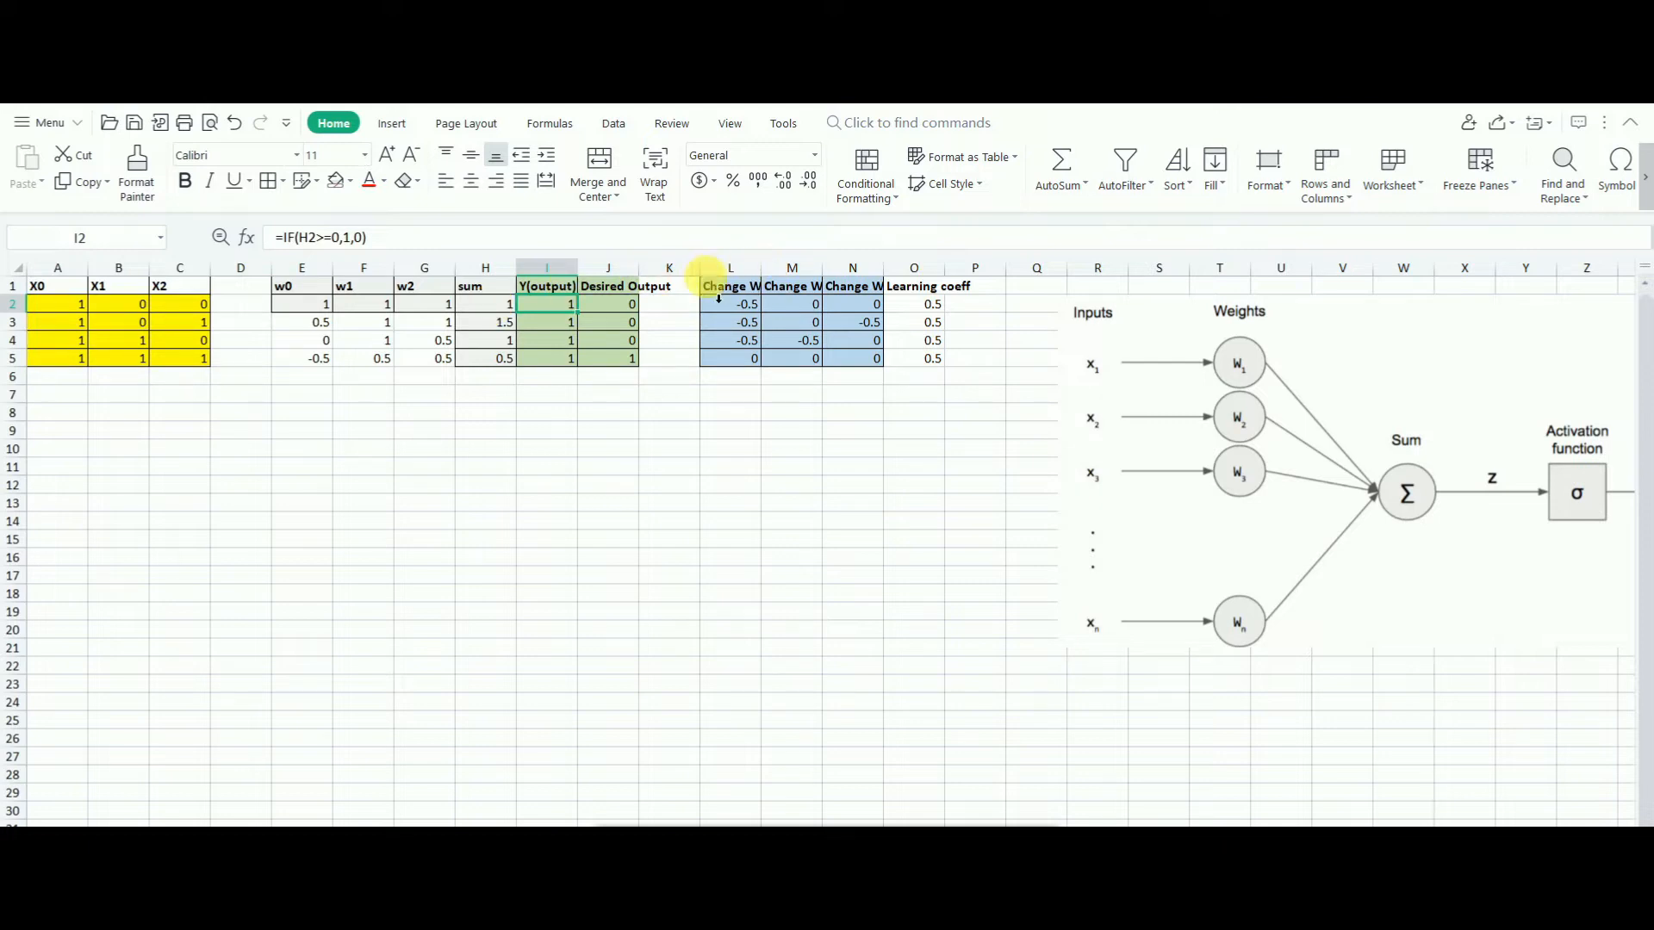
- Widen the weight-change columns and inspect the Change W2 formula in N2
left_click(608, 303)
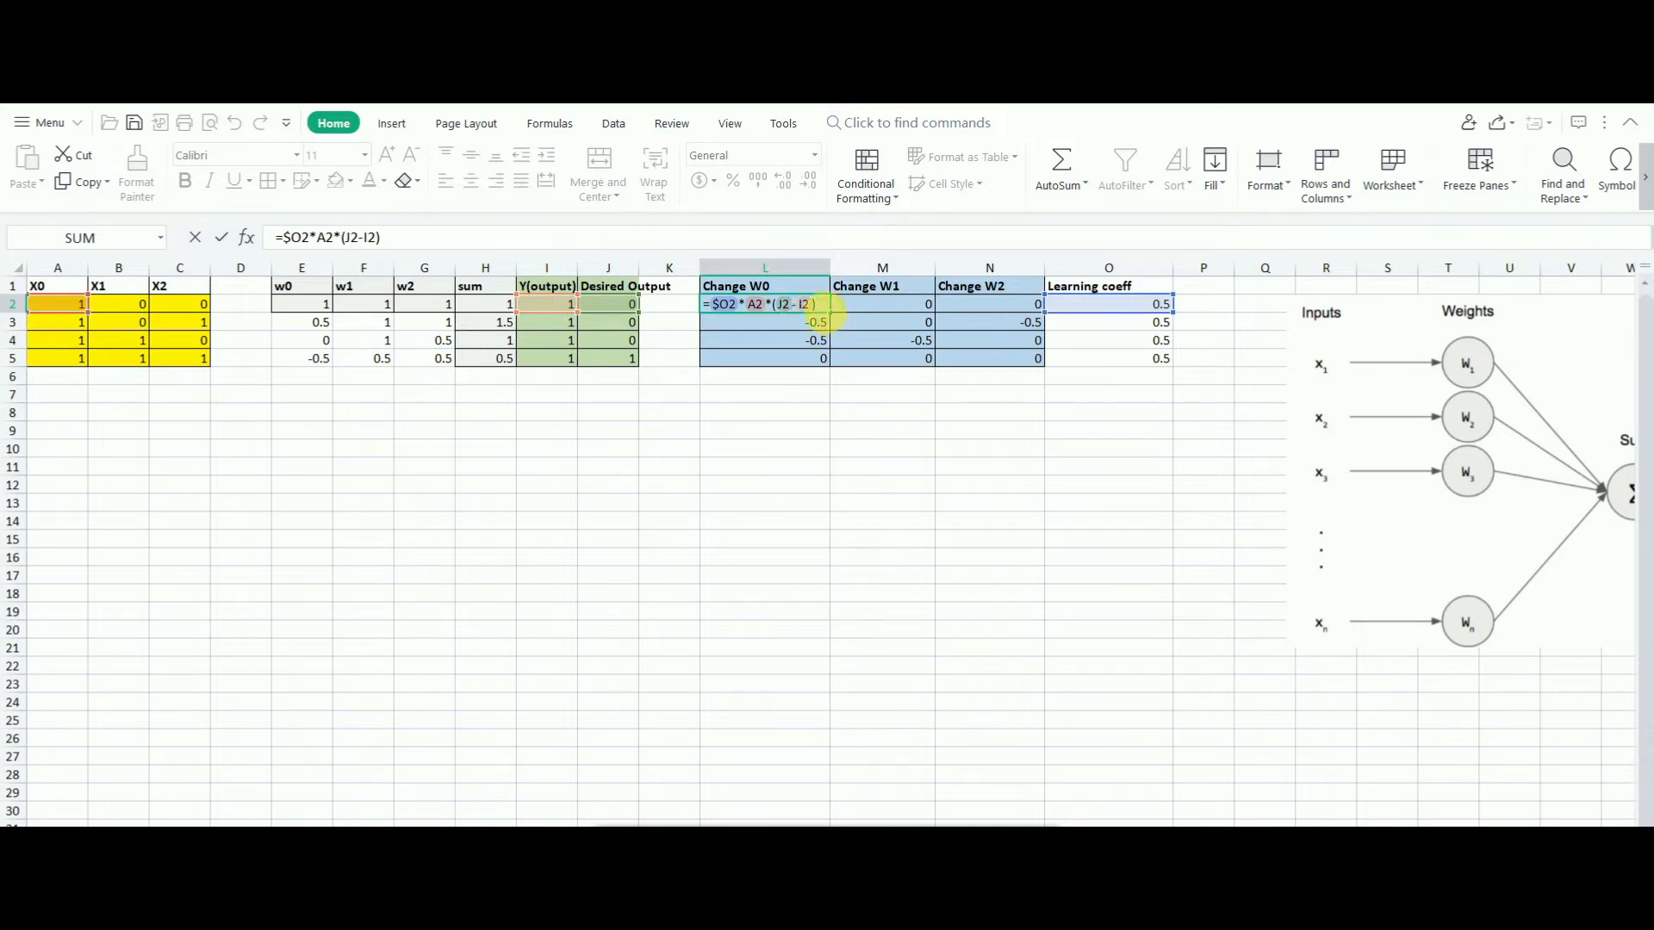
mouse_move(570, 312)
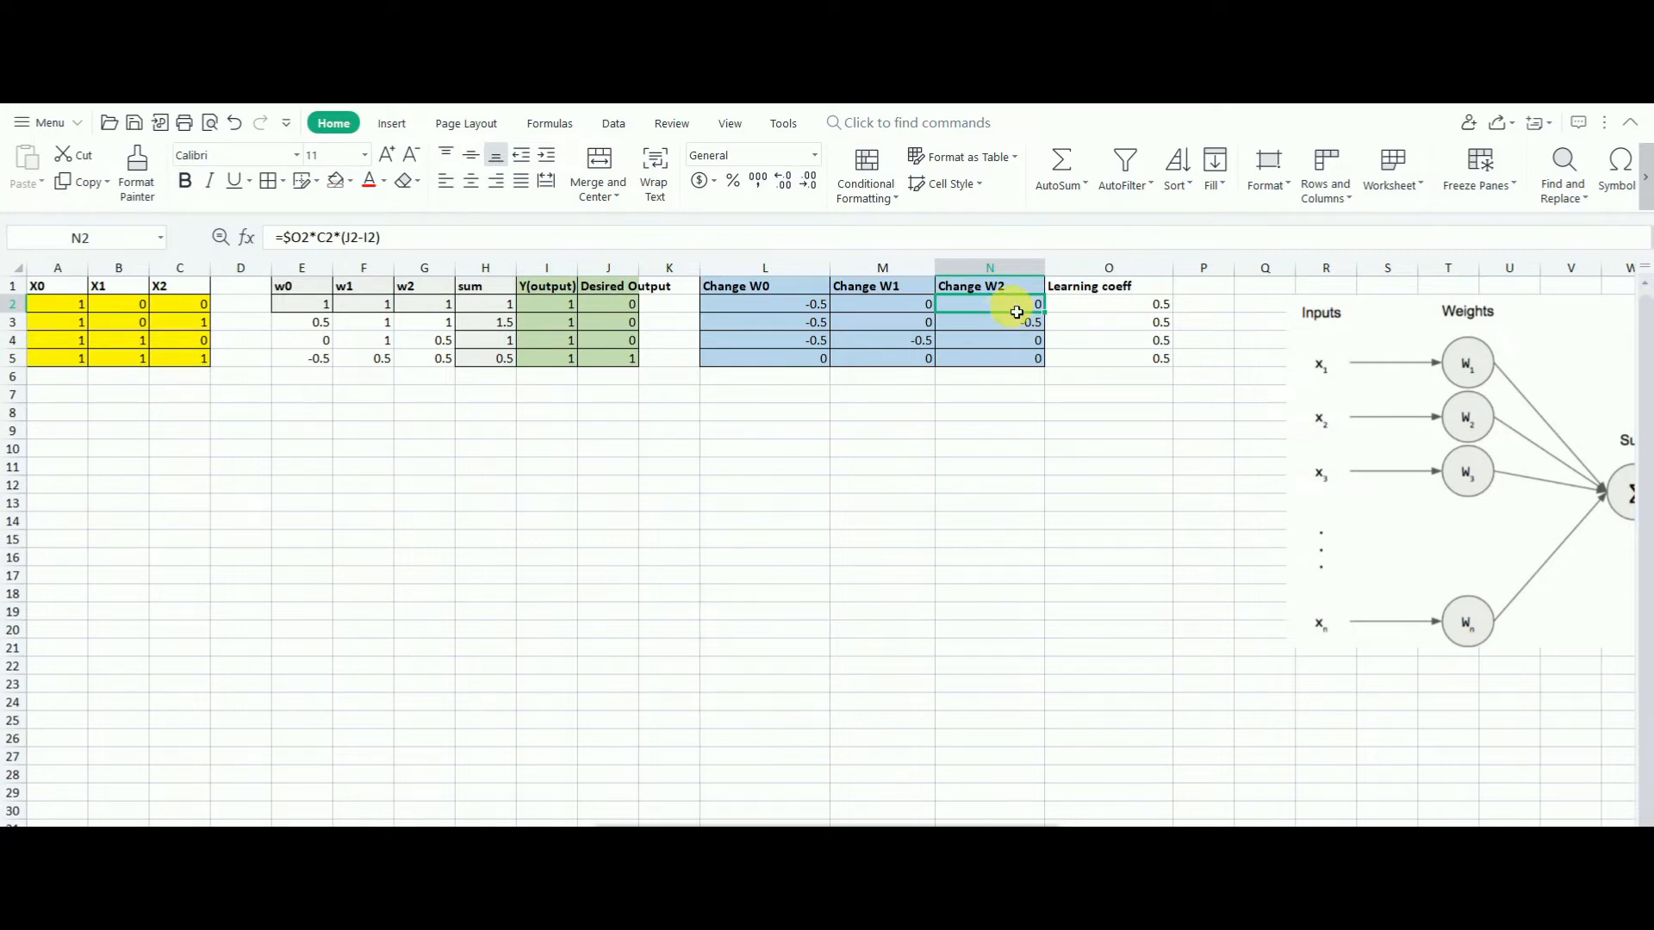
double_click(988, 303)
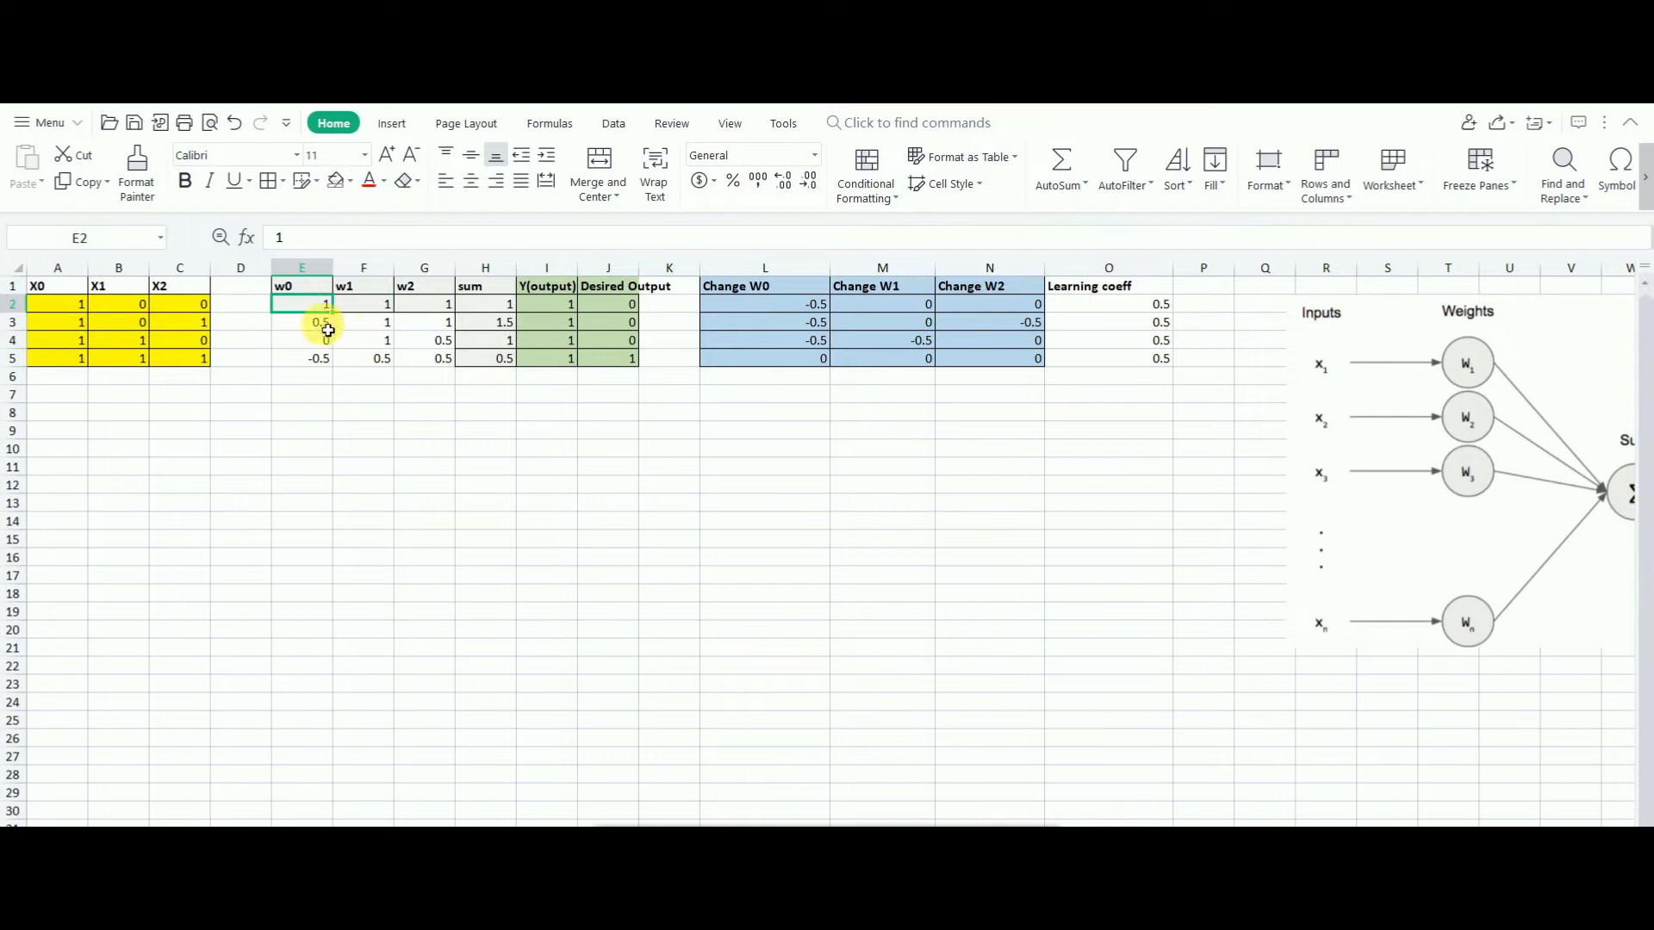
left_click(303, 322)
type("=E2+L2")
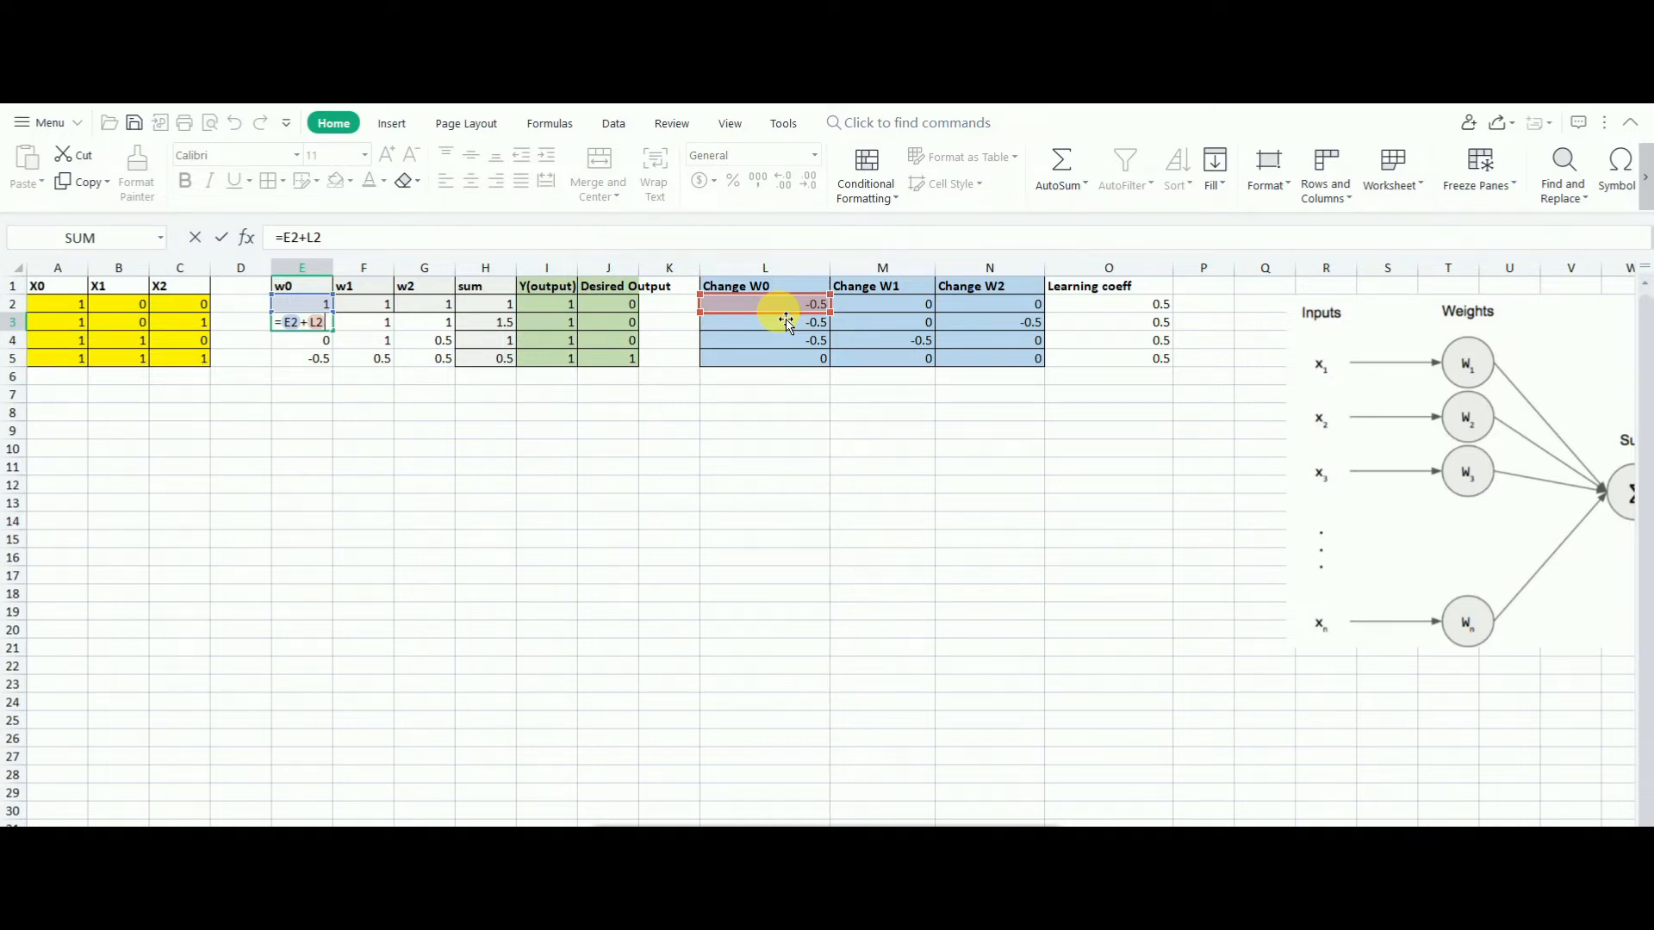
left_click(363, 322)
type("=F2+M2")
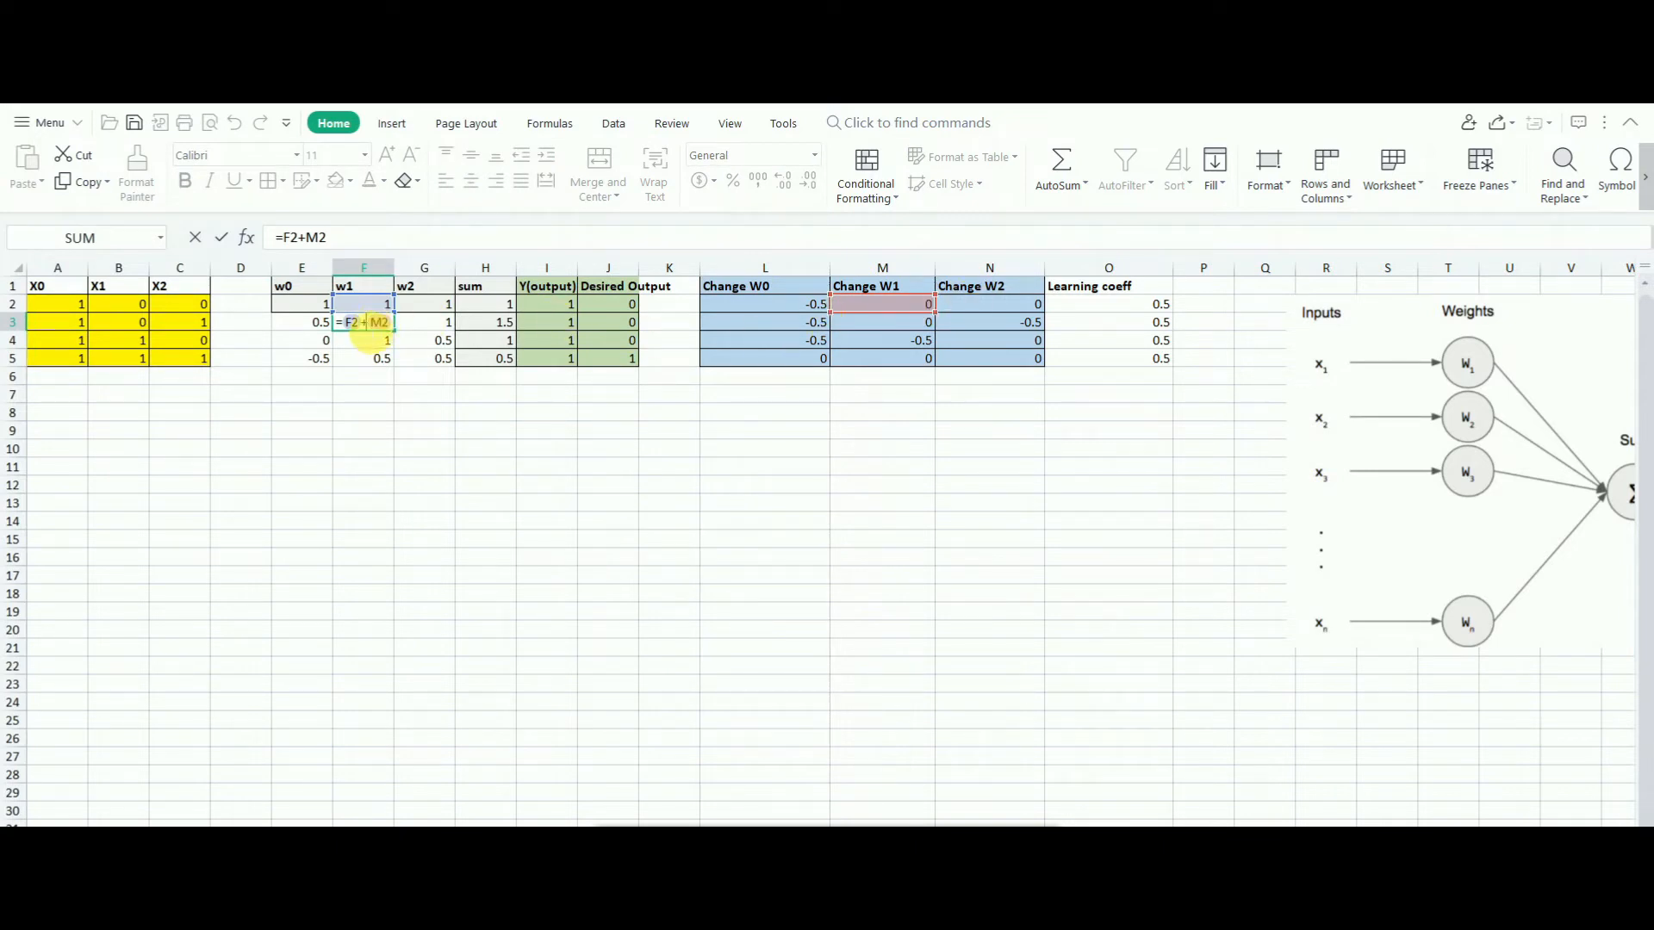
mouse_move(877, 338)
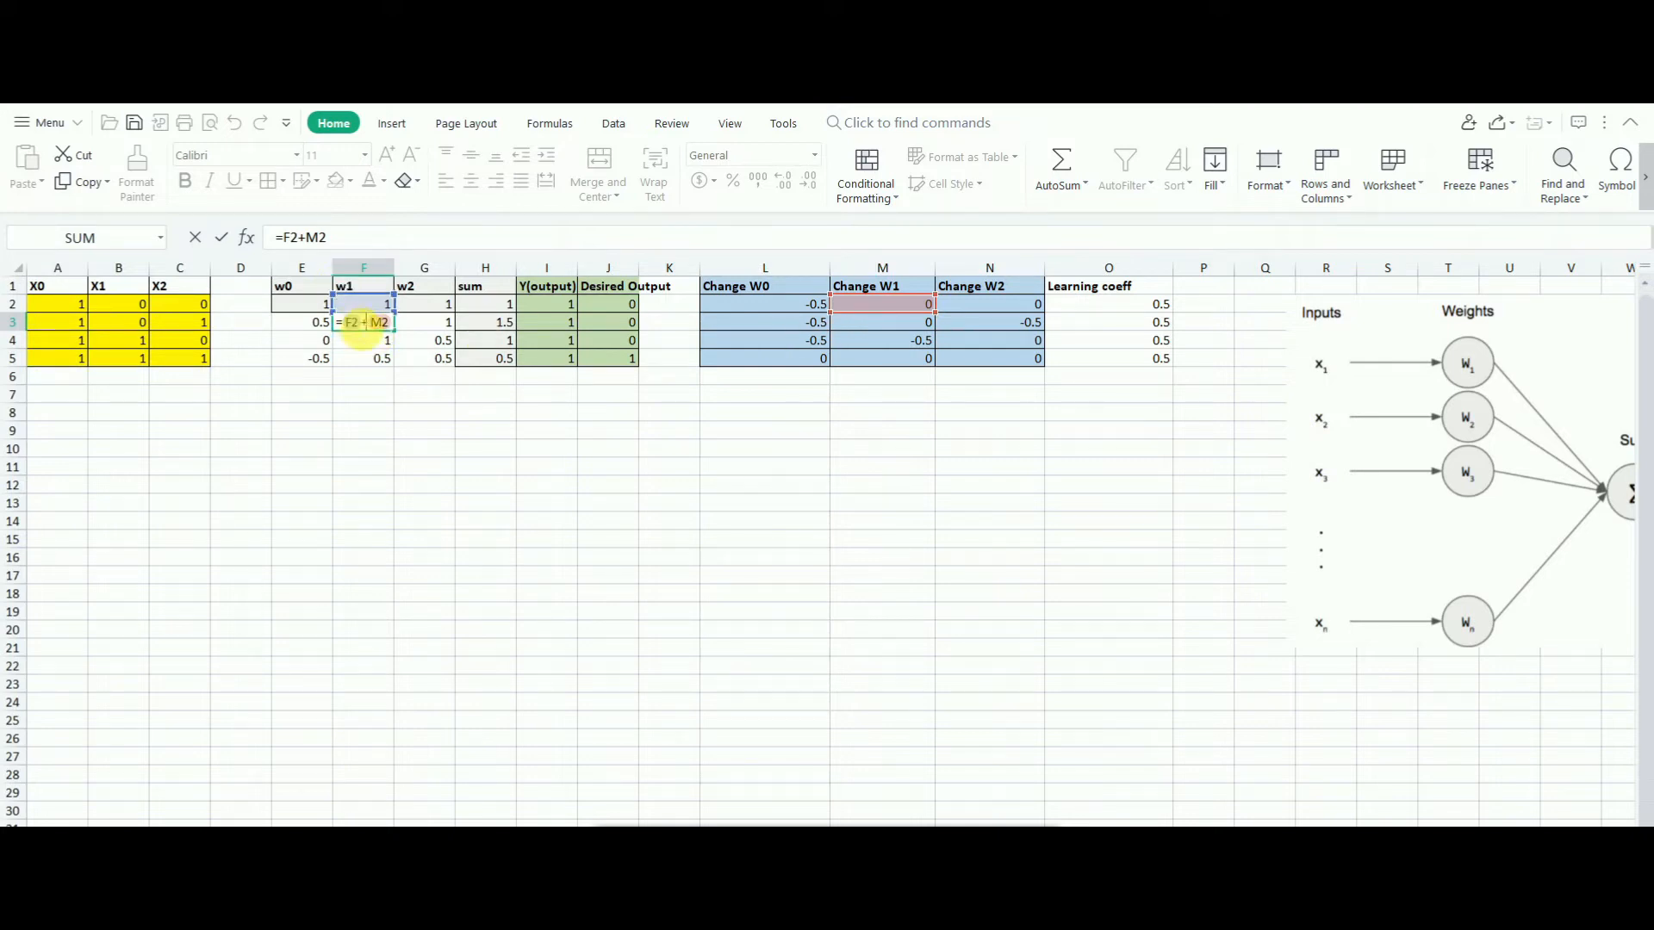
mouse_move(726, 346)
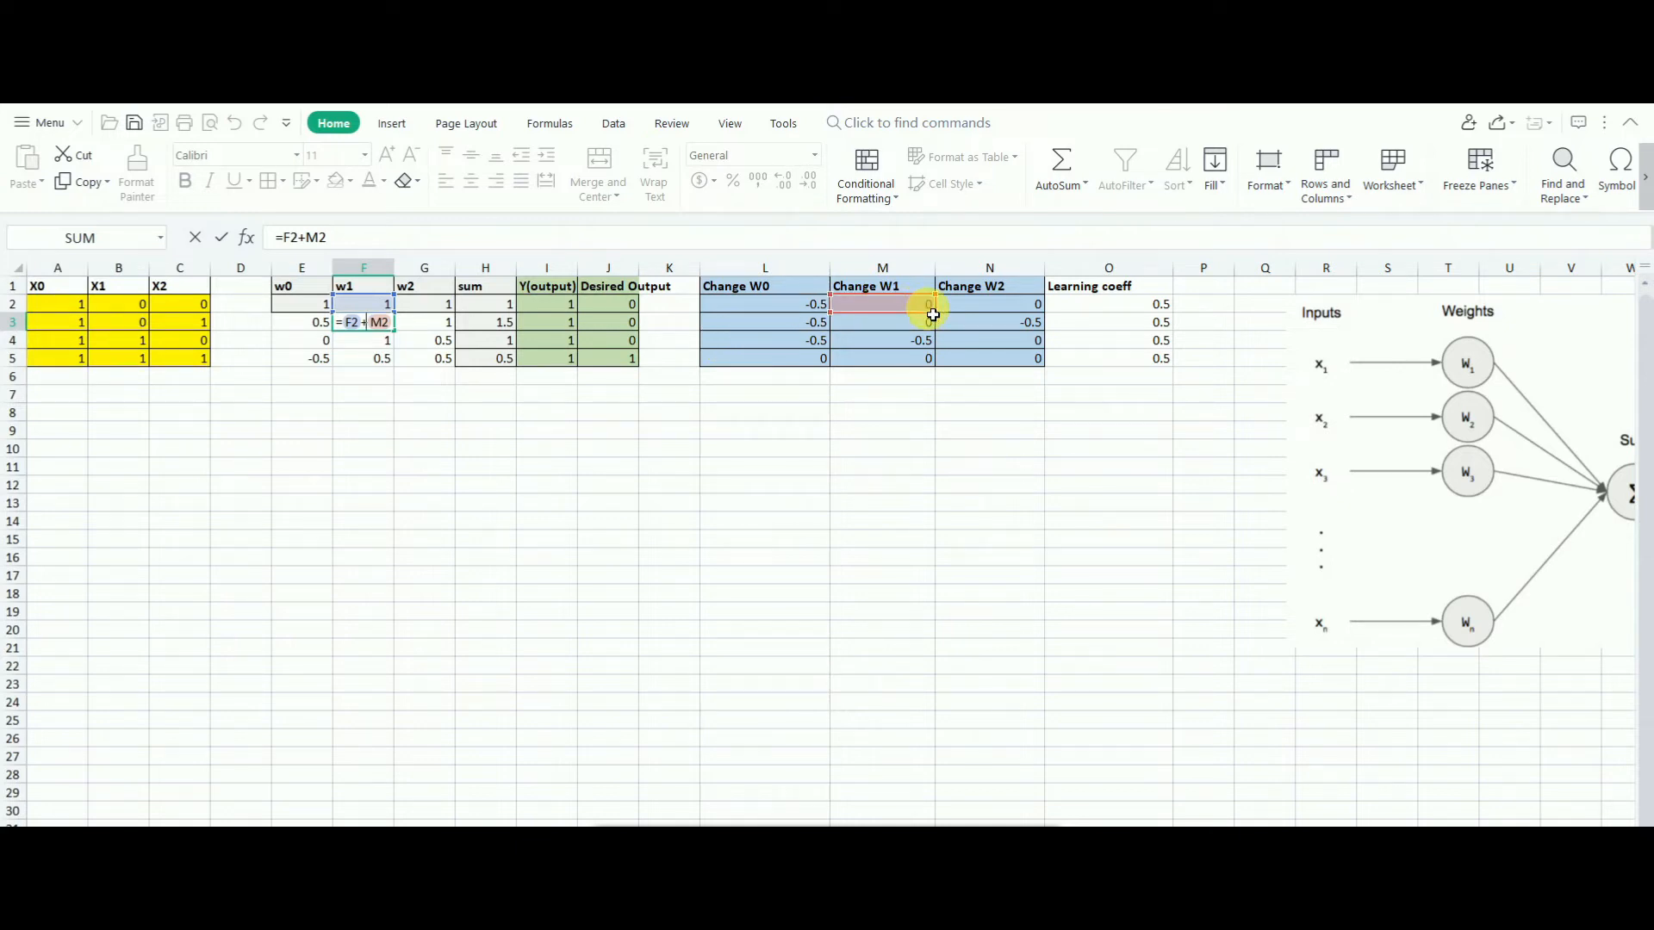
key("Return")
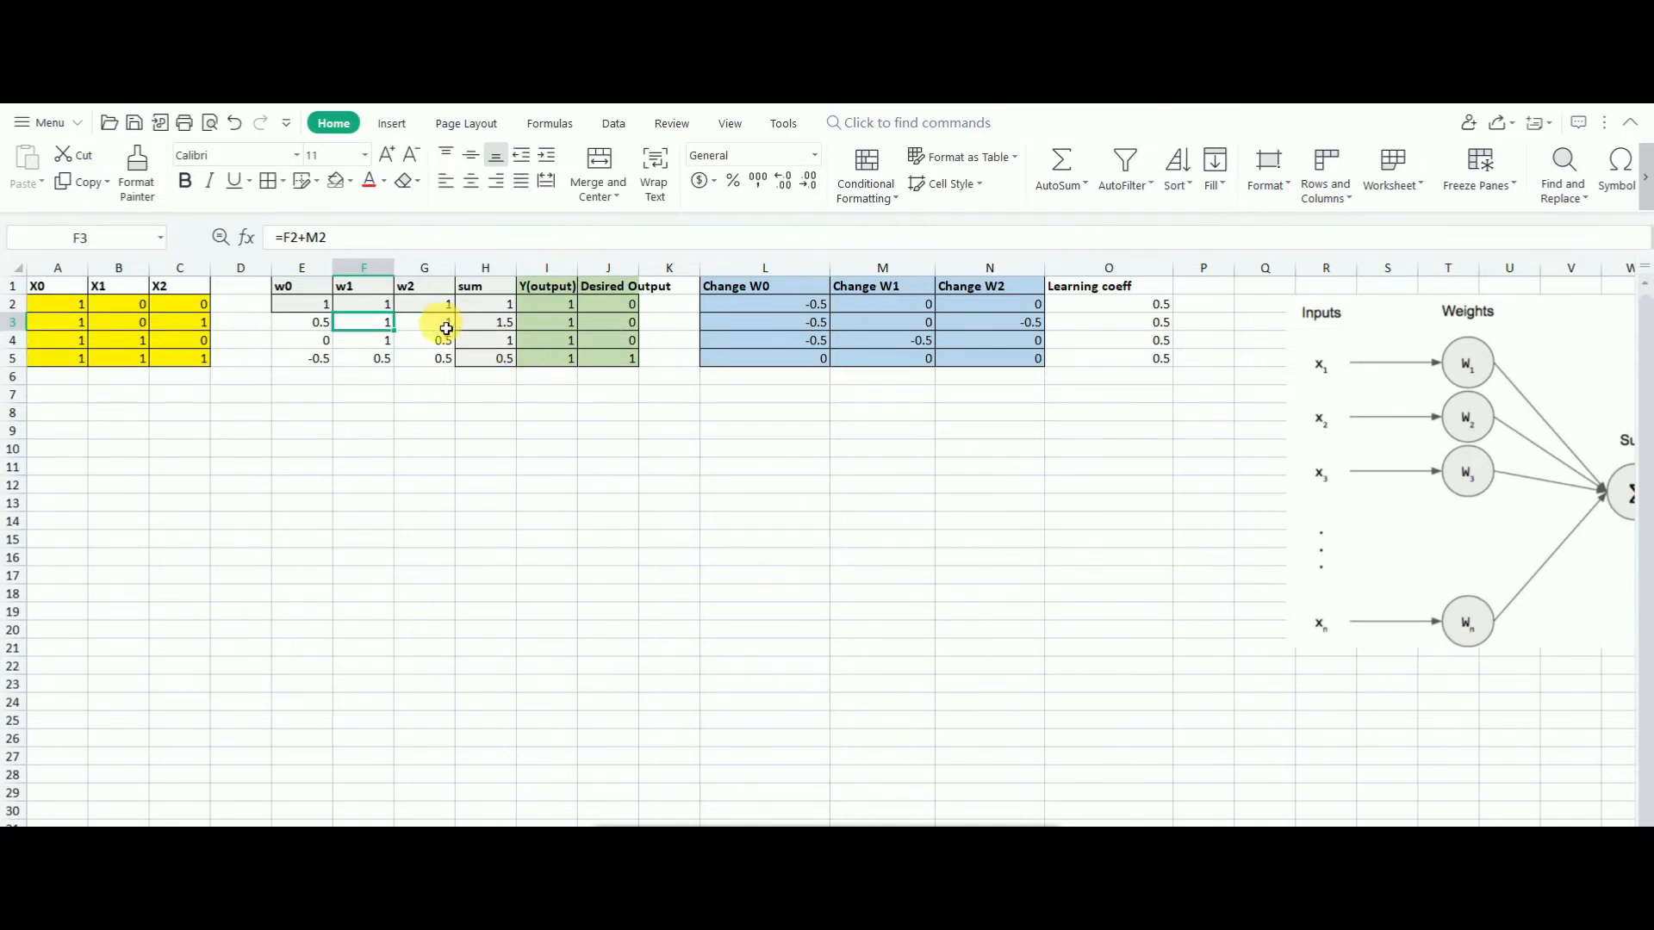
left_click(424, 322)
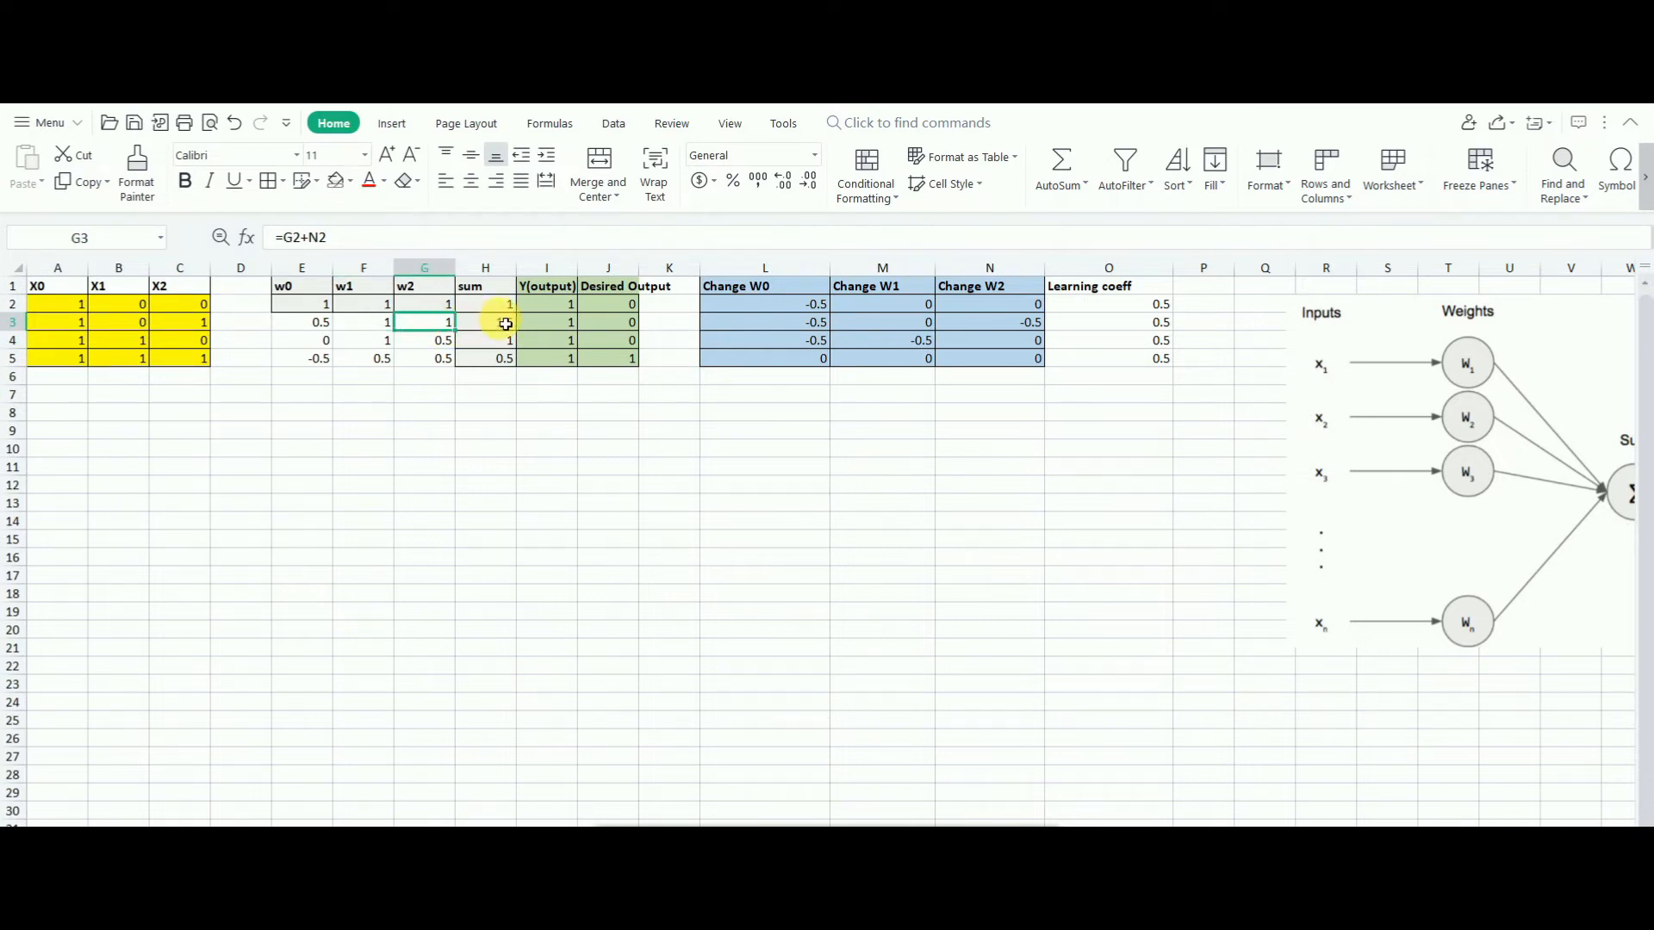
left_click(484, 322)
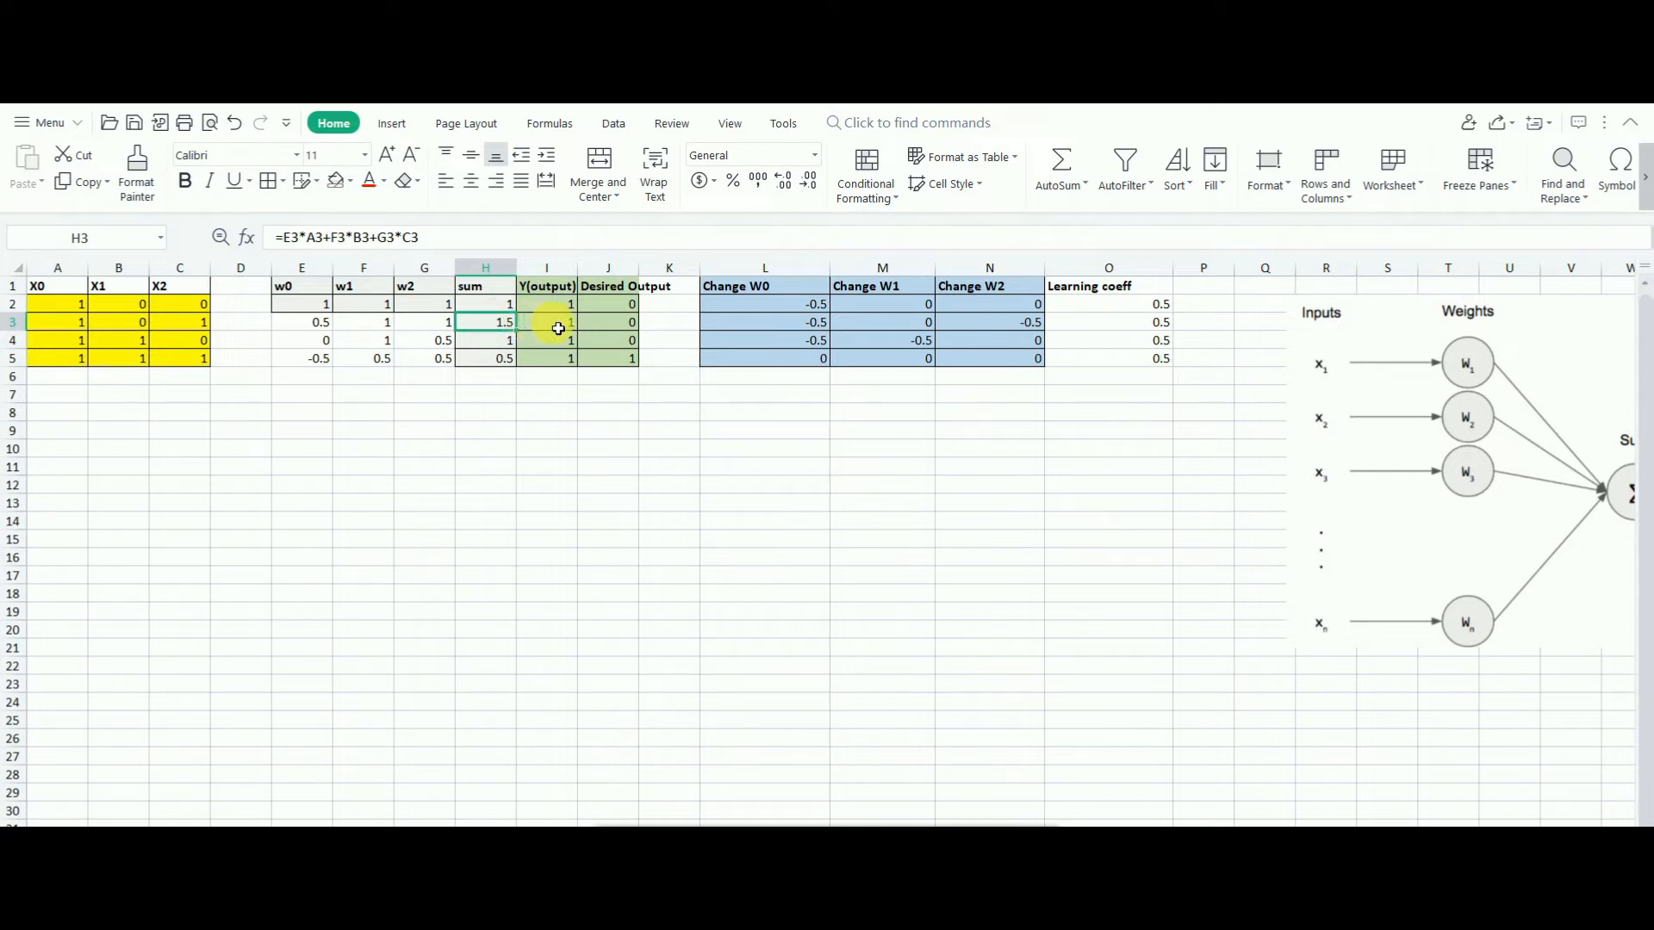
left_click(546, 322)
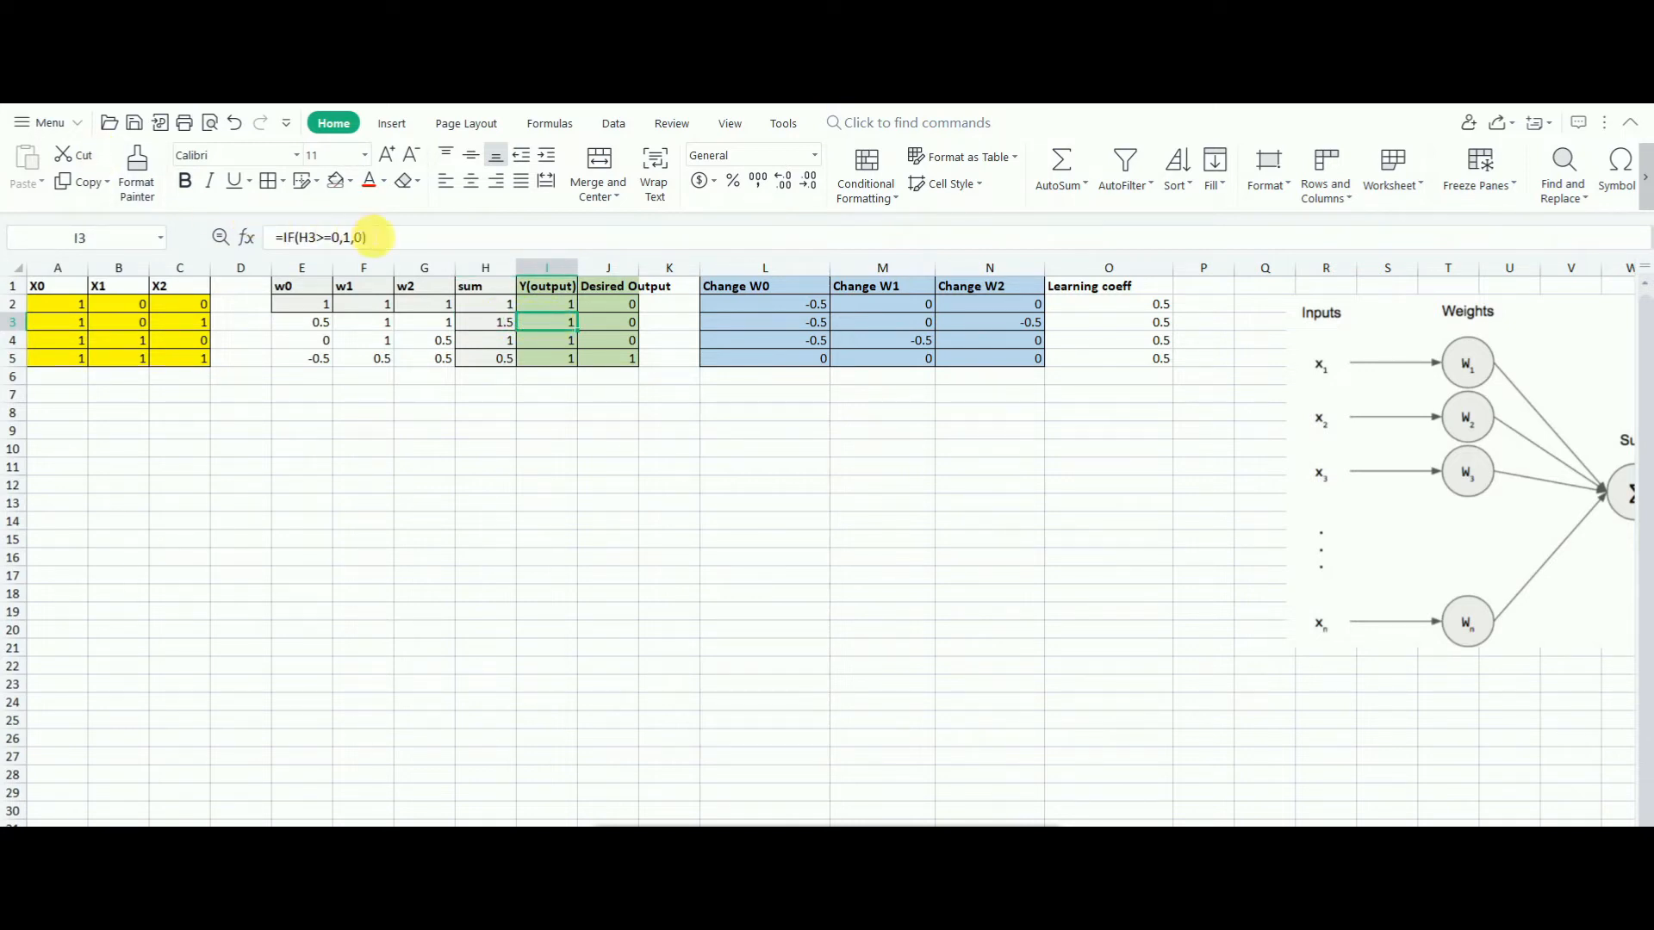
mouse_move(368, 236)
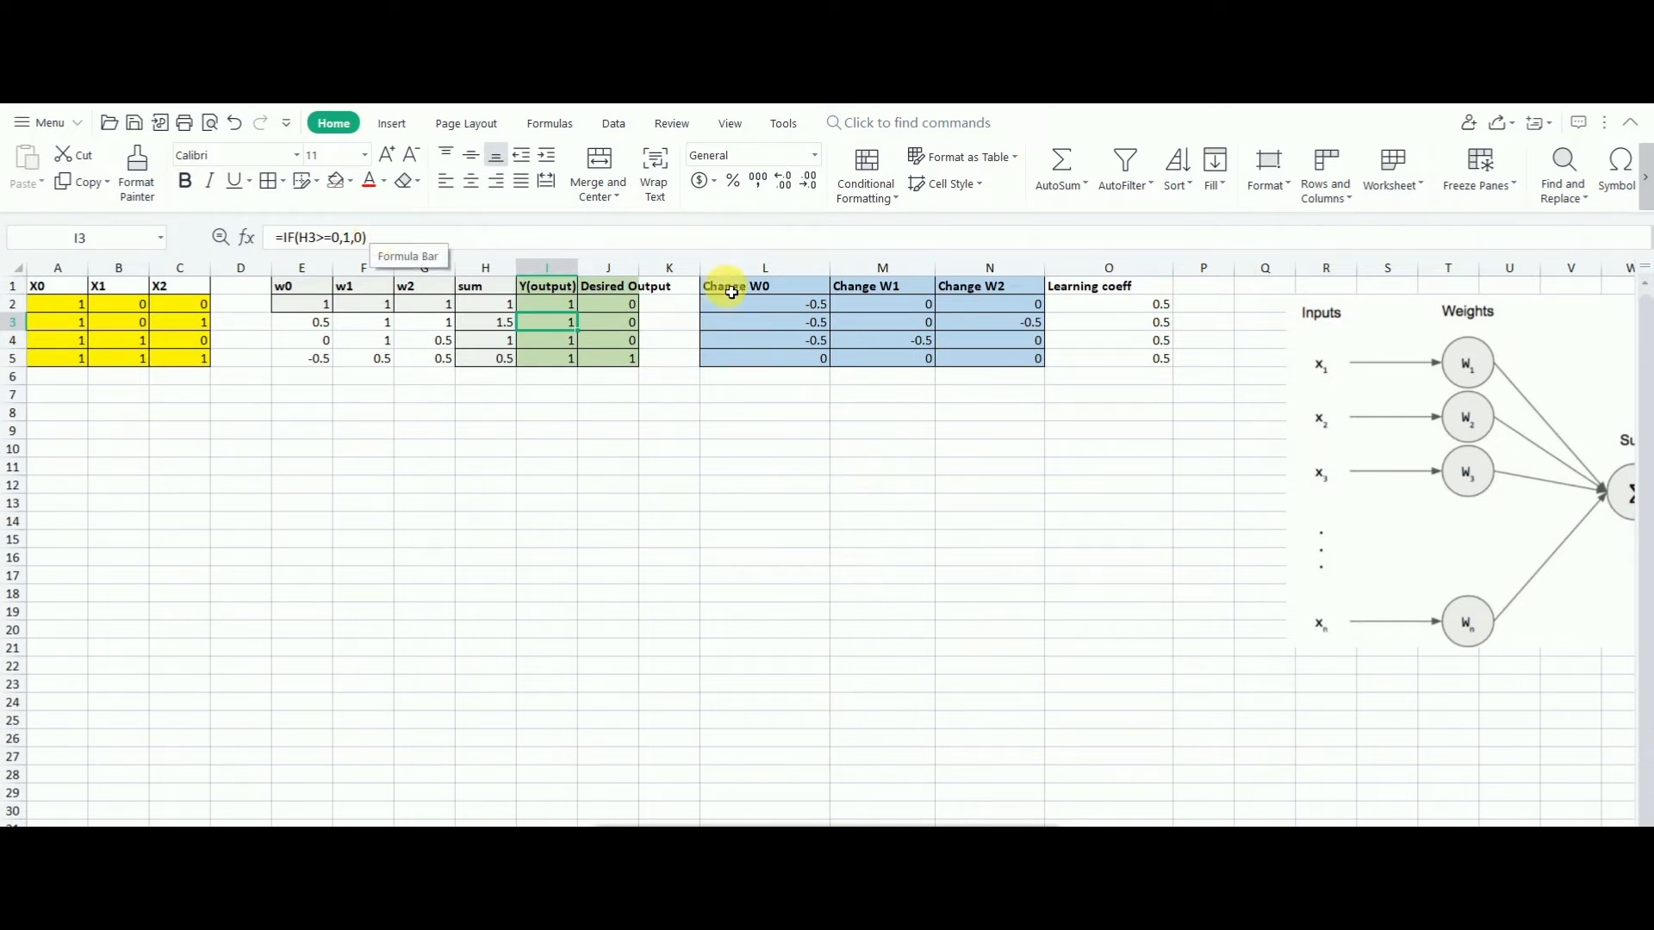
mouse_move(762, 326)
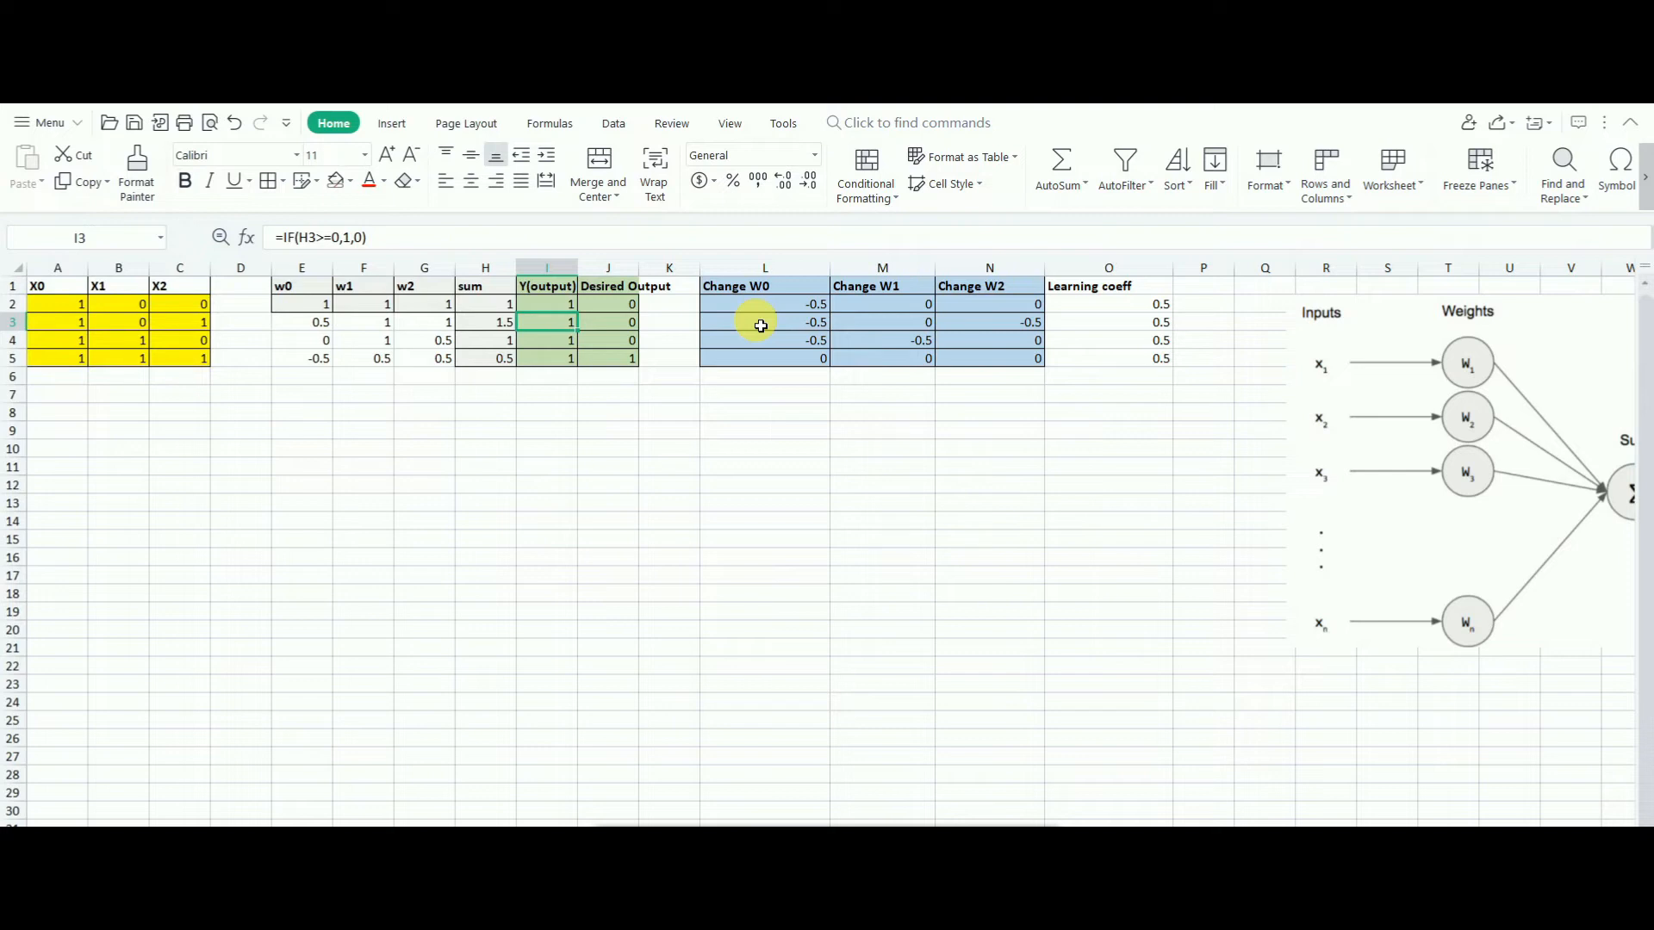
left_click(763, 322)
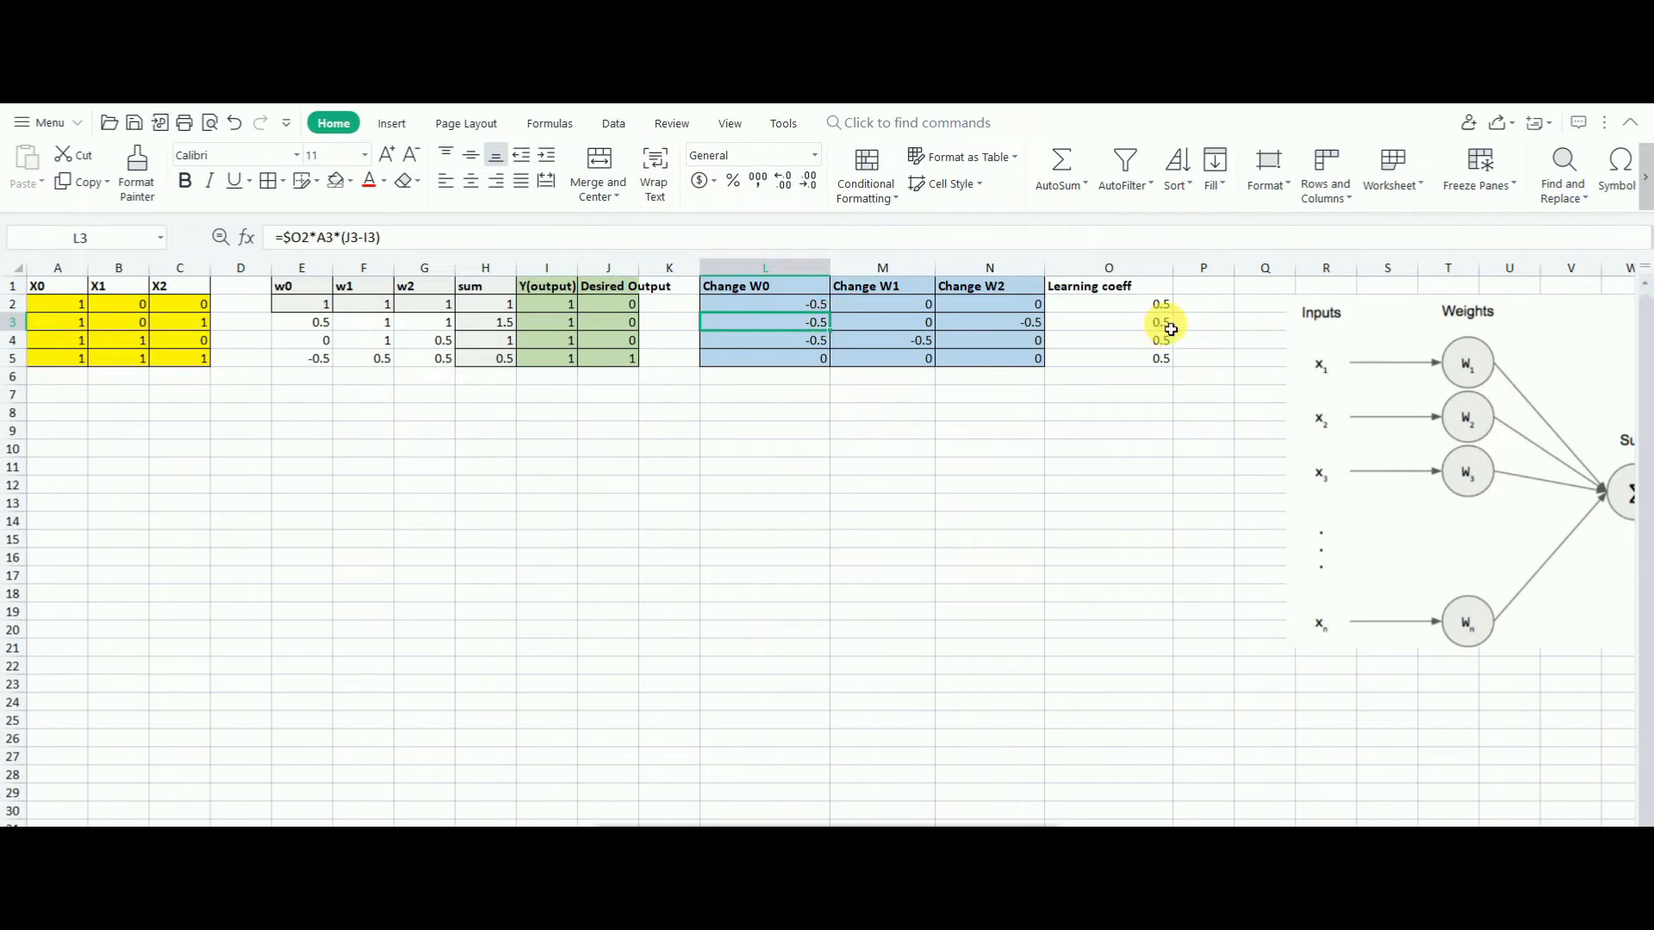
double_click(763, 322)
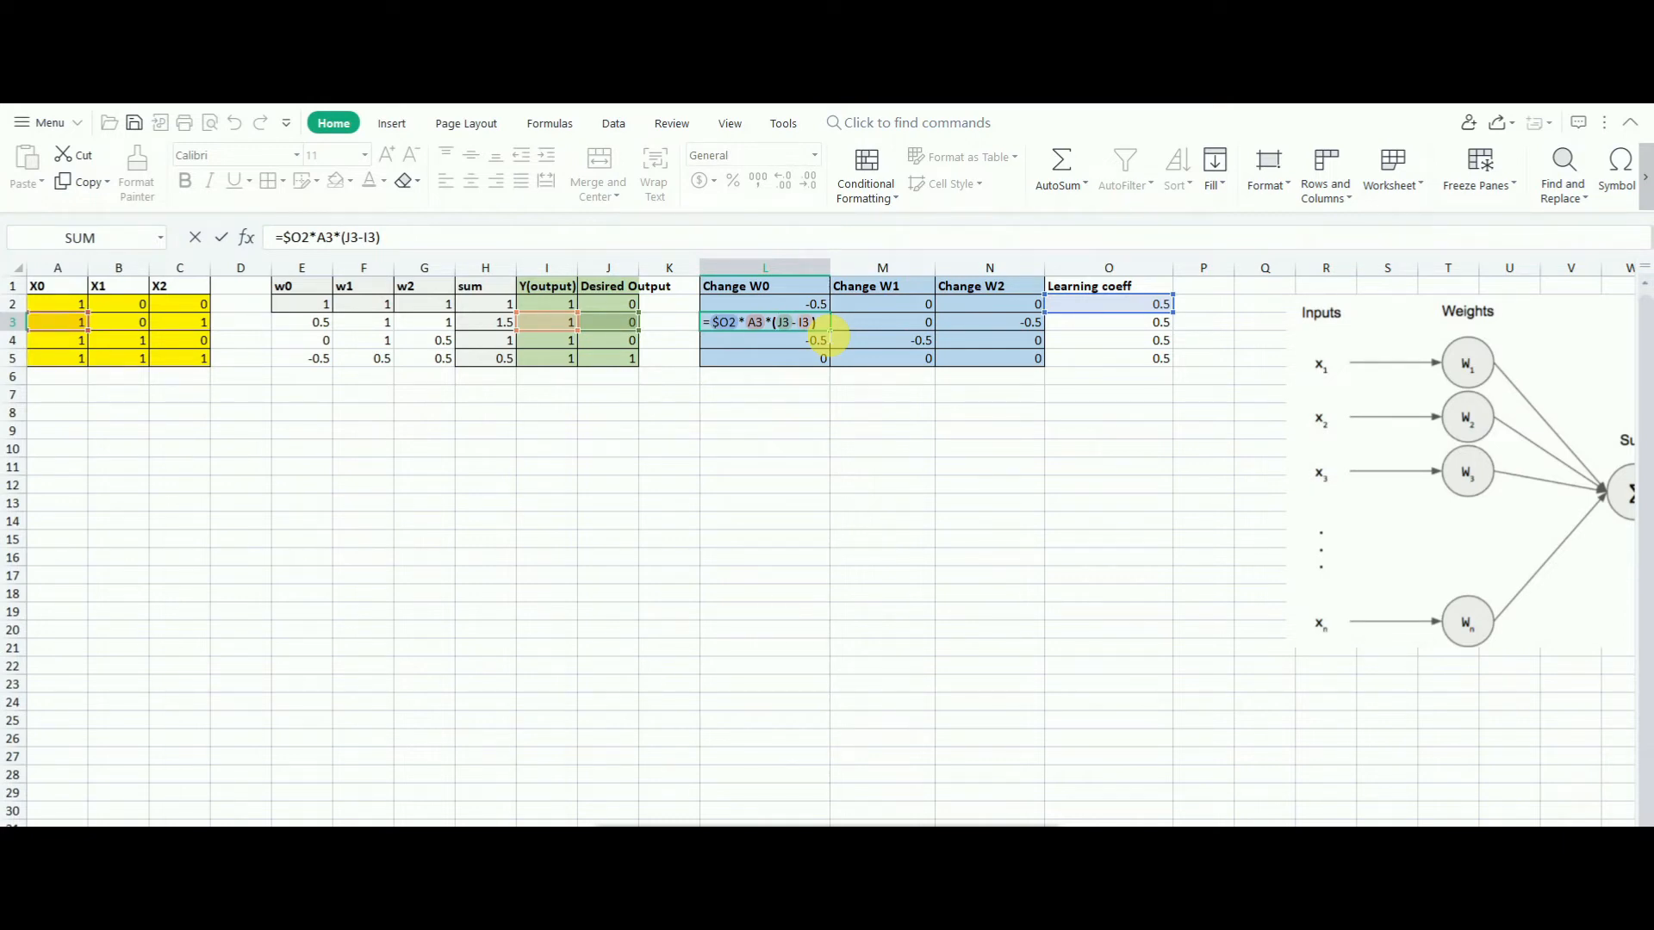
left_click(880, 322)
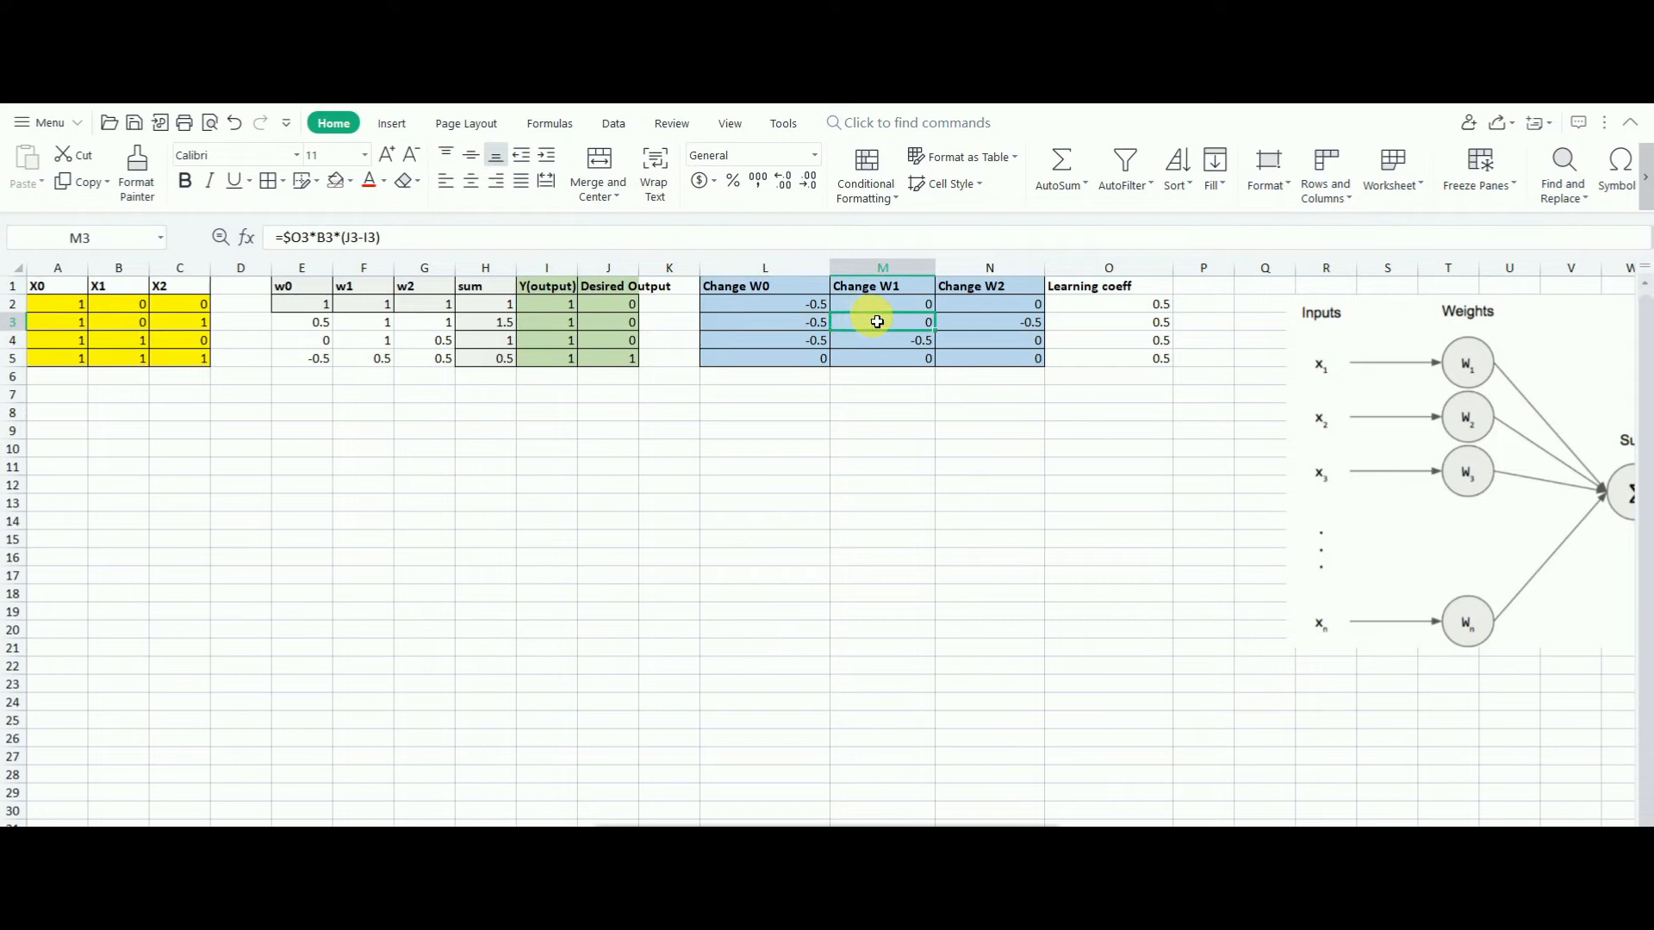
left_click(989, 322)
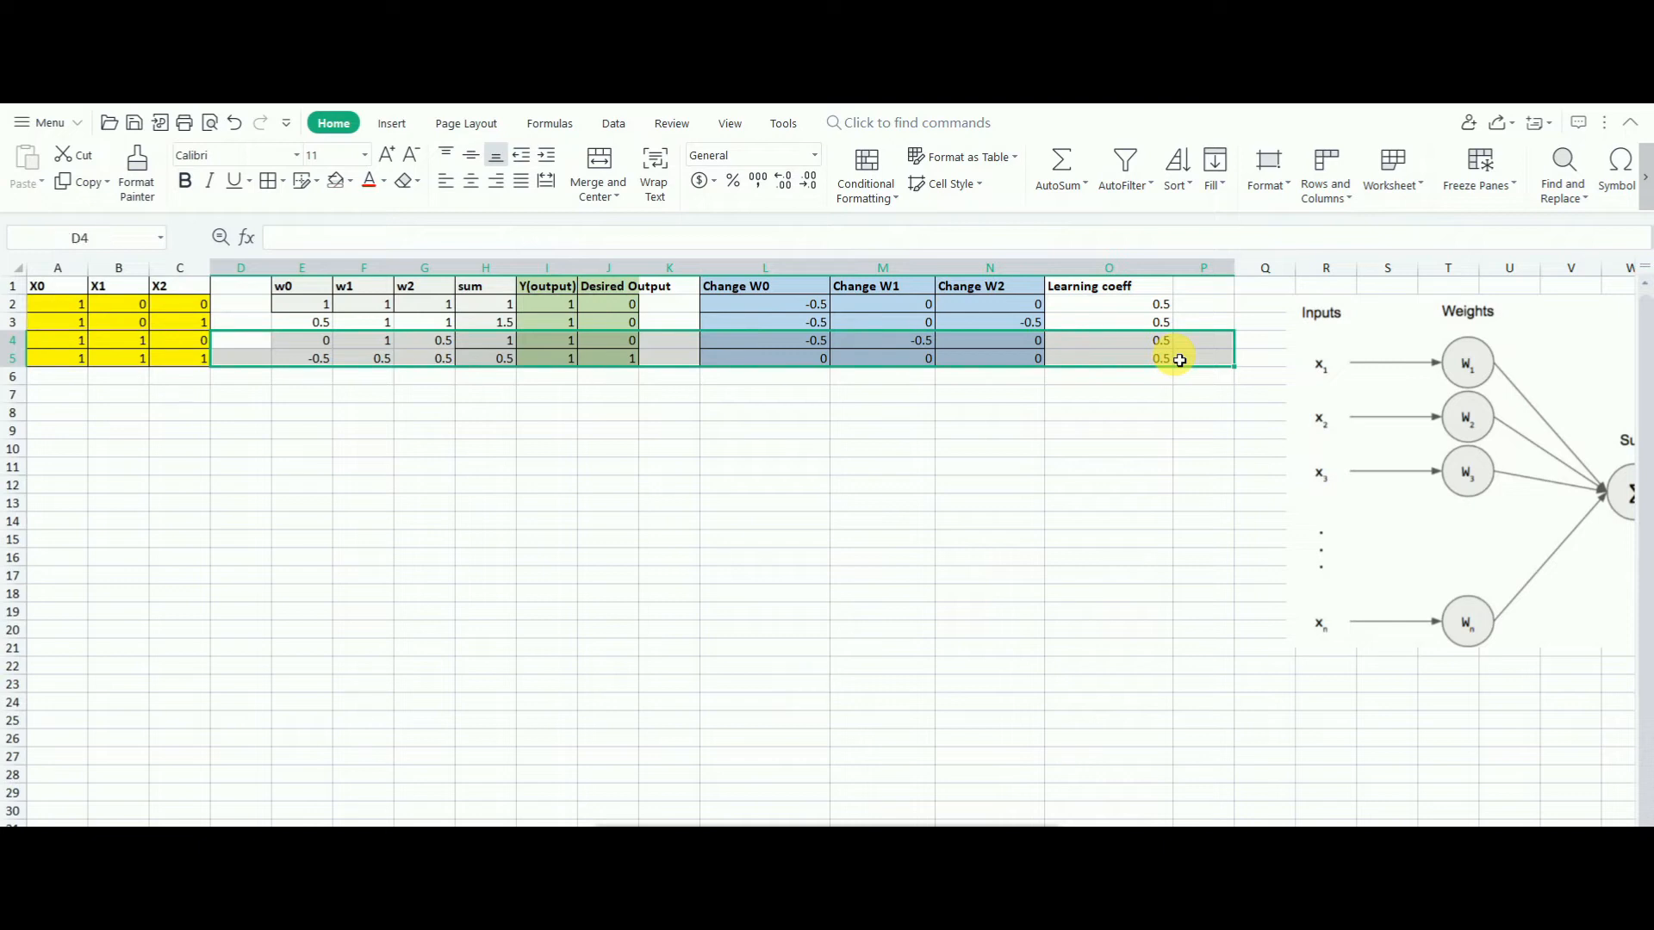
left_click(485, 393)
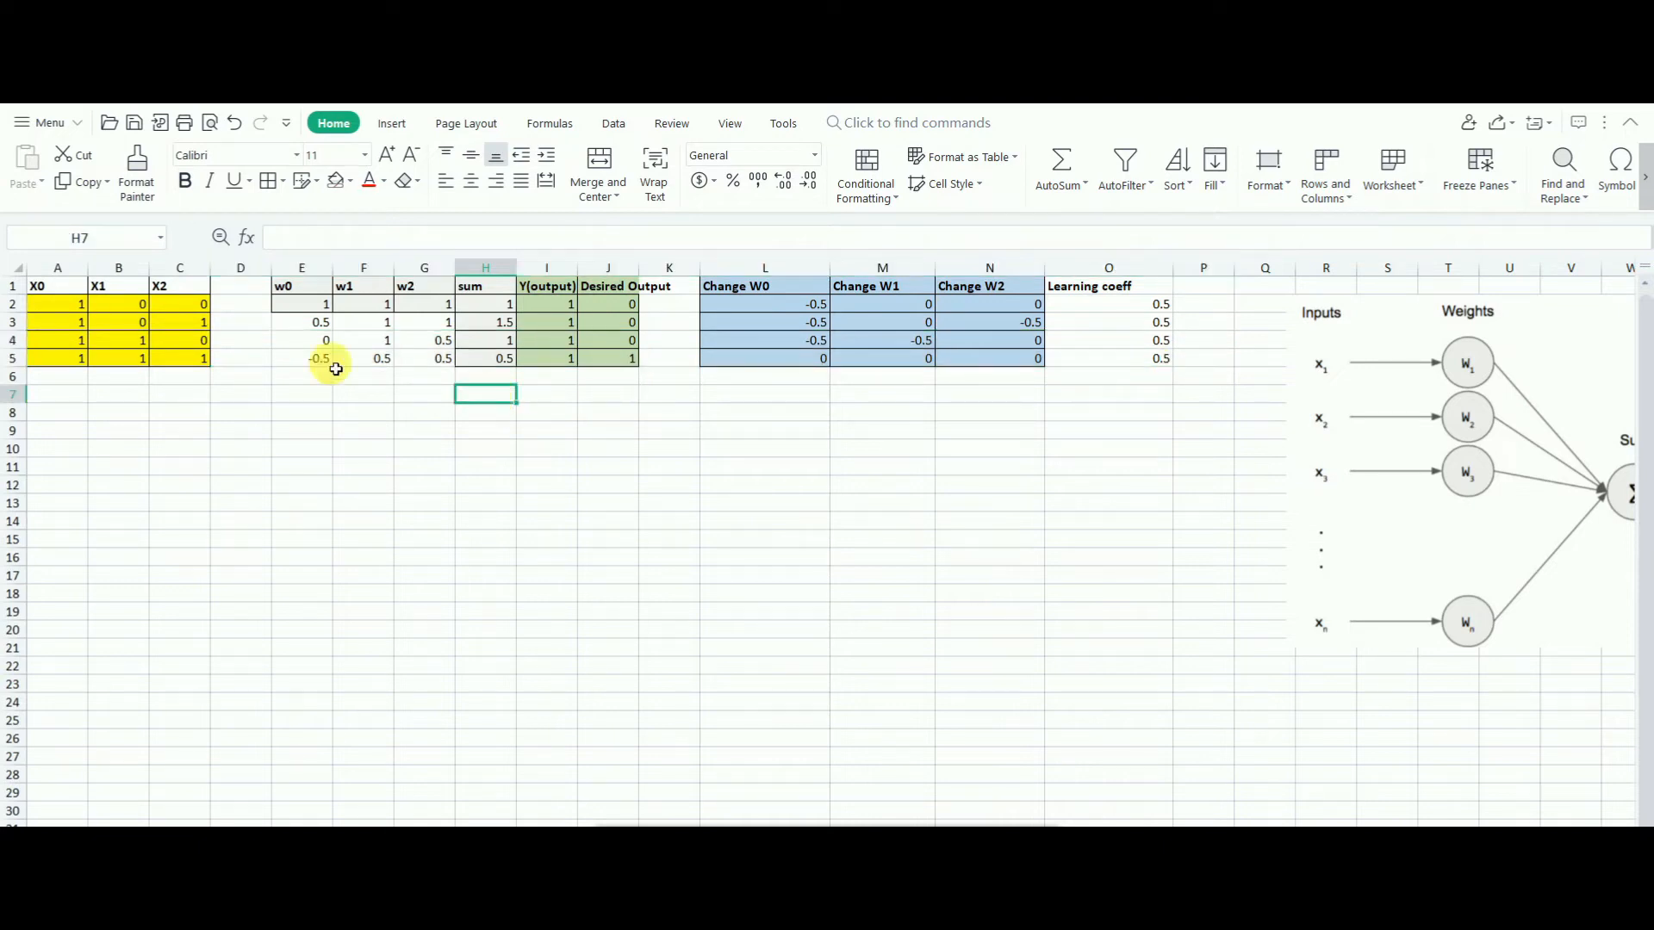
mouse_move(56, 322)
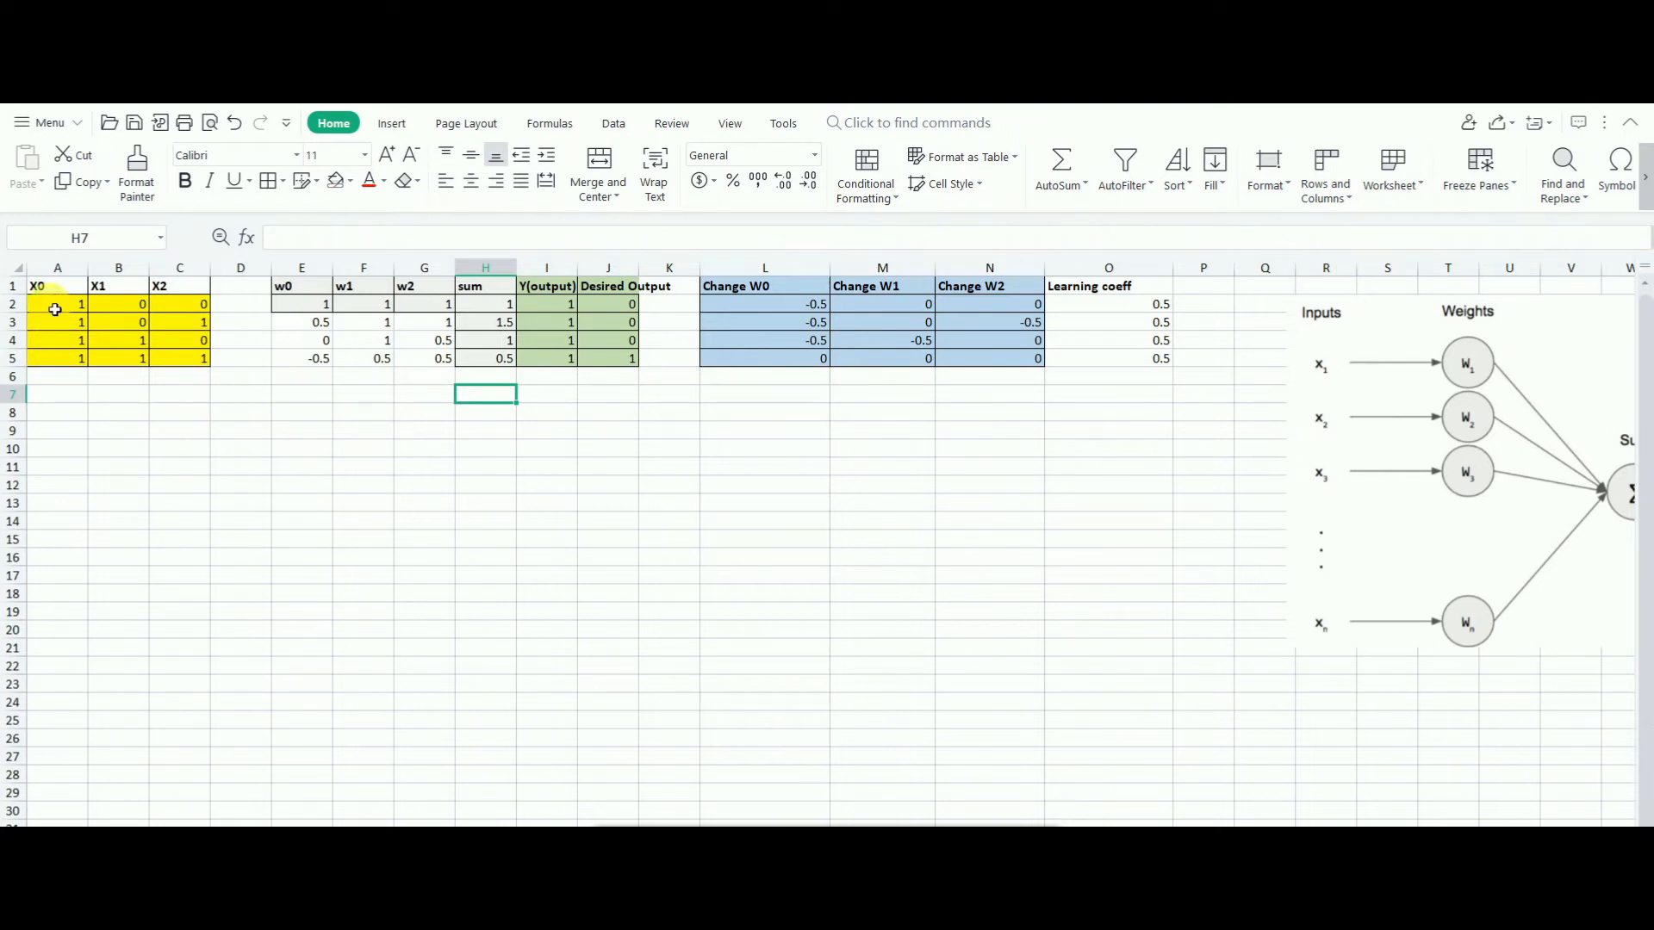
- Select training rows 2–5 and check the w0 update formula before starting the next epoch at row 6
left_click_drag(55, 304, 954, 339)
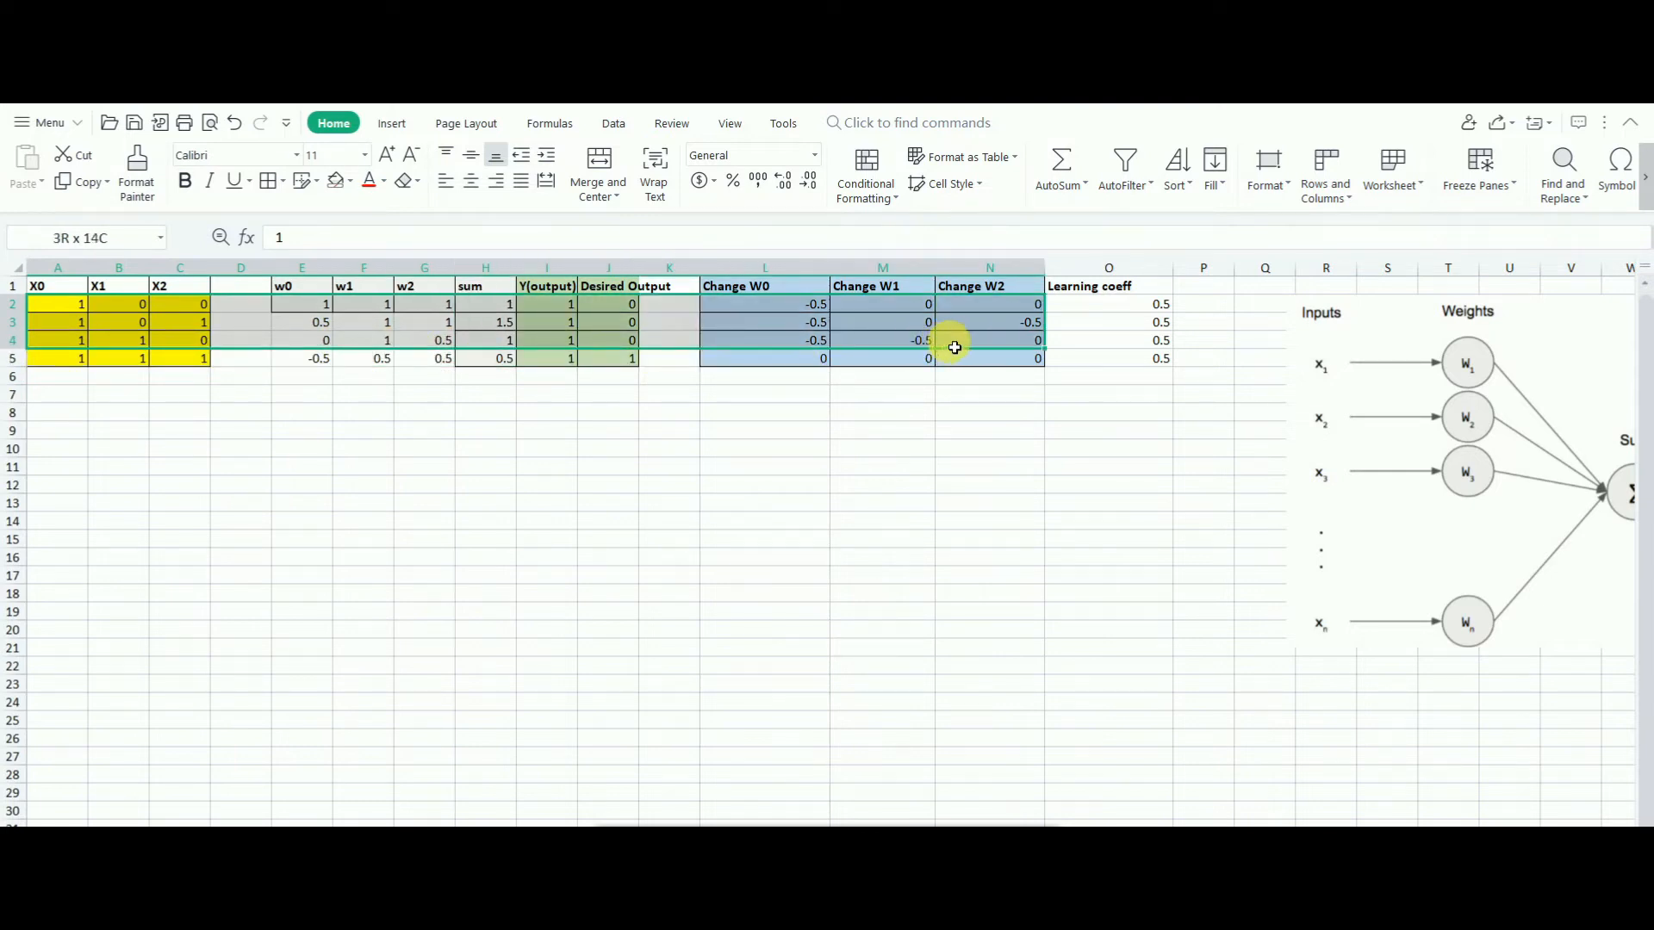
left_click(1107, 359)
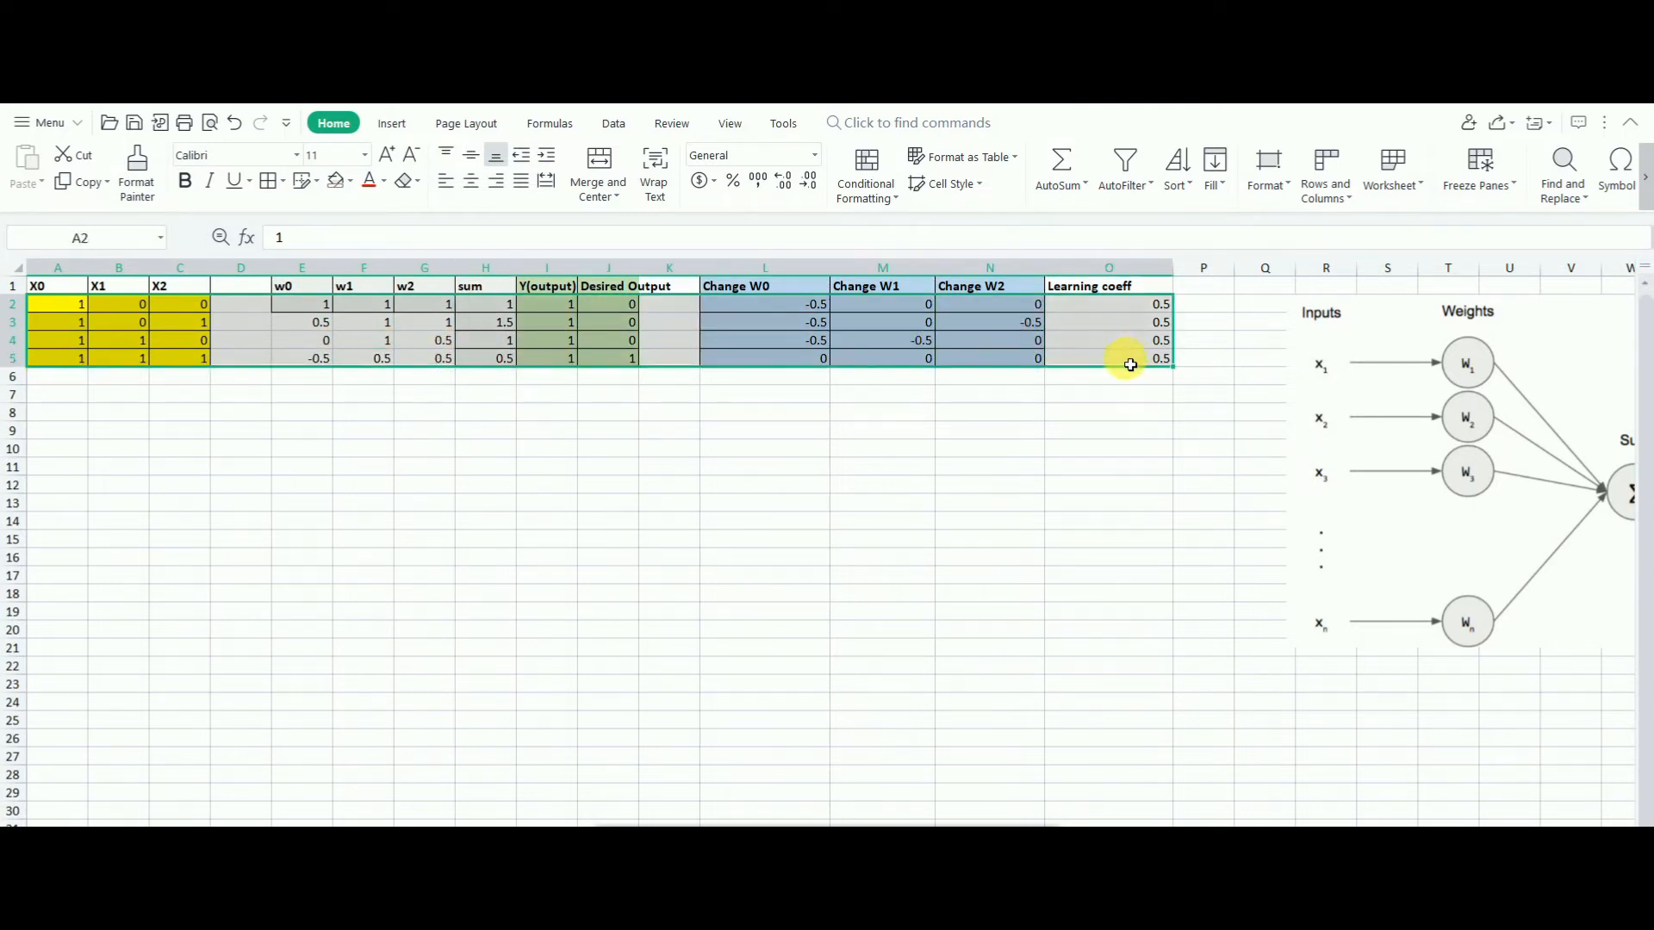
left_click(58, 377)
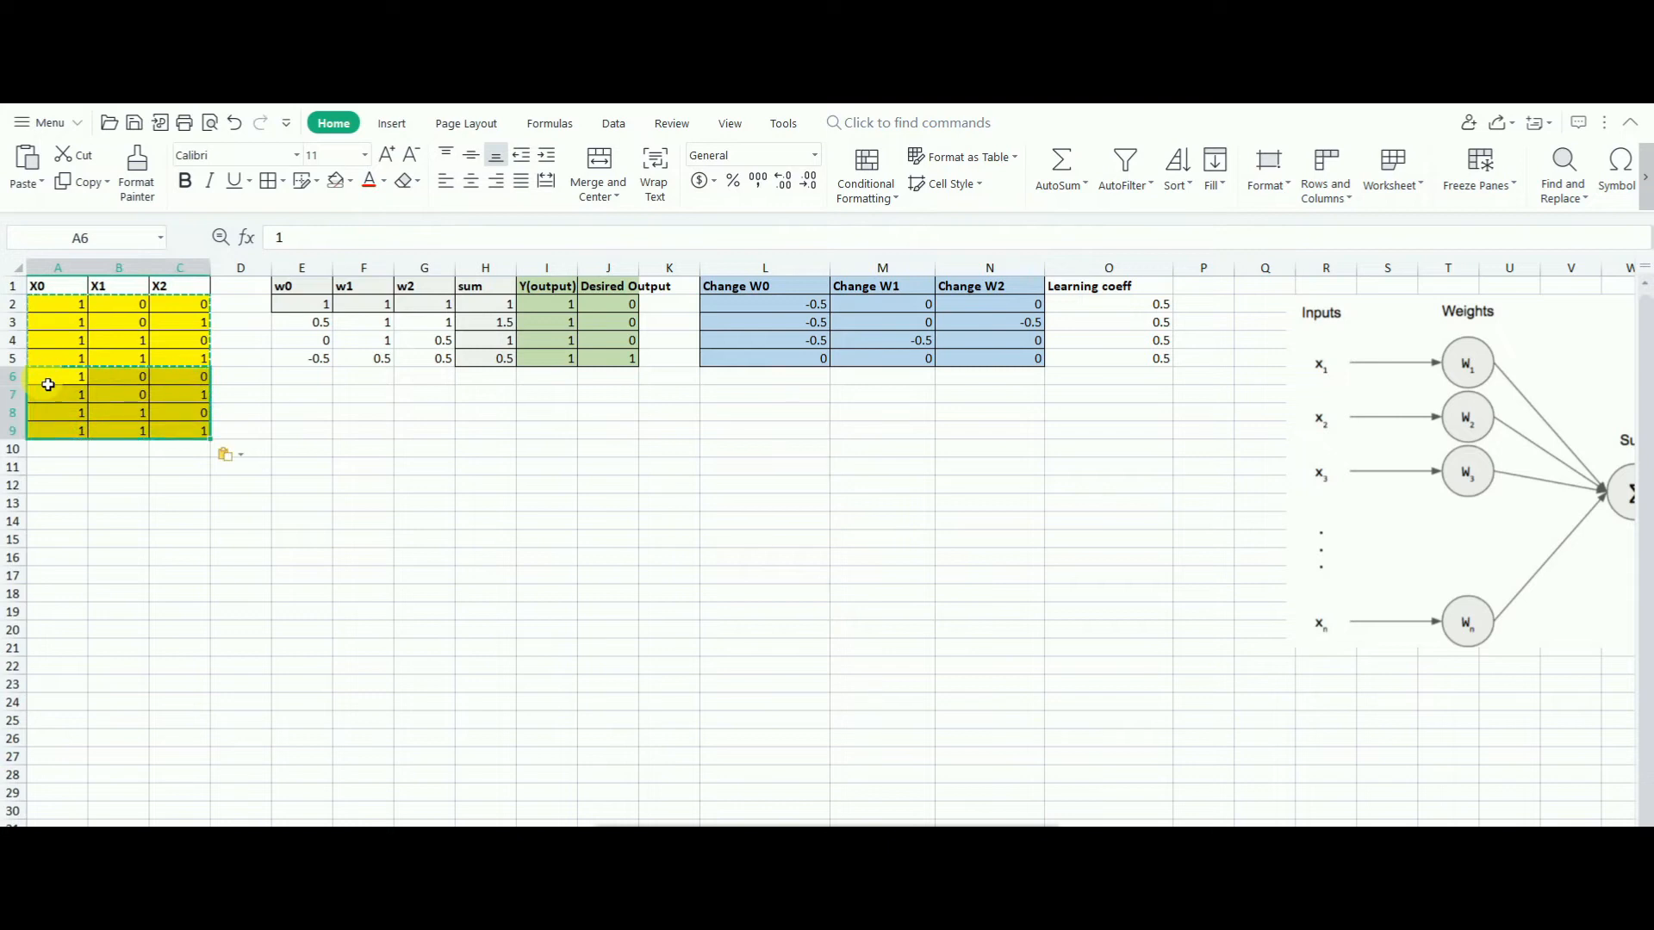
left_click(303, 378)
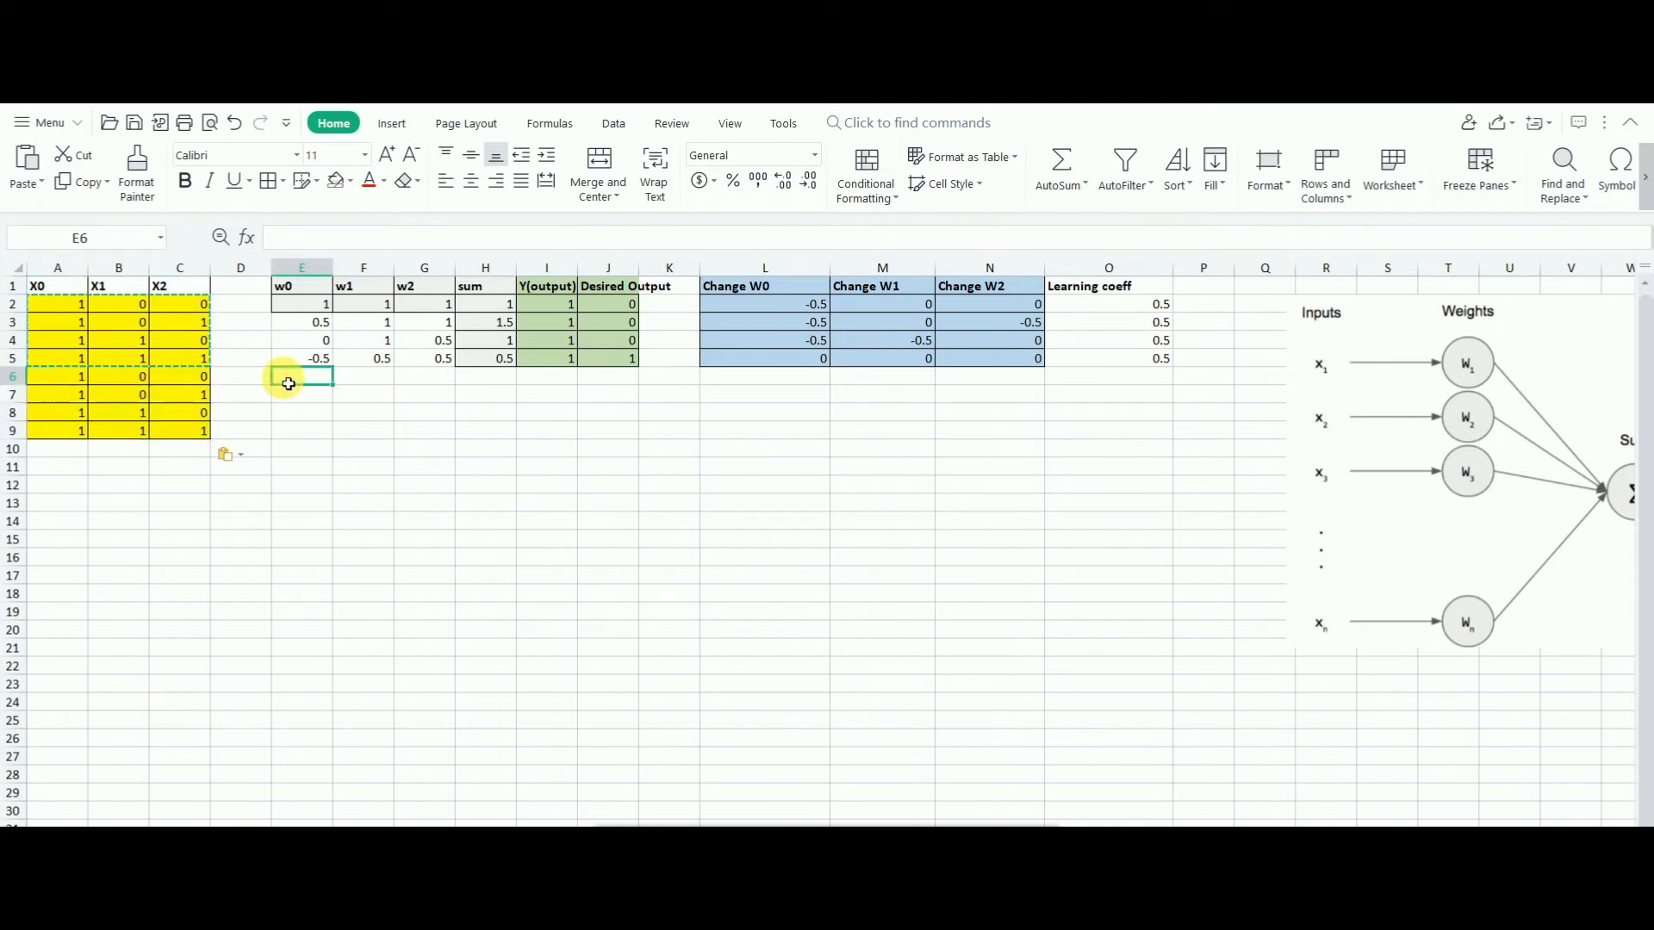
left_click(303, 322)
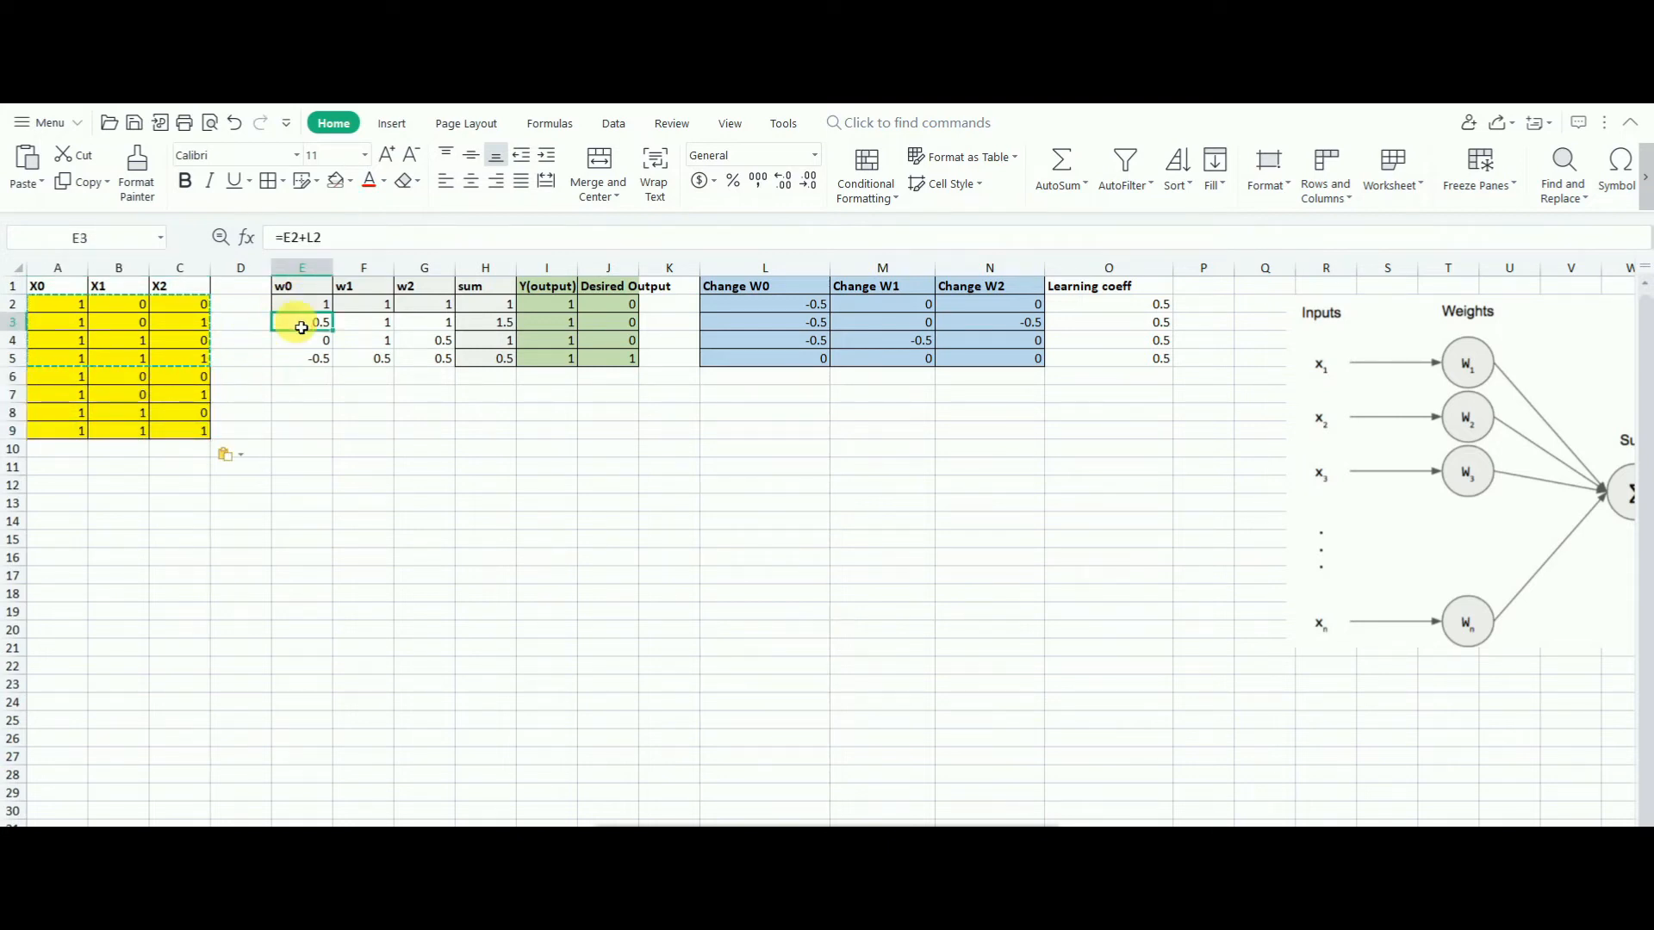
left_click(546, 267)
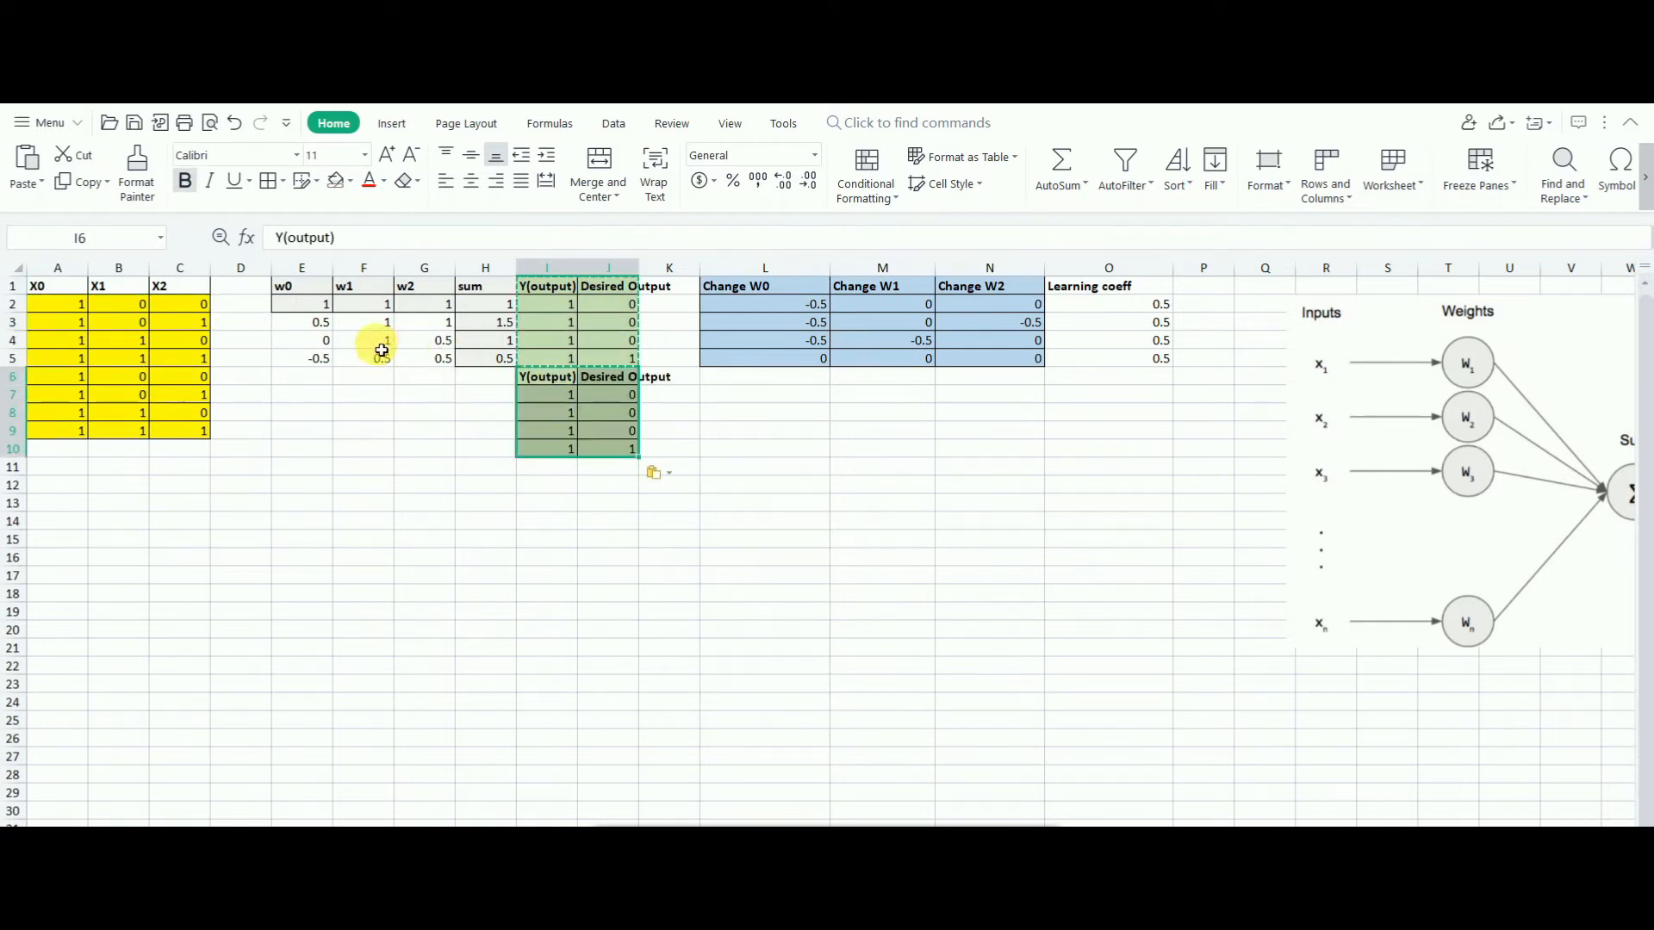
- Fill rows 6–9 with row 5's weight, sum, output, weight-change and learning-coefficient formulas
left_click(301, 304)
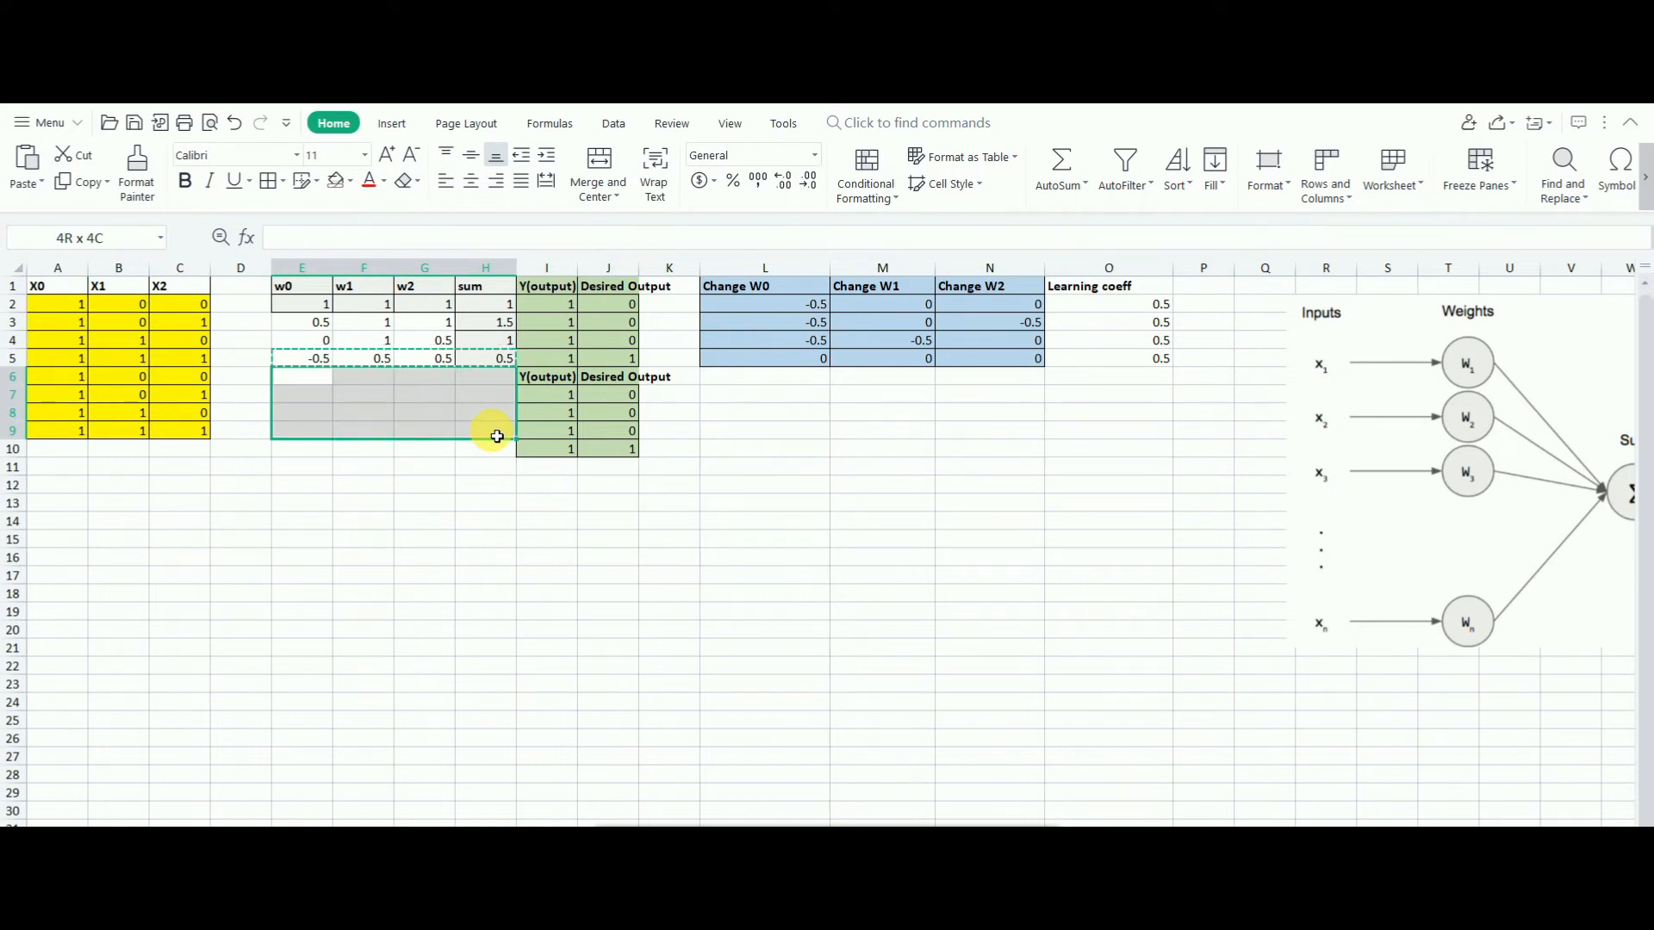
left_click(304, 394)
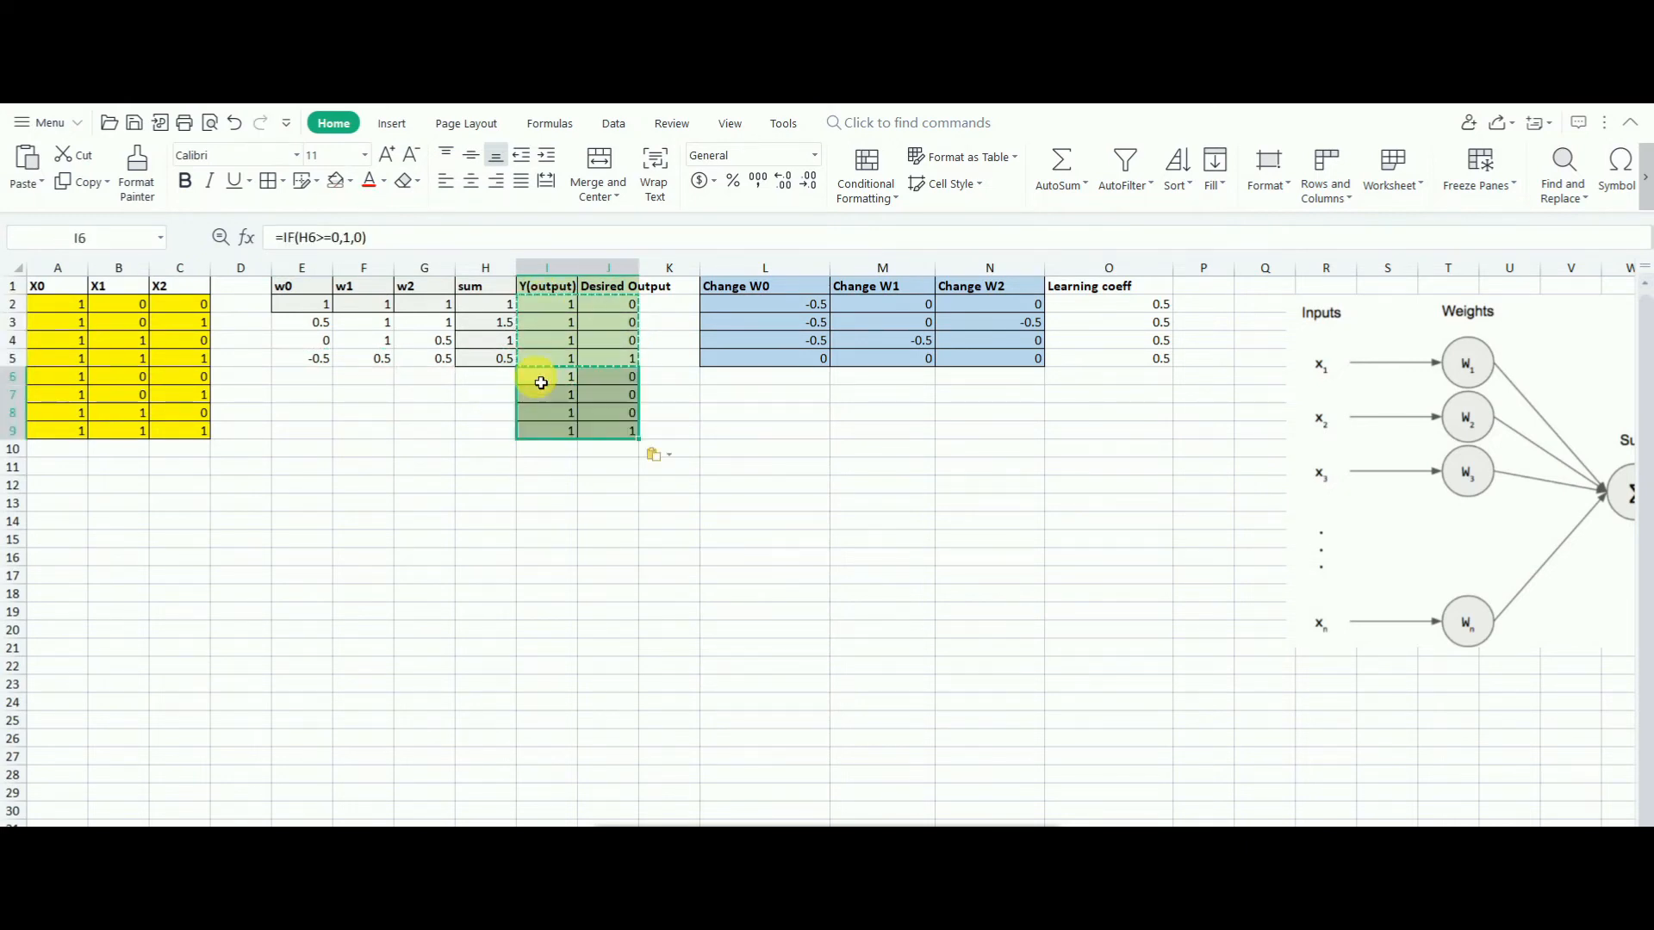
left_click(485, 358)
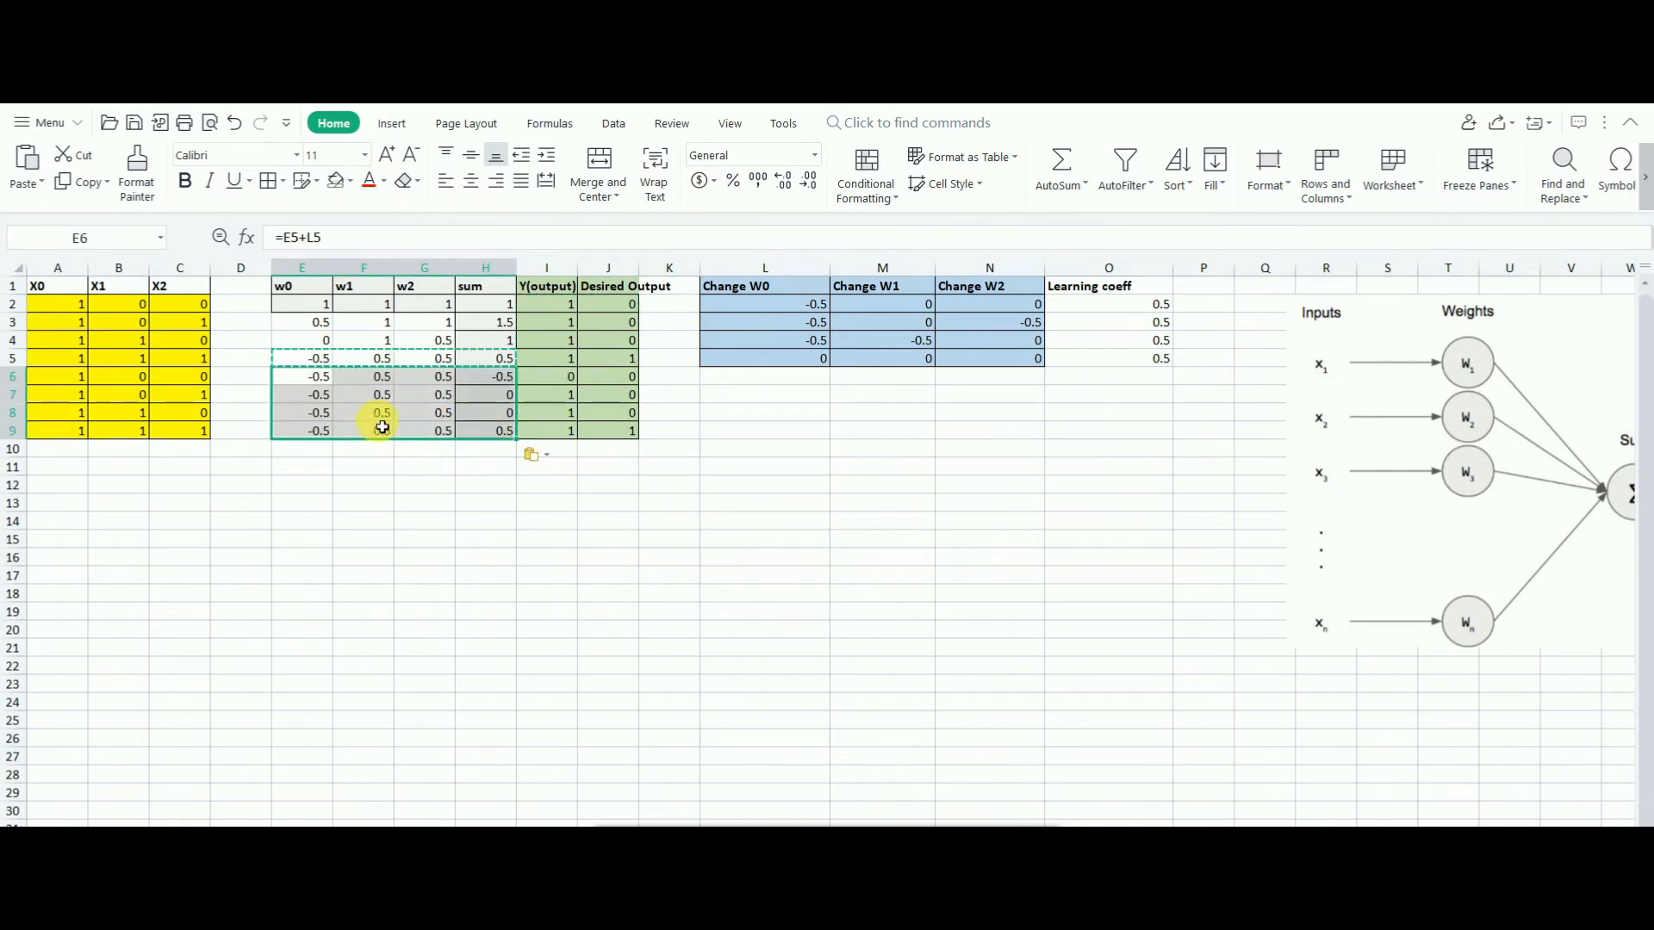
left_click(763, 392)
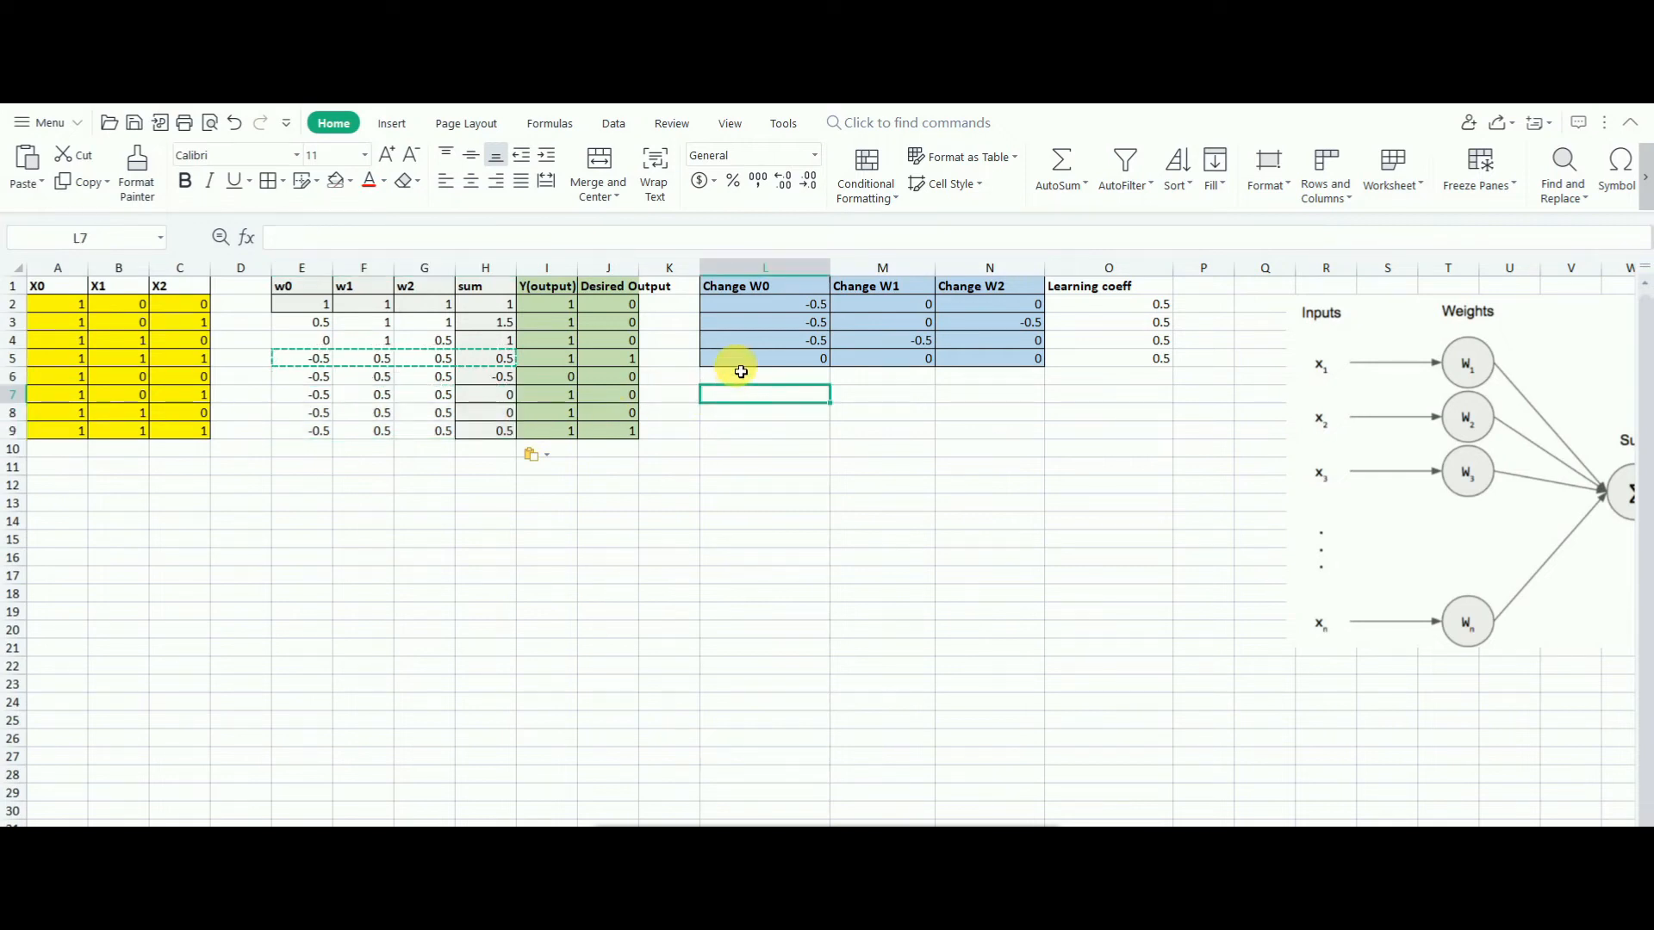
left_click(763, 358)
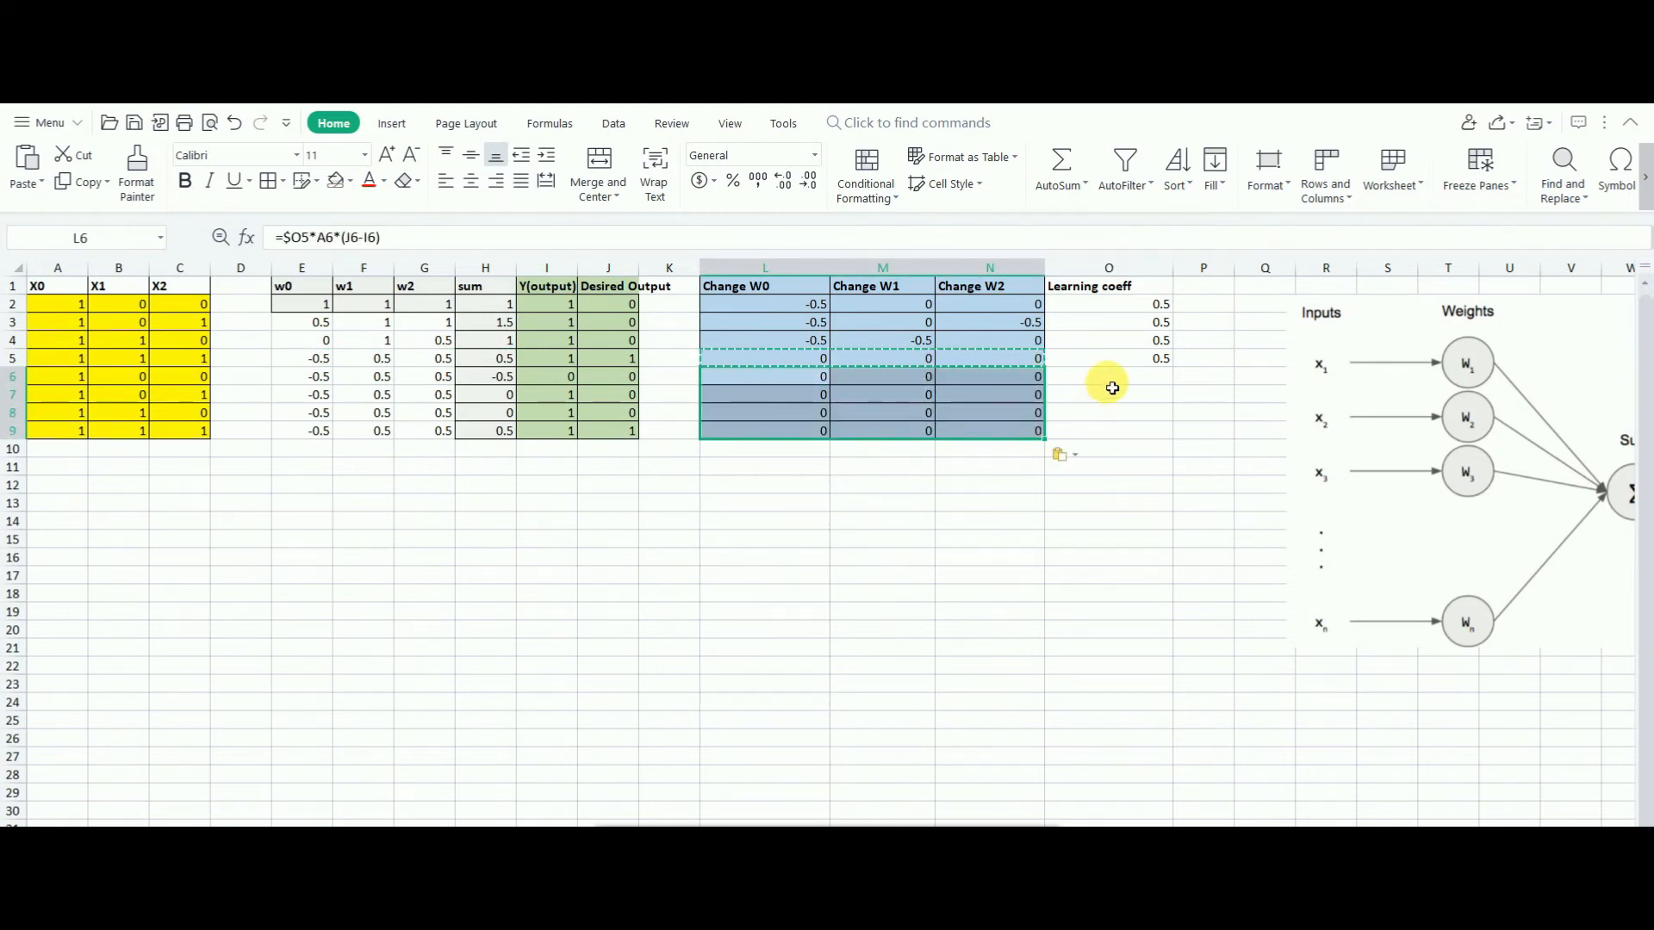
left_click(1108, 358)
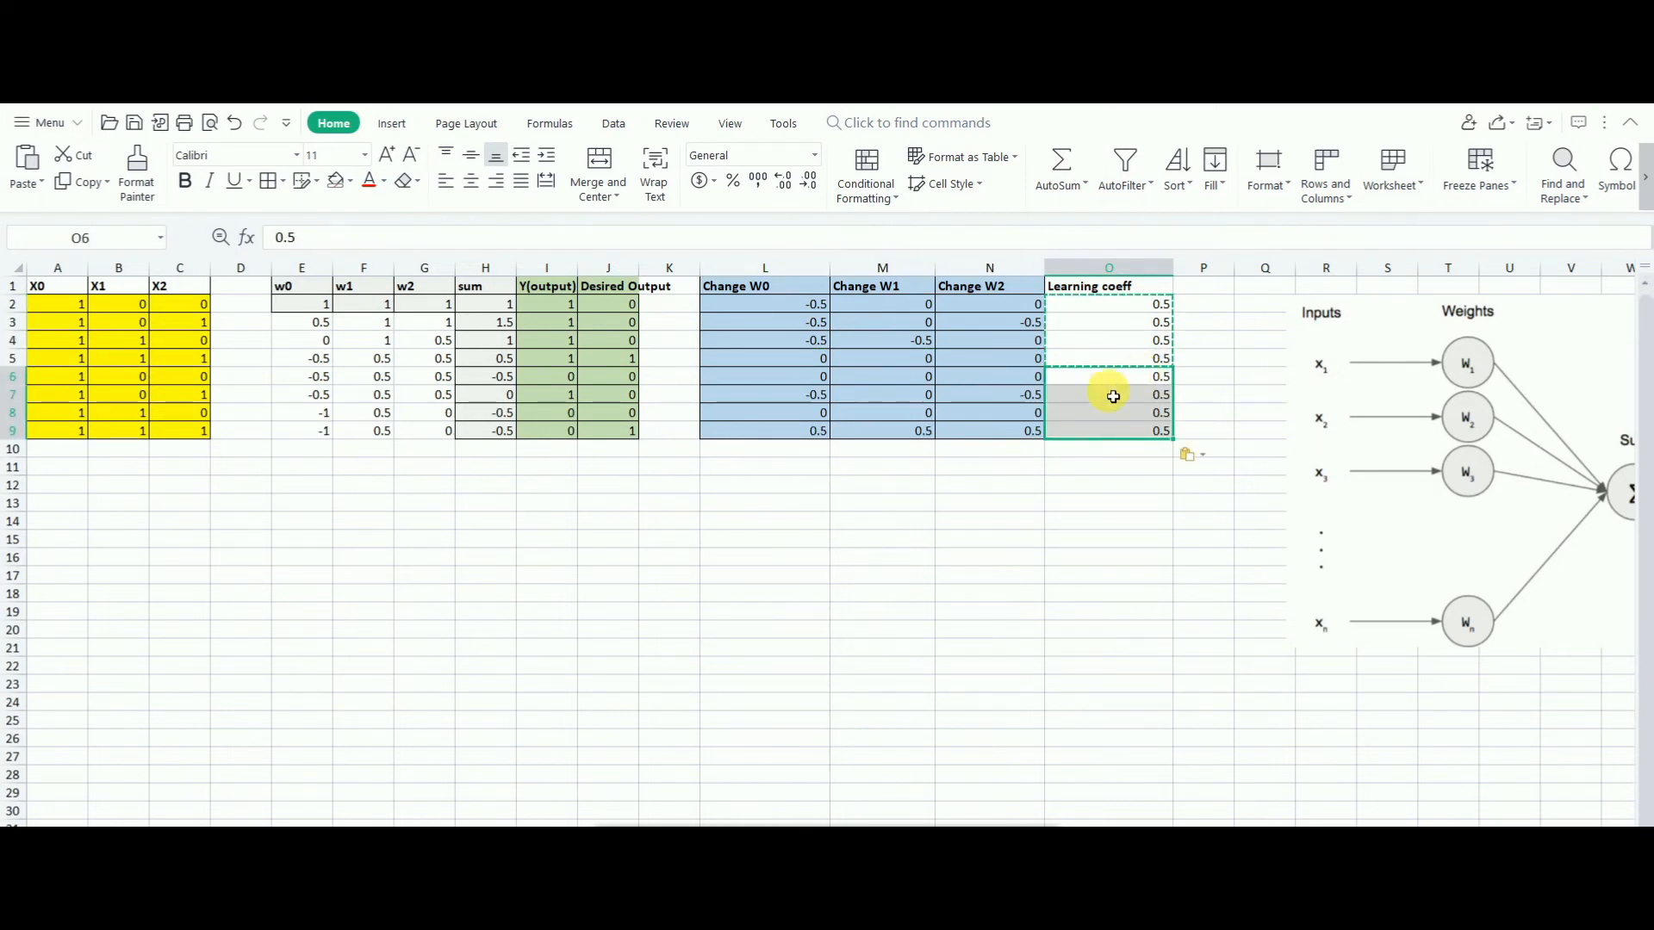
left_click(1108, 431)
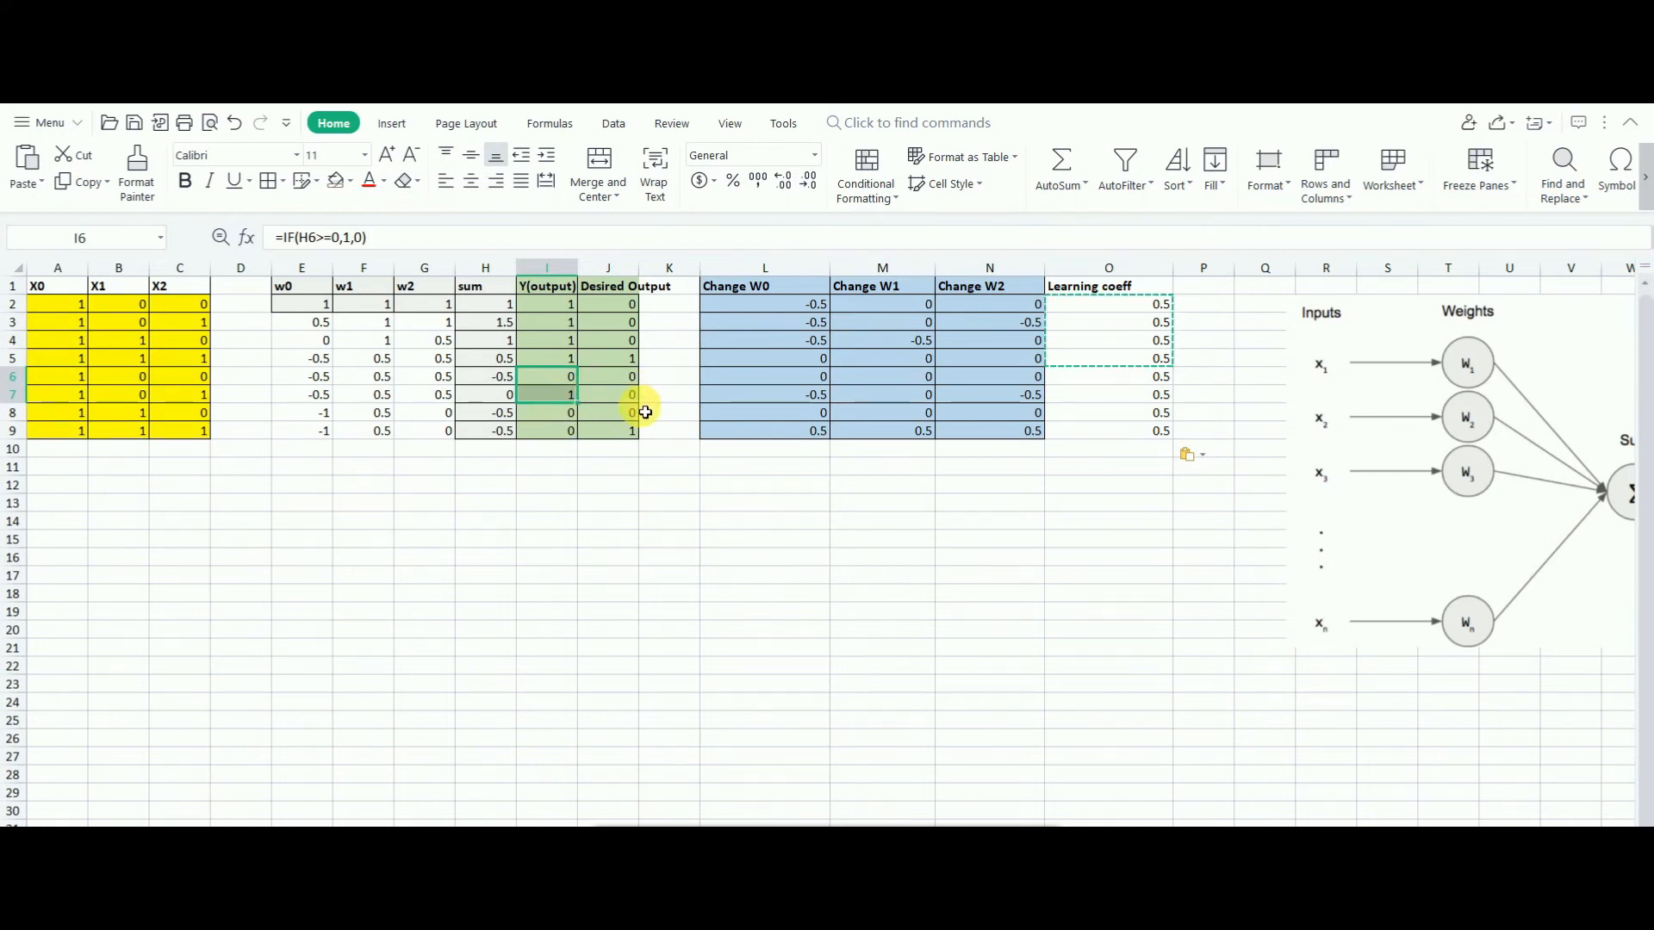
mouse_move(717, 464)
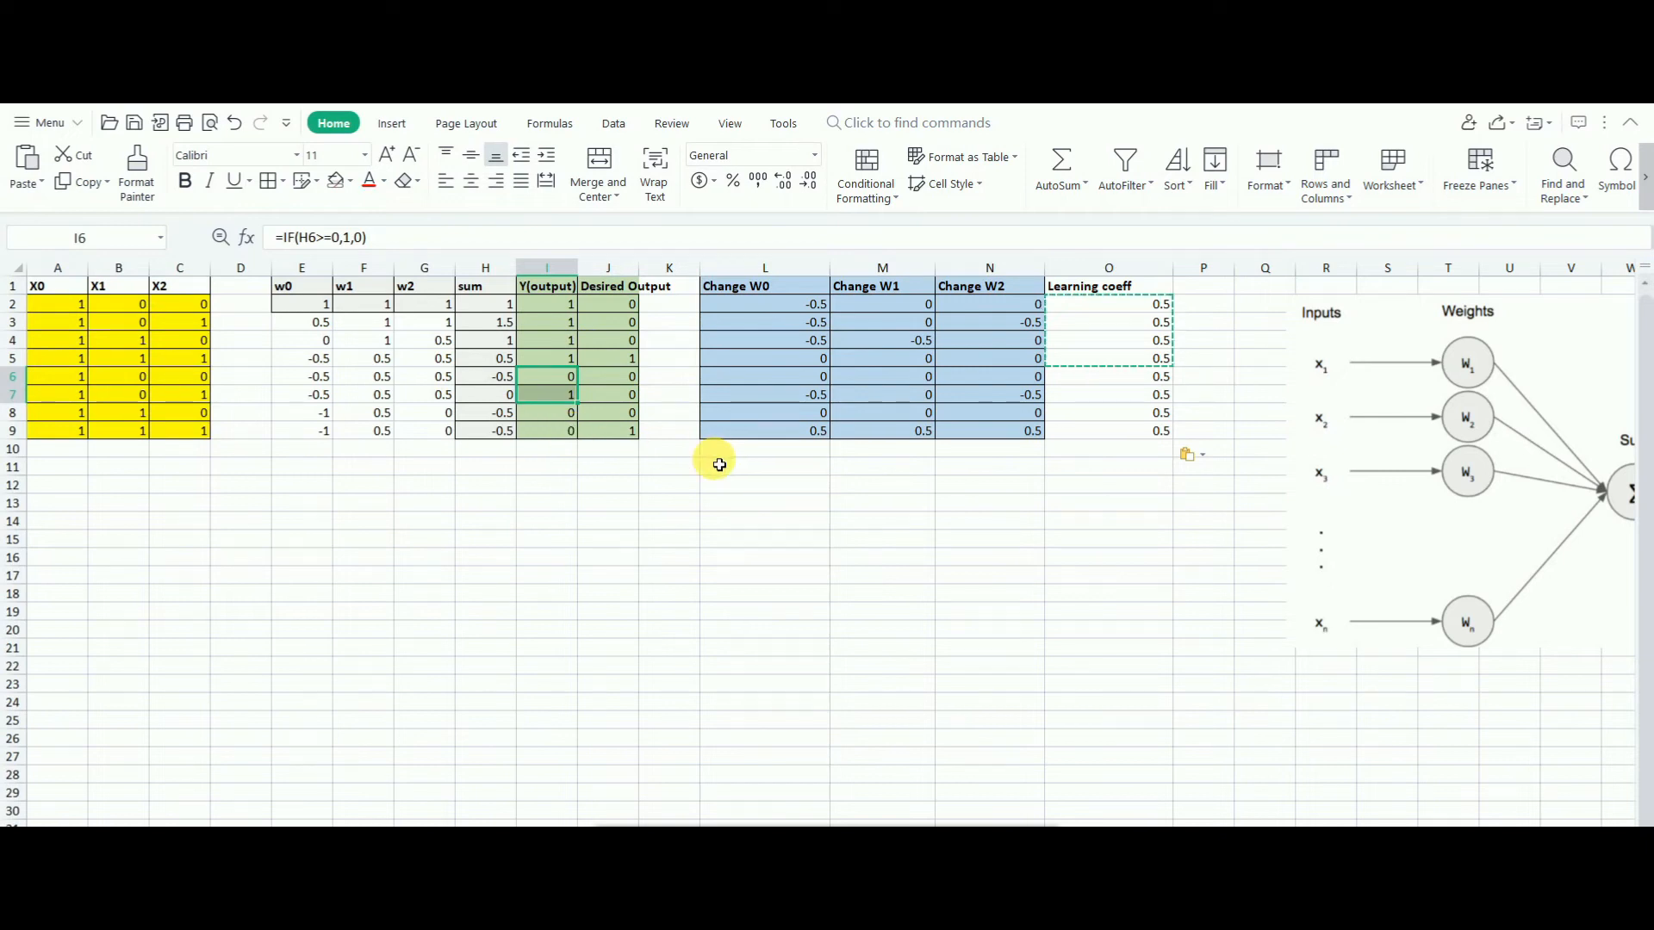
- Paste the rows 6–9 epoch block into rows 10–25 and confirm zero weight changes in rows 22–25
left_click(57, 377)
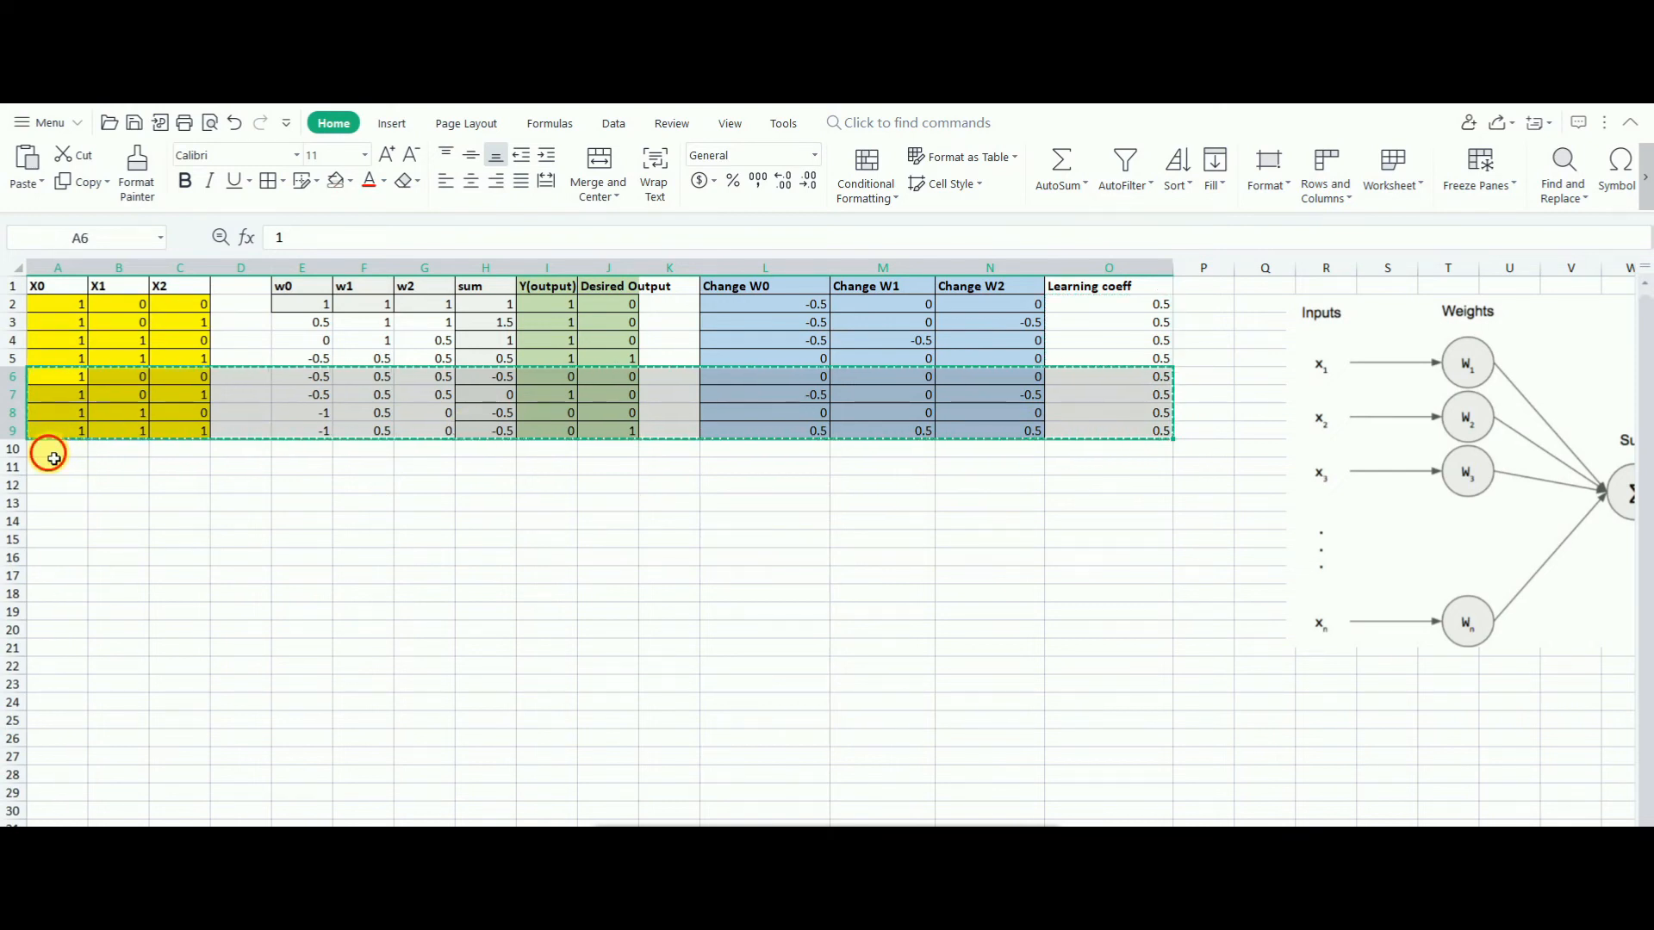
left_click(57, 448)
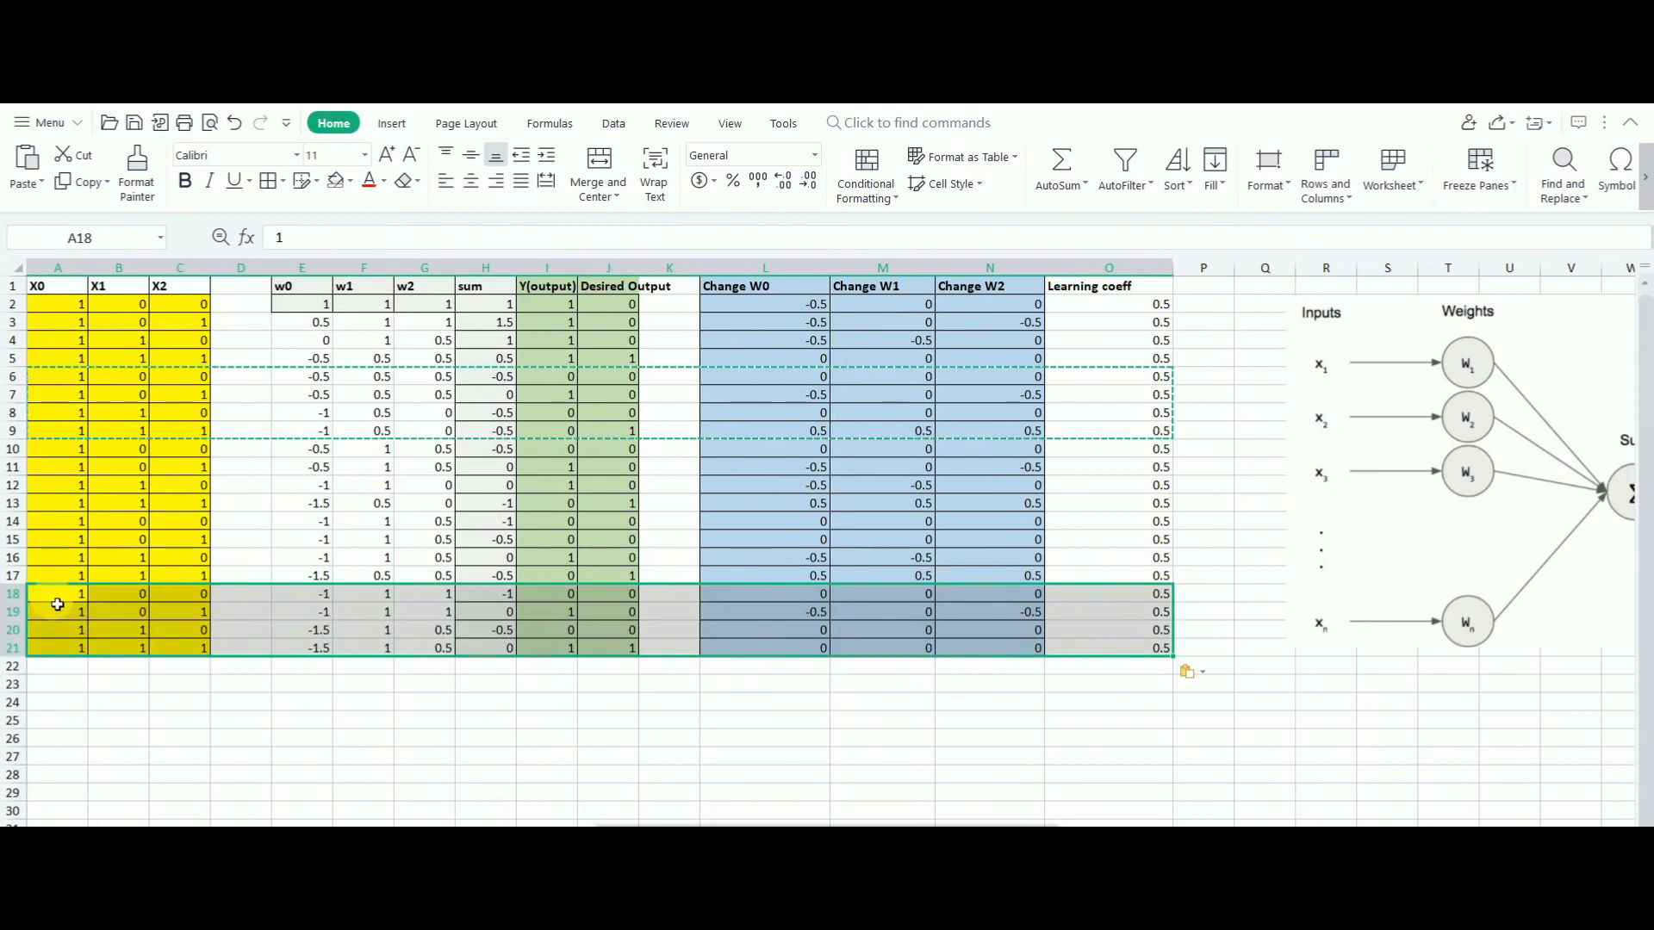
left_click(58, 670)
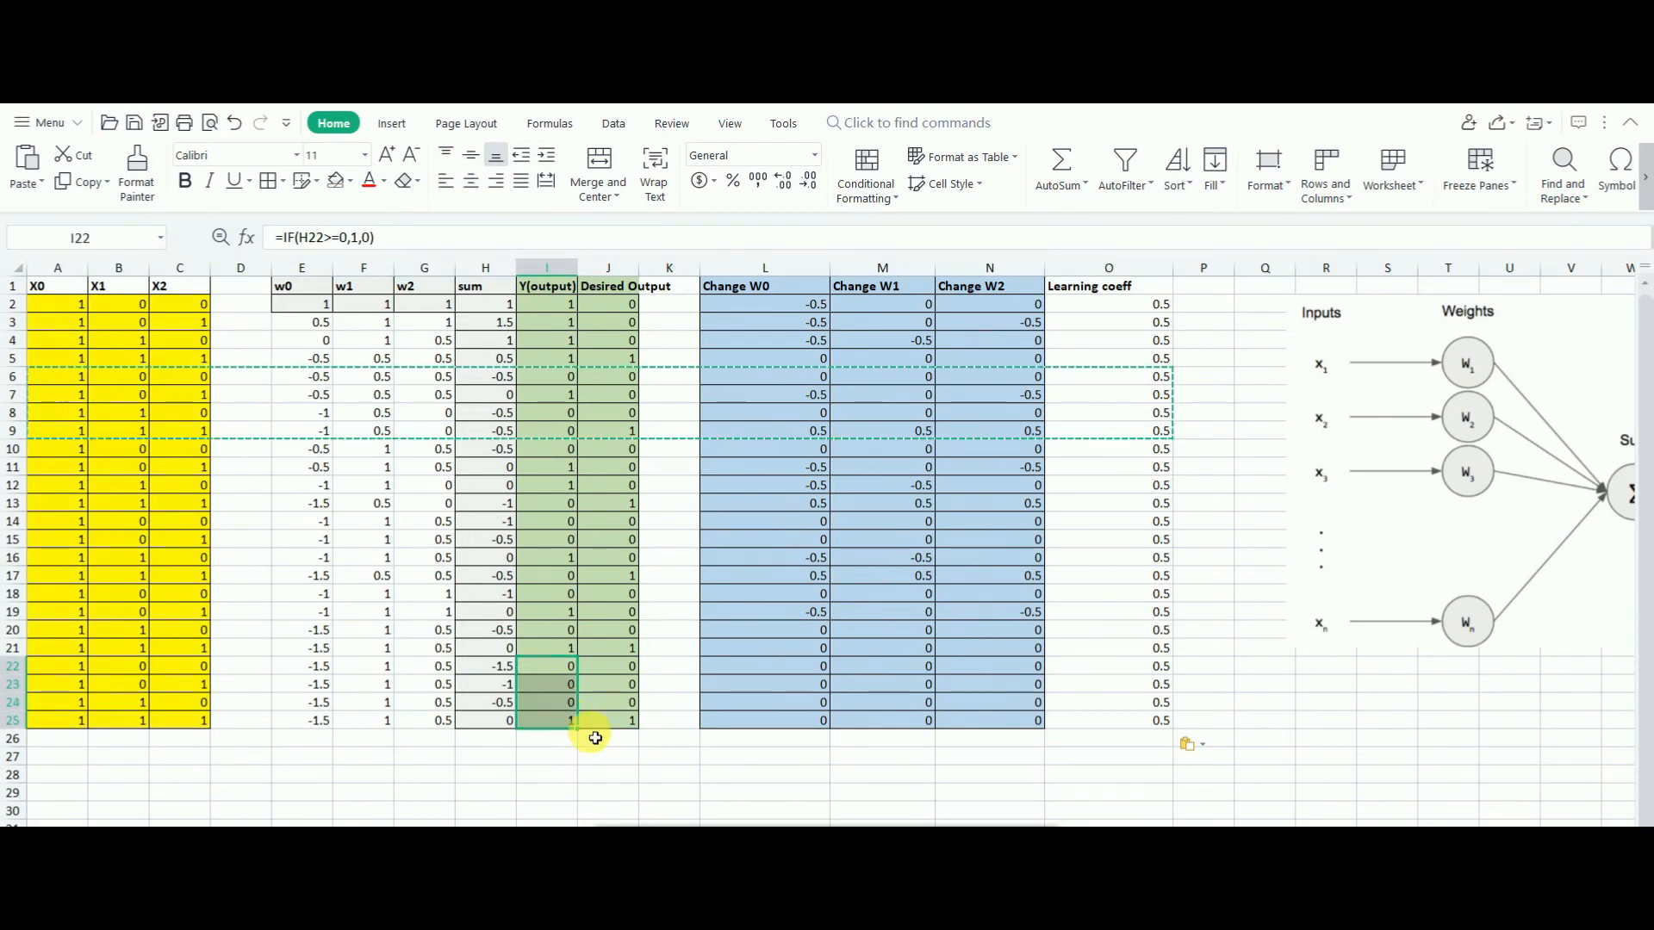
mouse_move(615, 729)
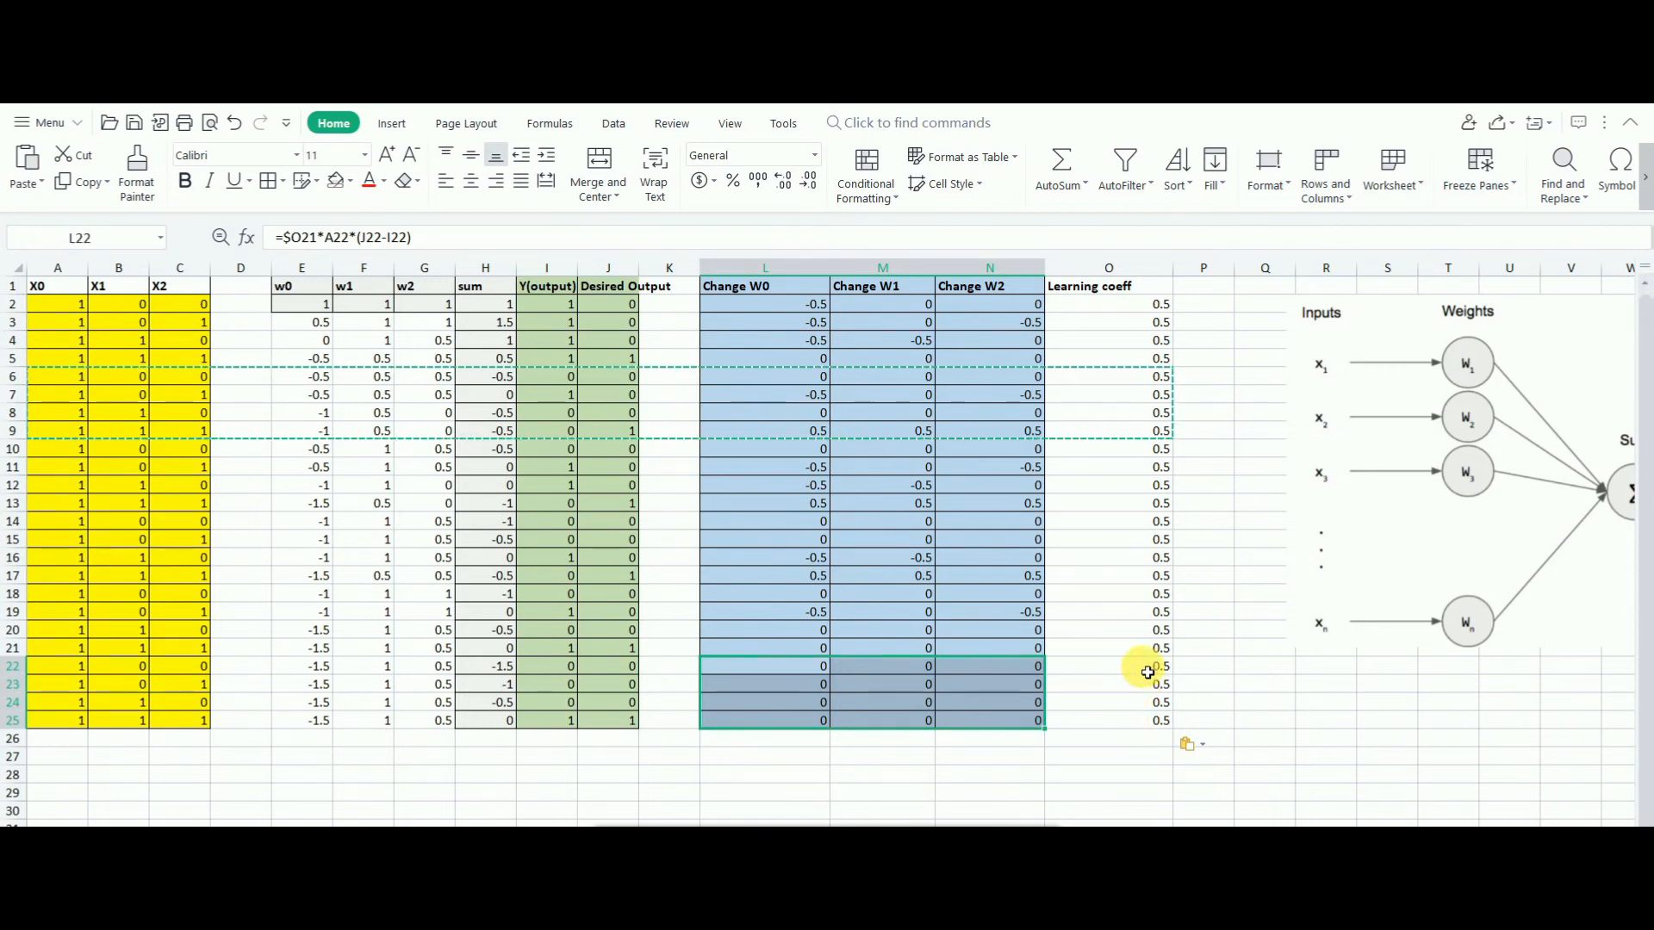
left_click(1107, 665)
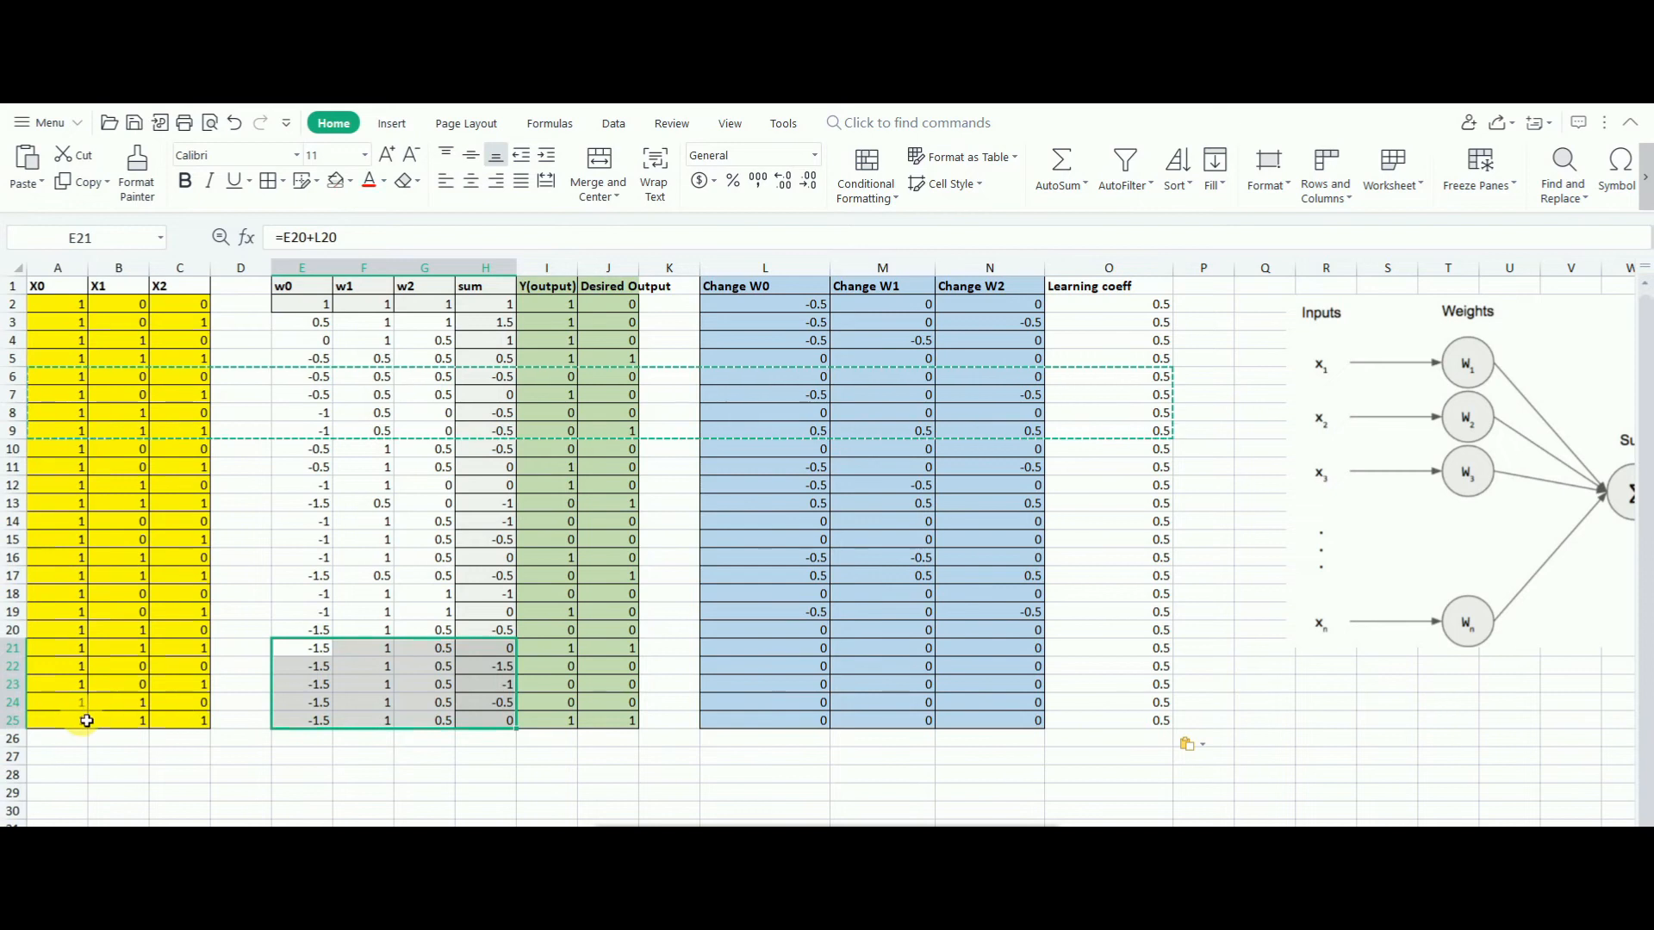
mouse_move(1331, 343)
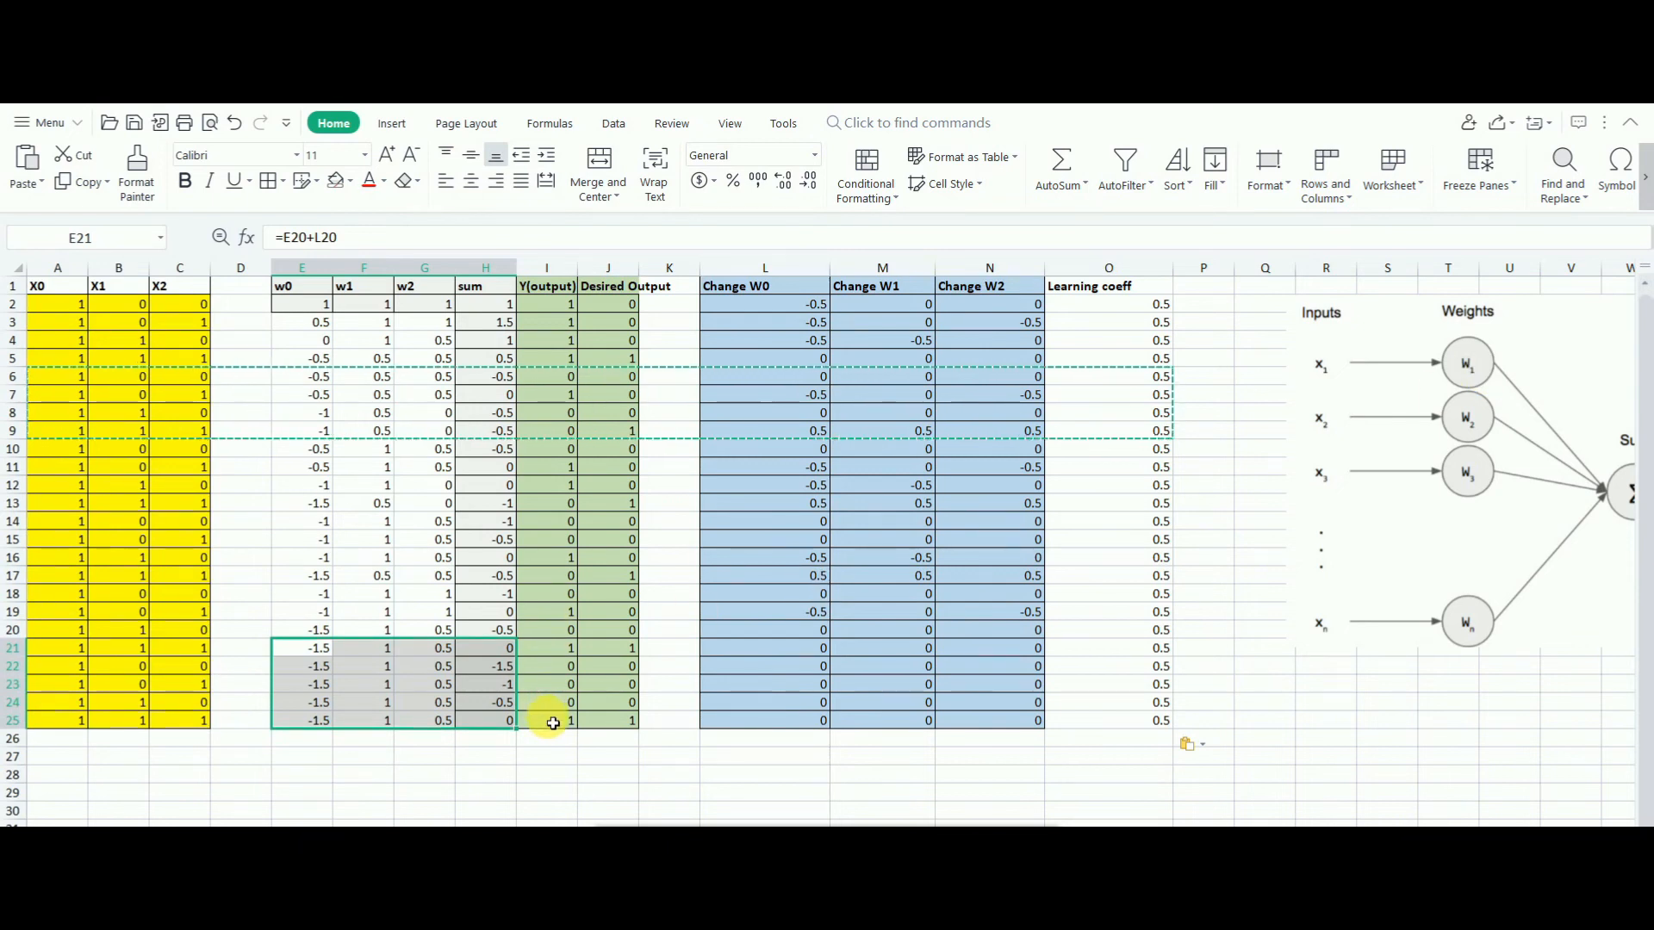
left_click(484, 720)
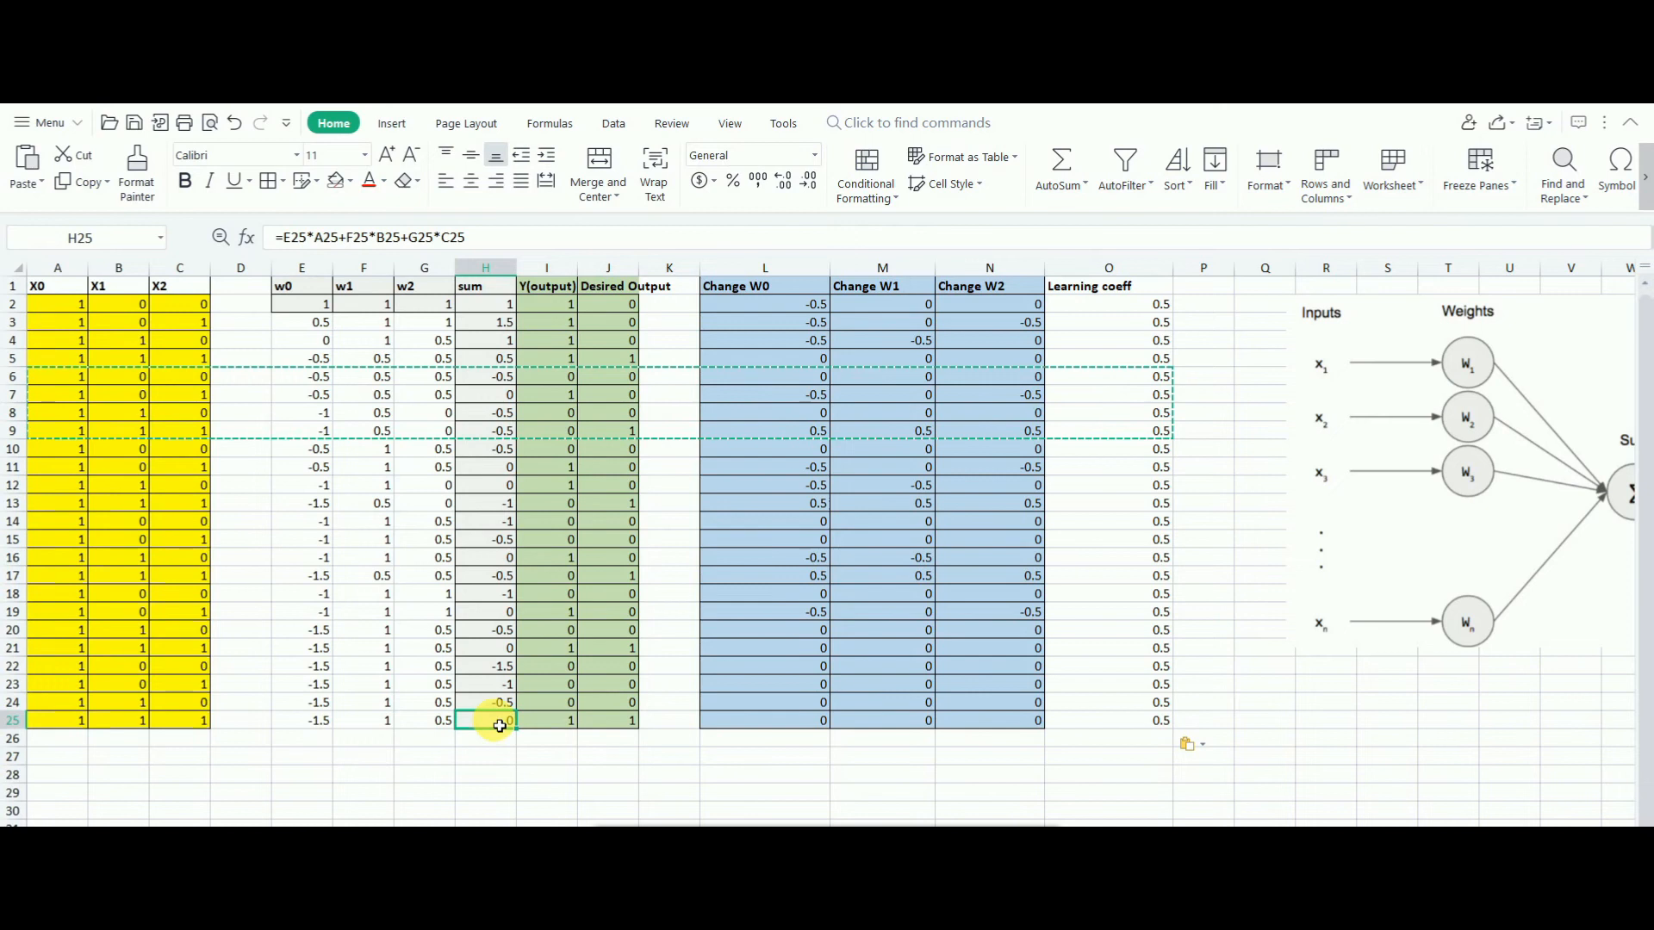
double_click(484, 720)
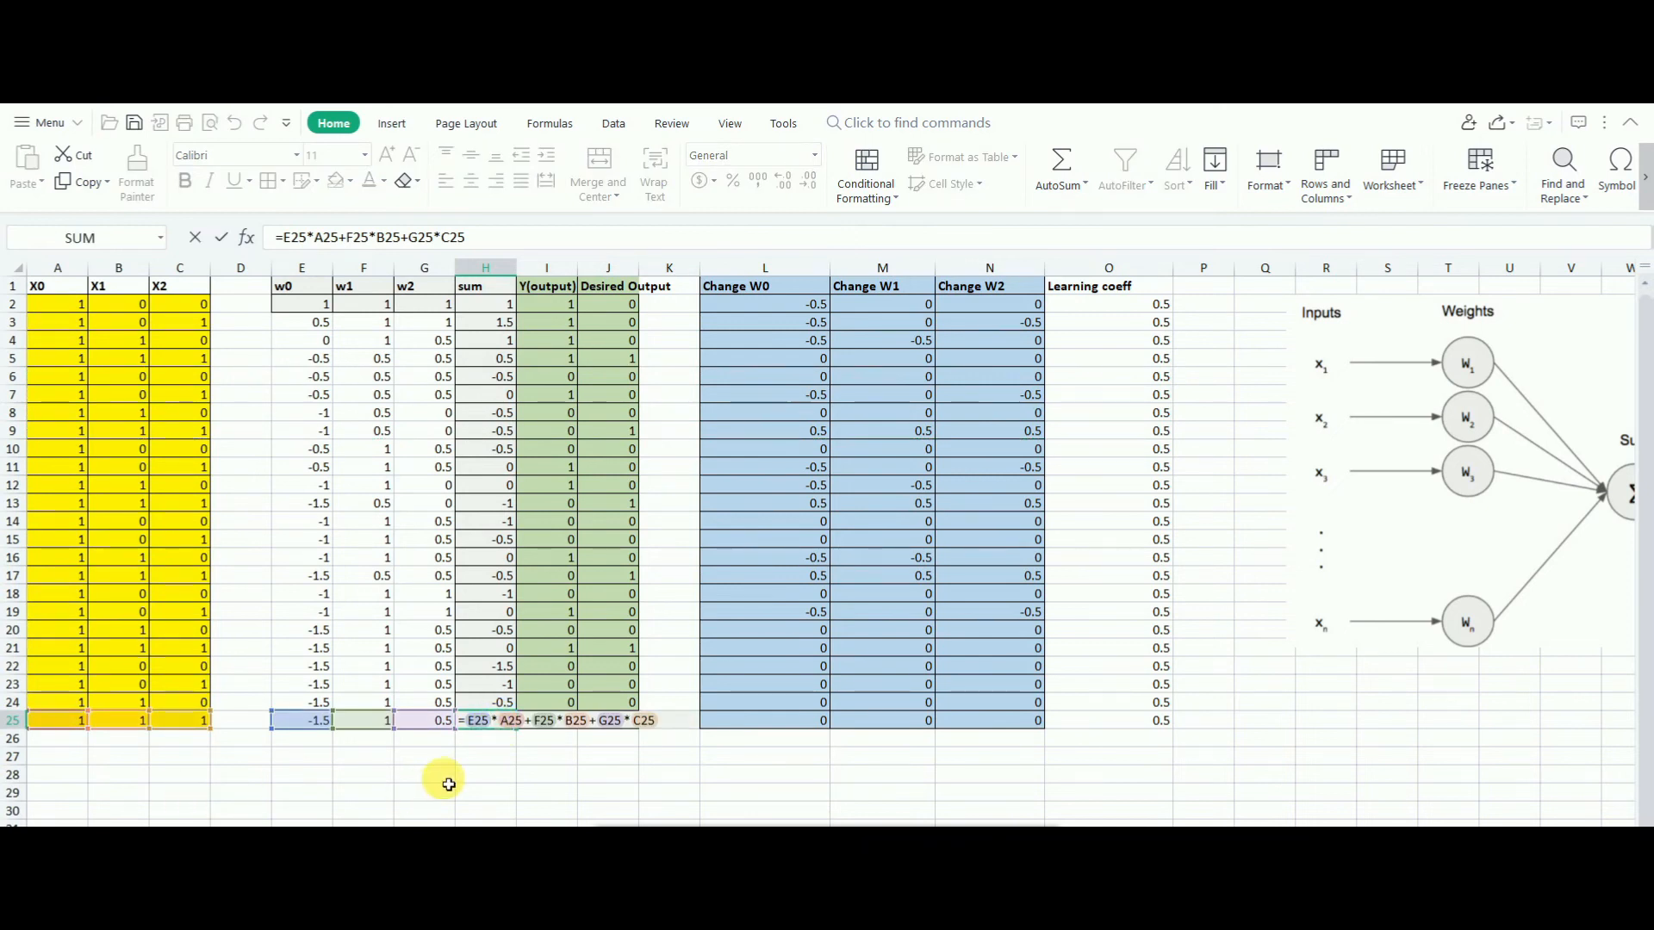
mouse_move(486, 739)
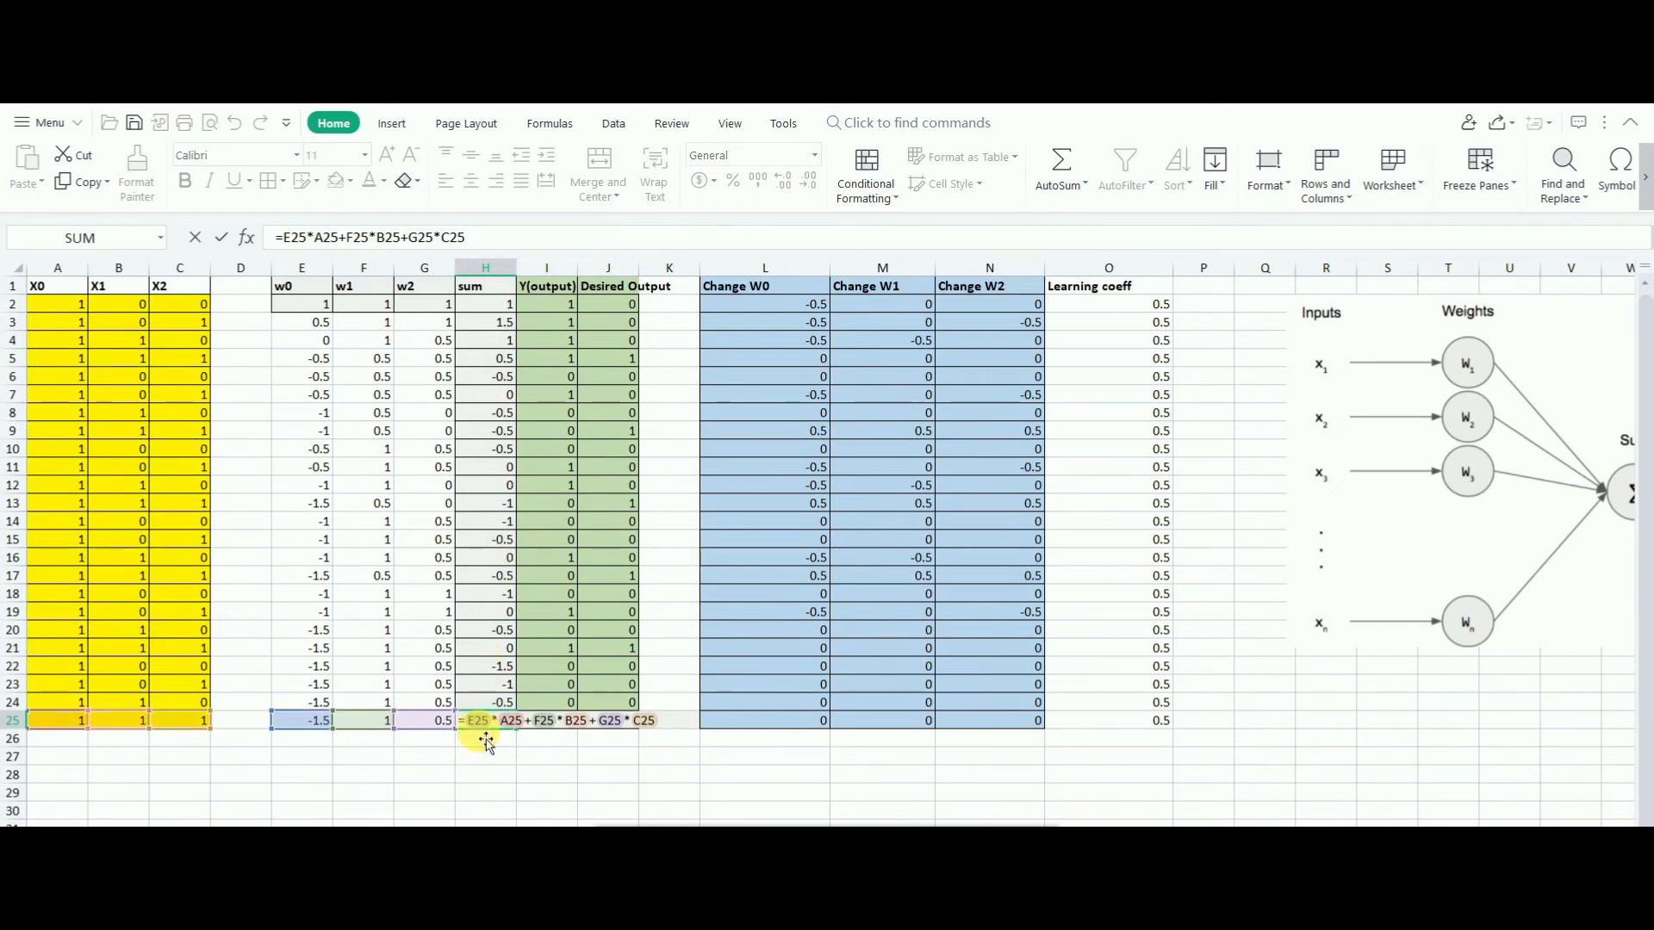
mouse_move(491, 727)
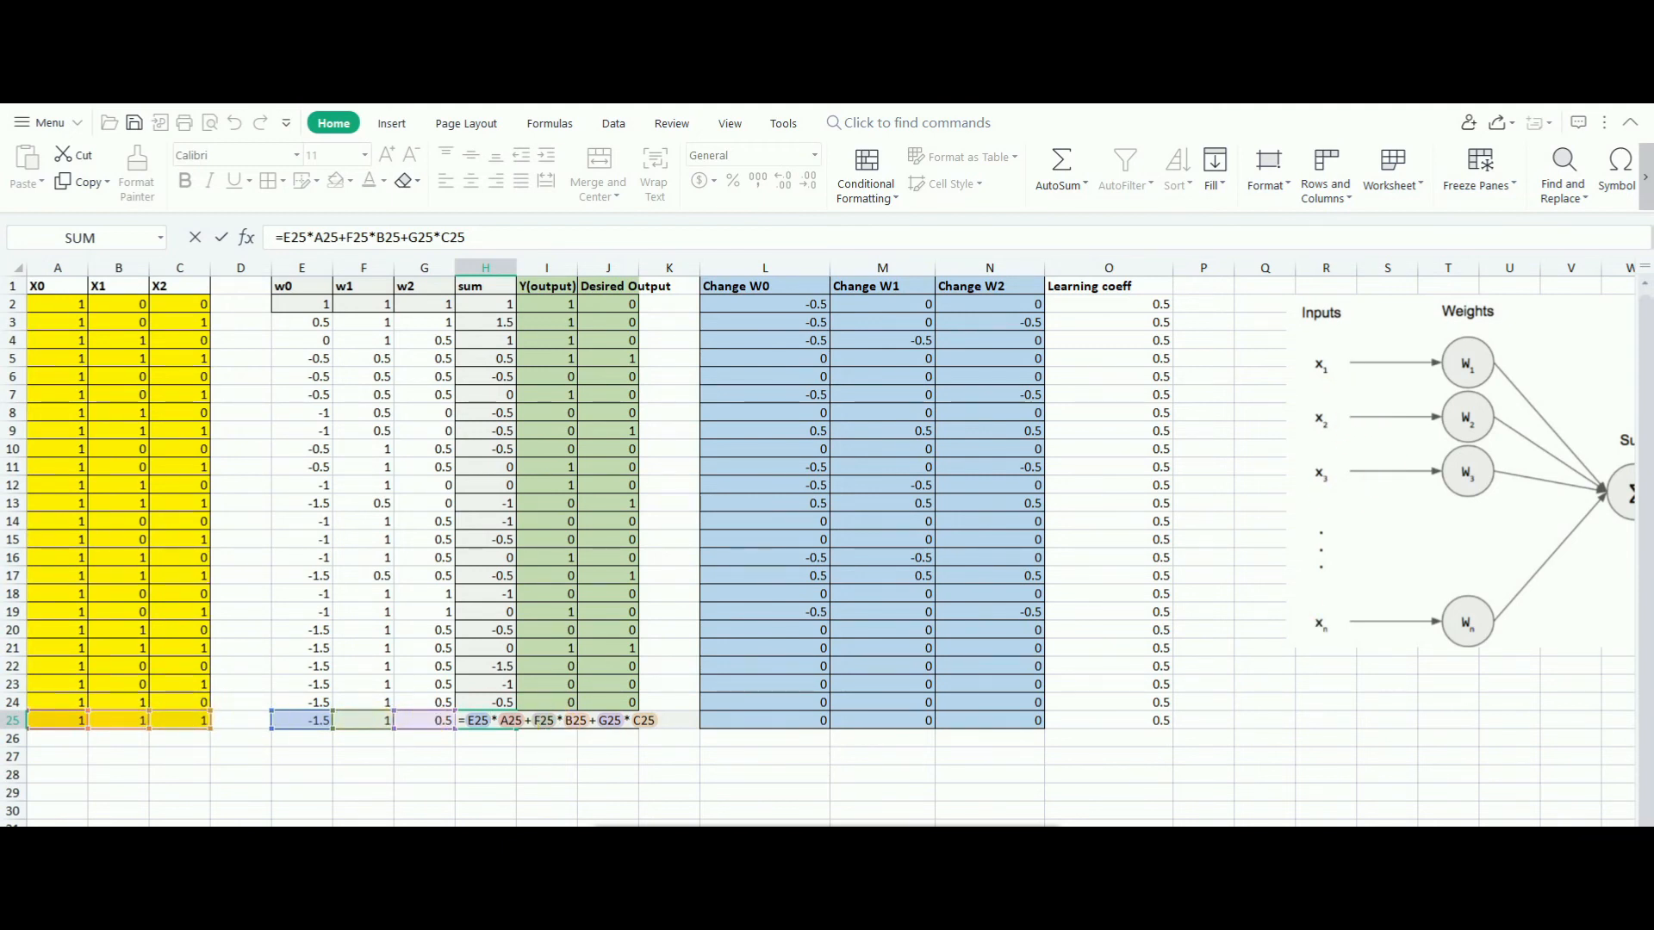
scroll("right", 3)
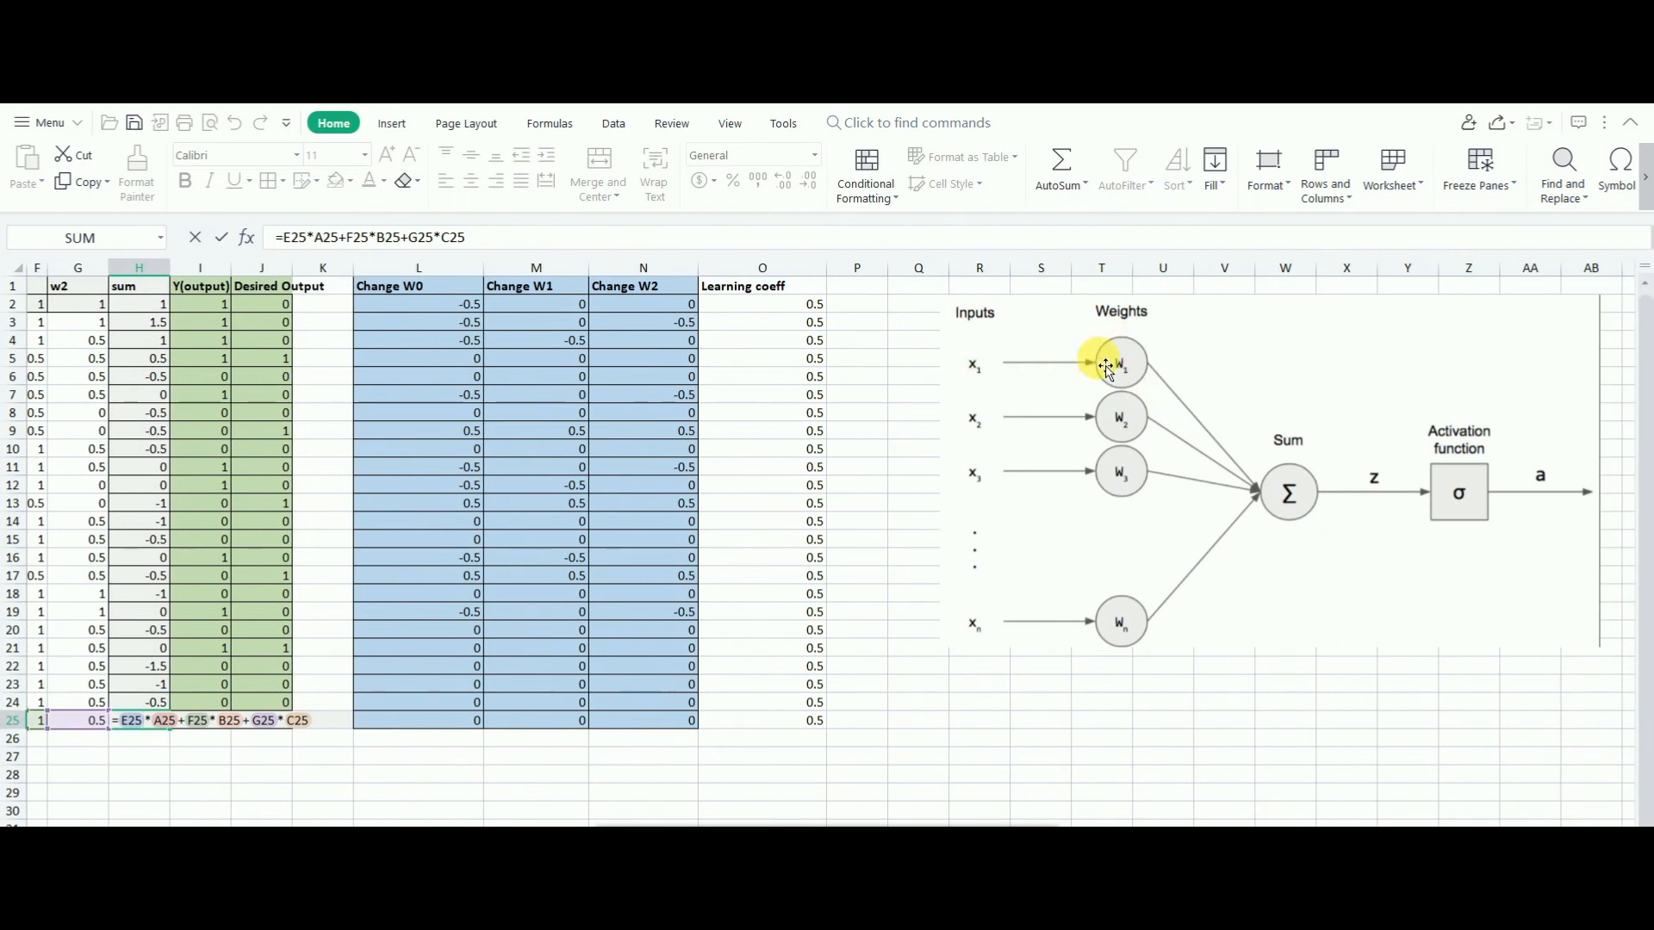
mouse_move(1288, 496)
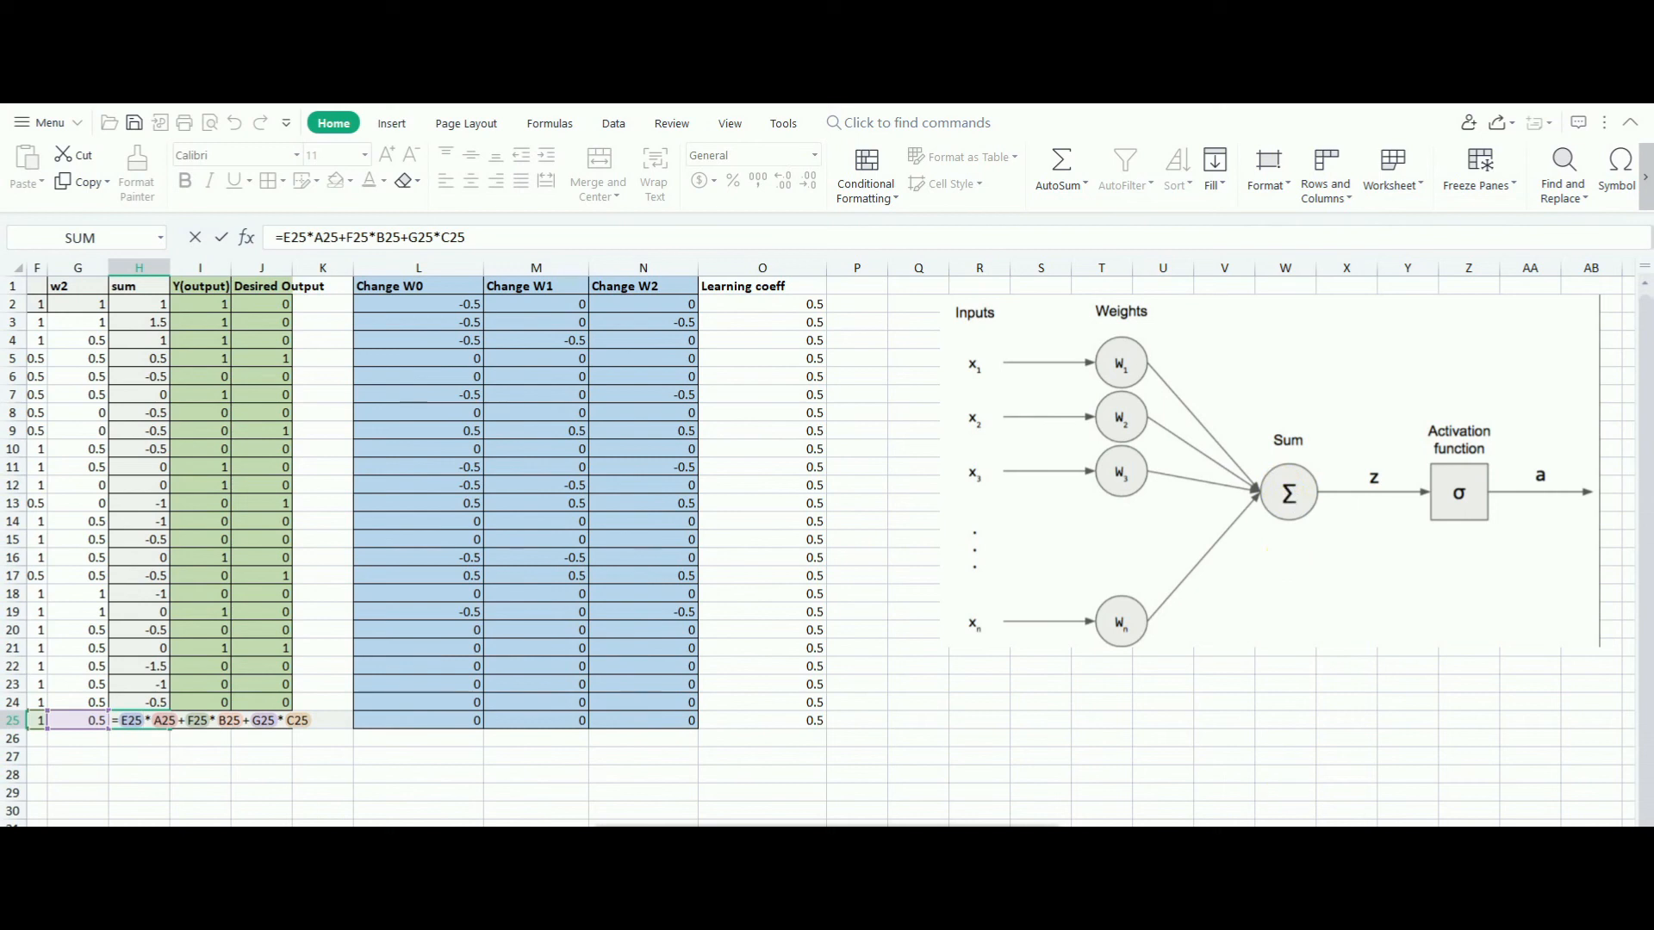
scroll("left", 3)
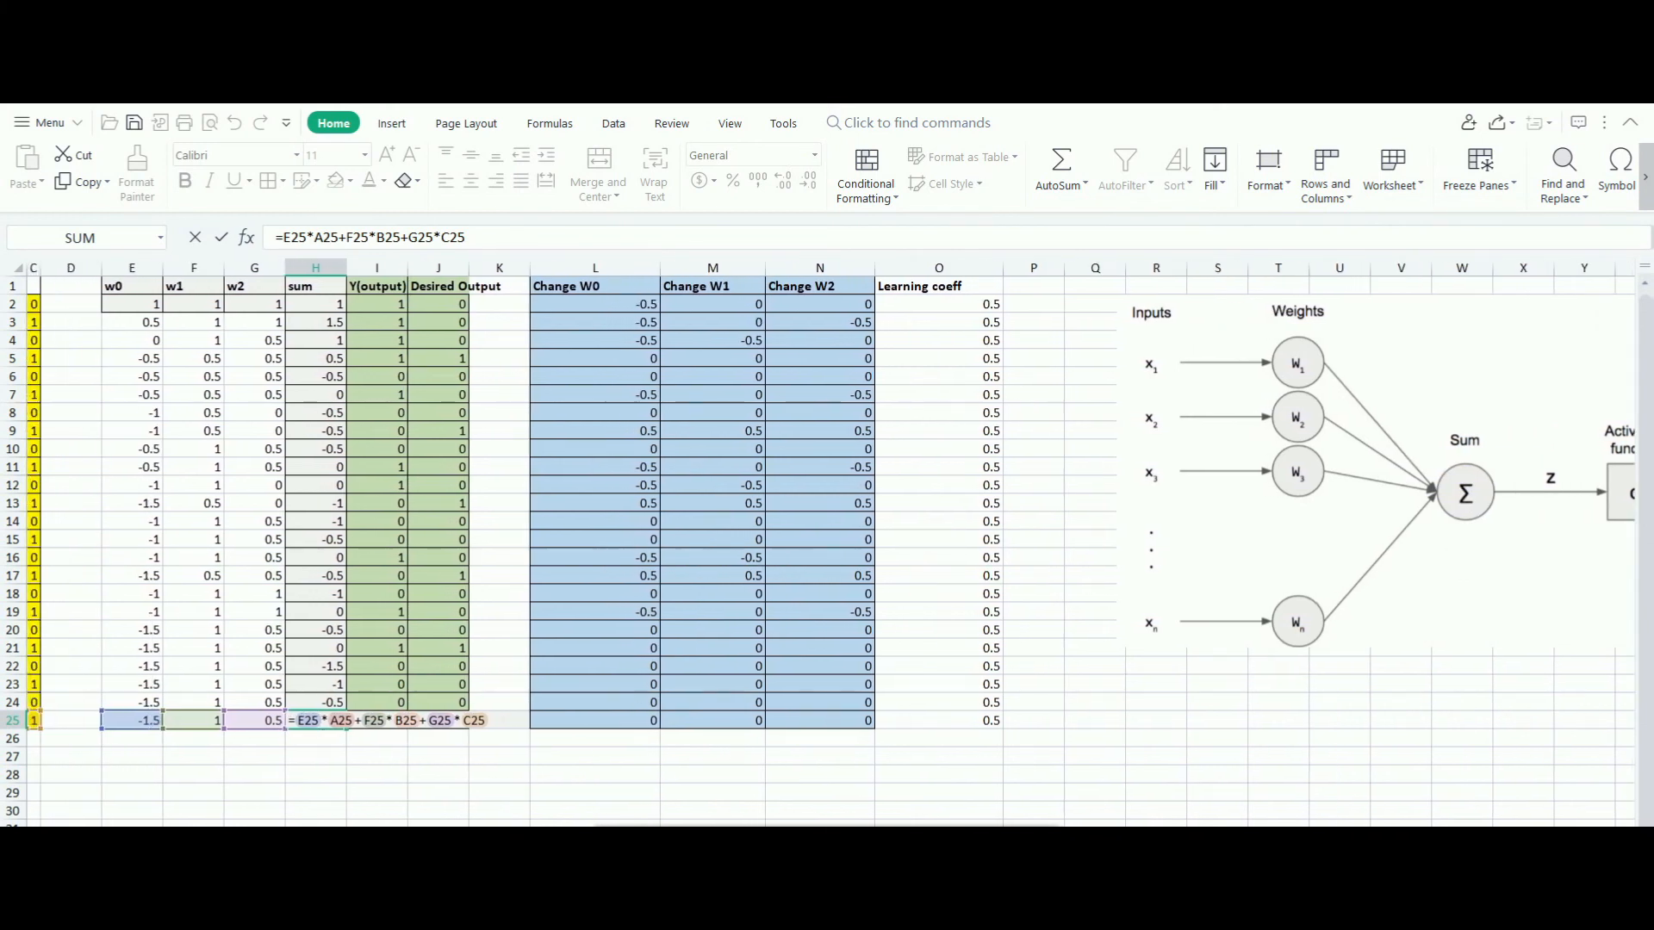
key("Return")
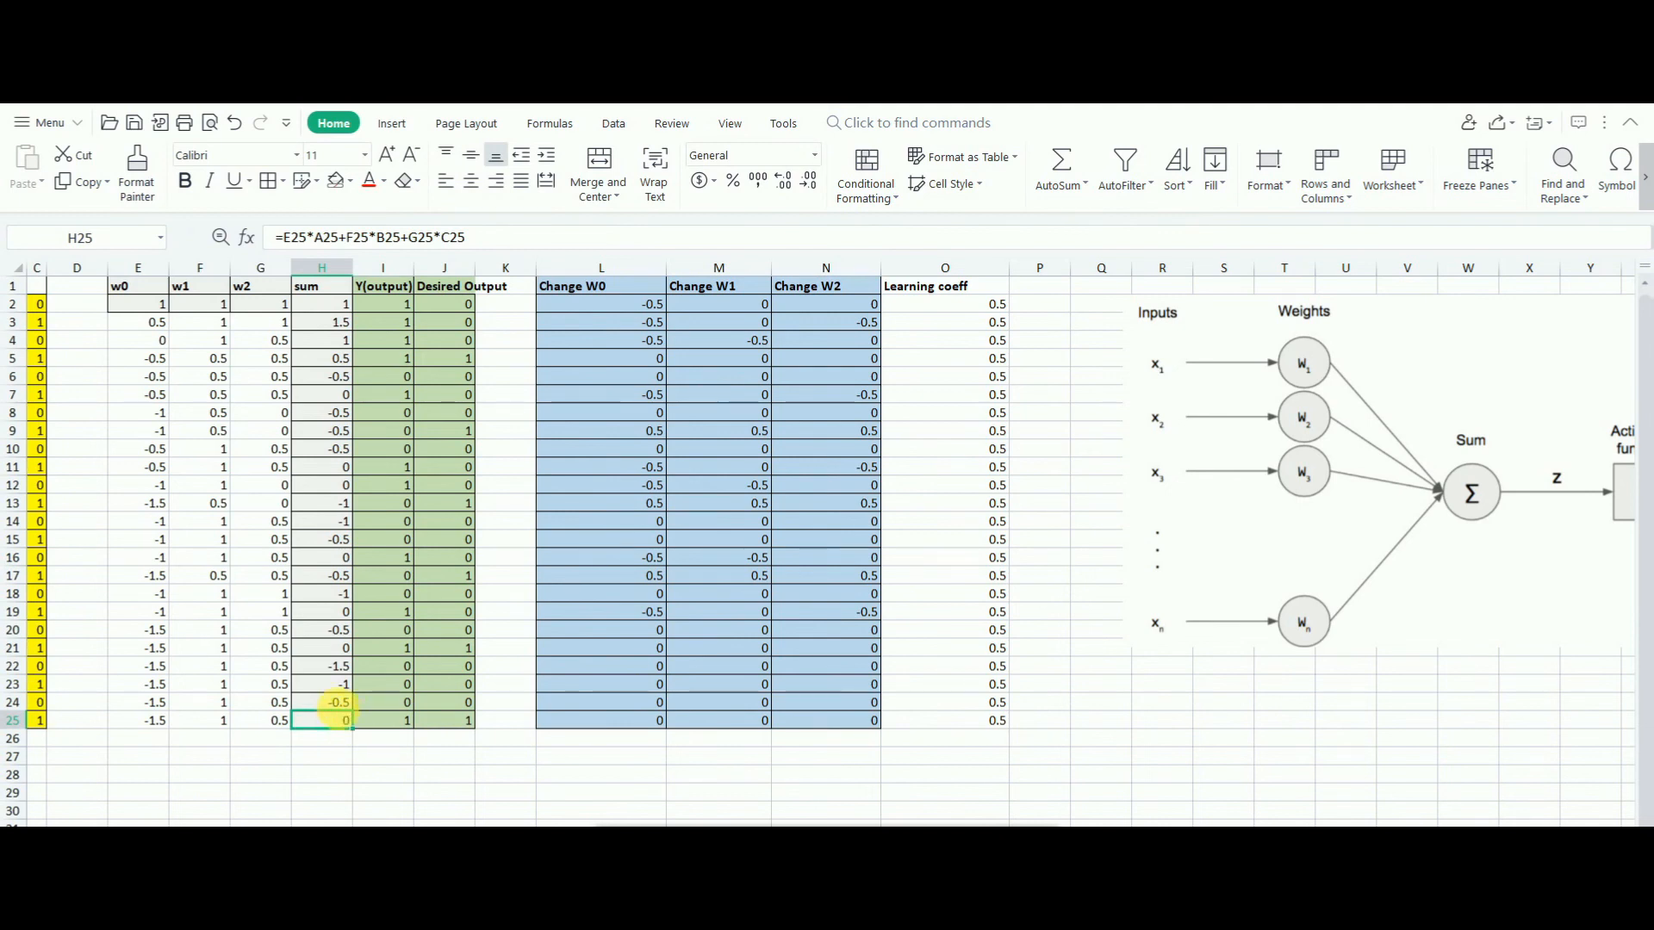
left_click(337, 665)
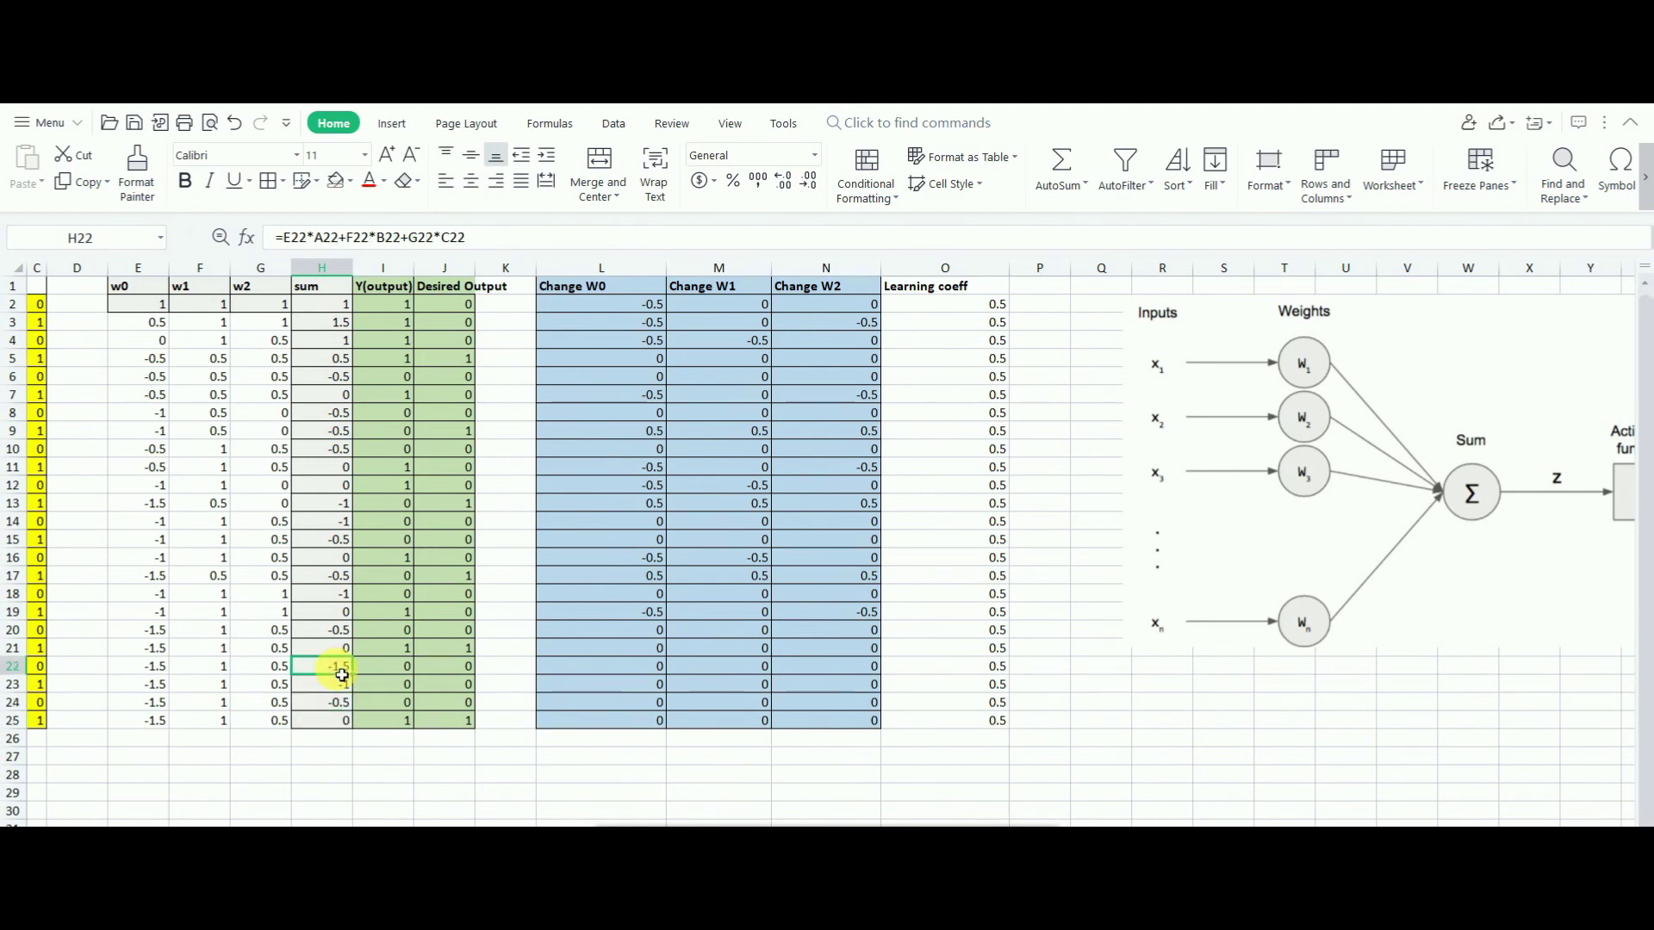
left_click(322, 684)
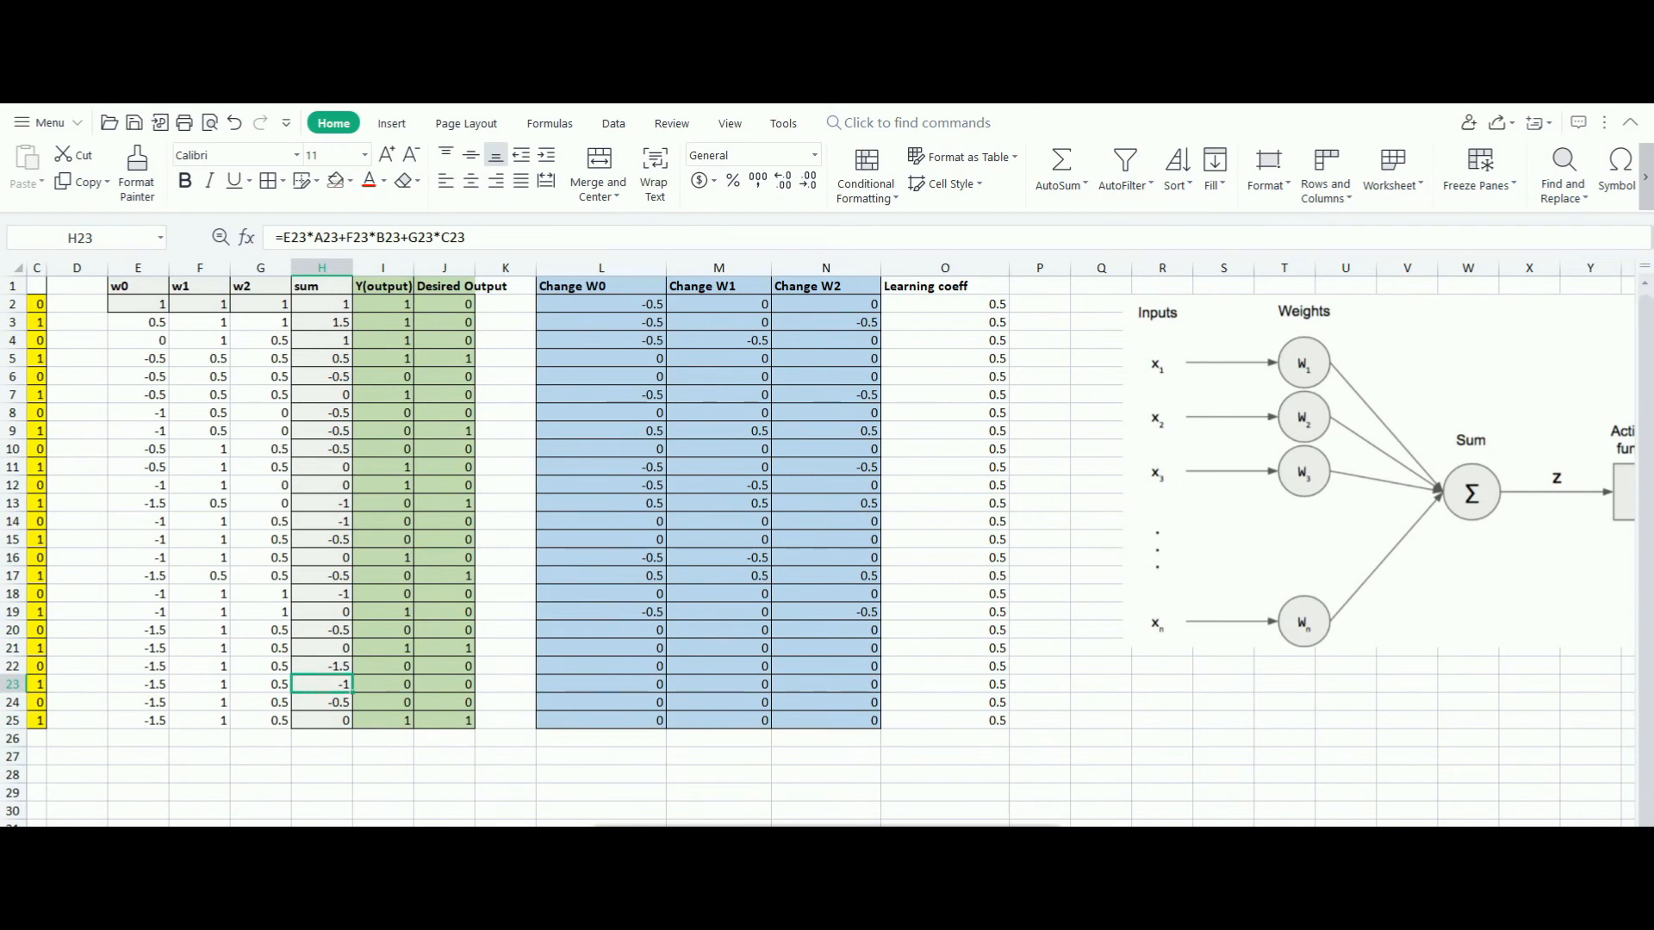
scroll("right", 3)
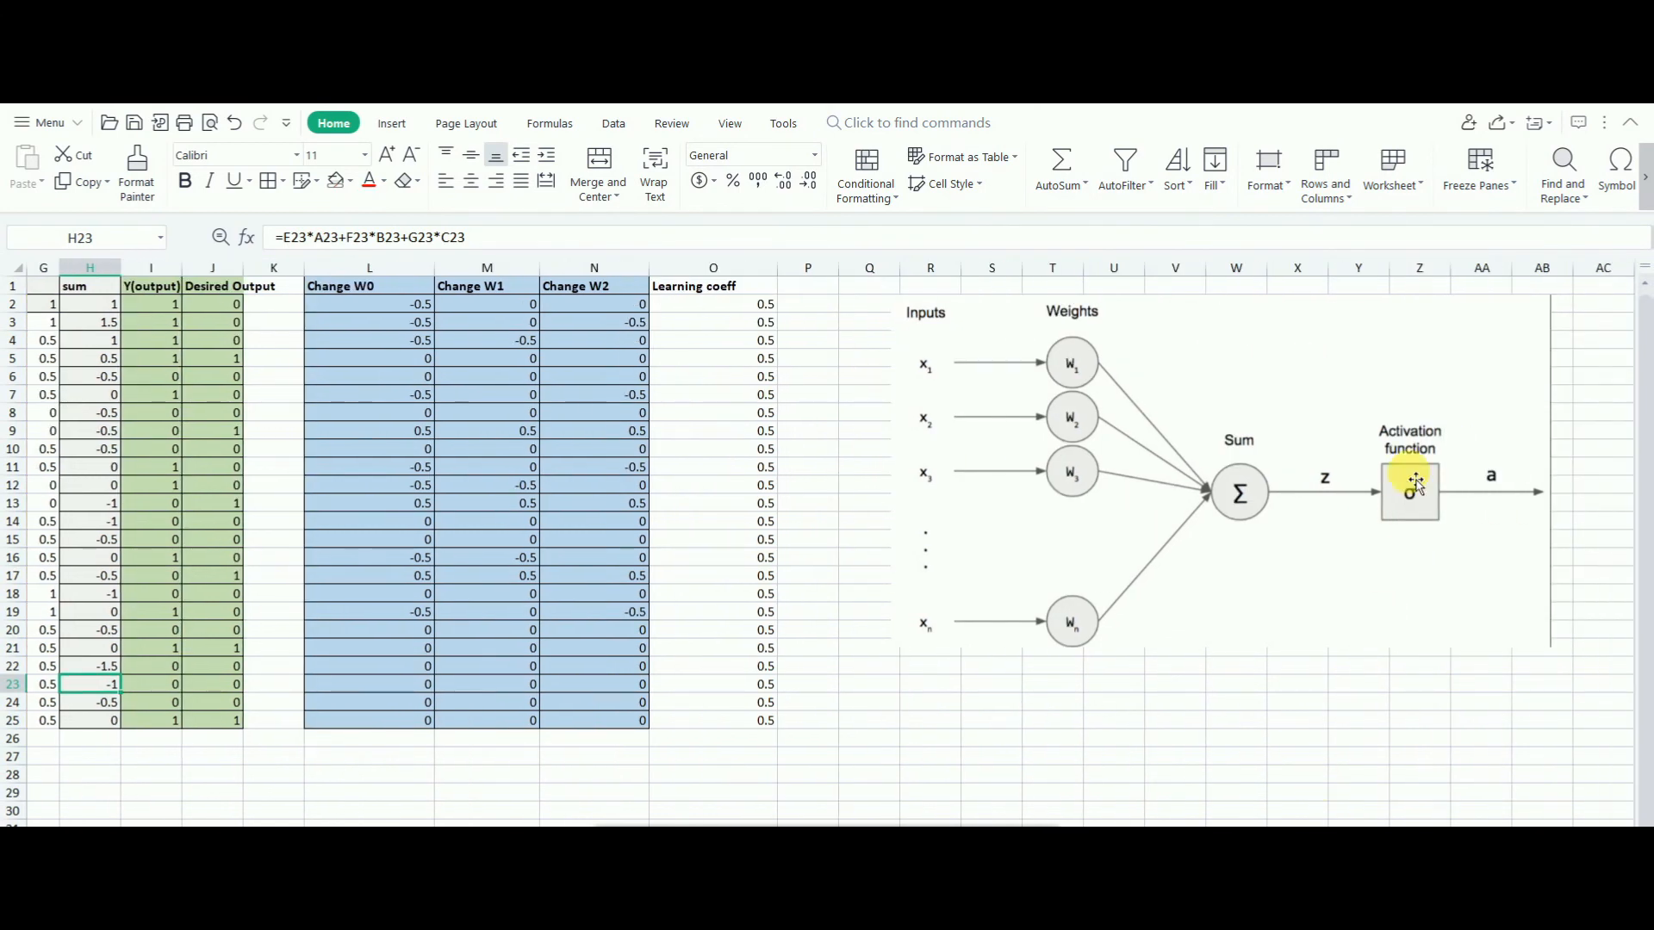
scroll("left", 3)
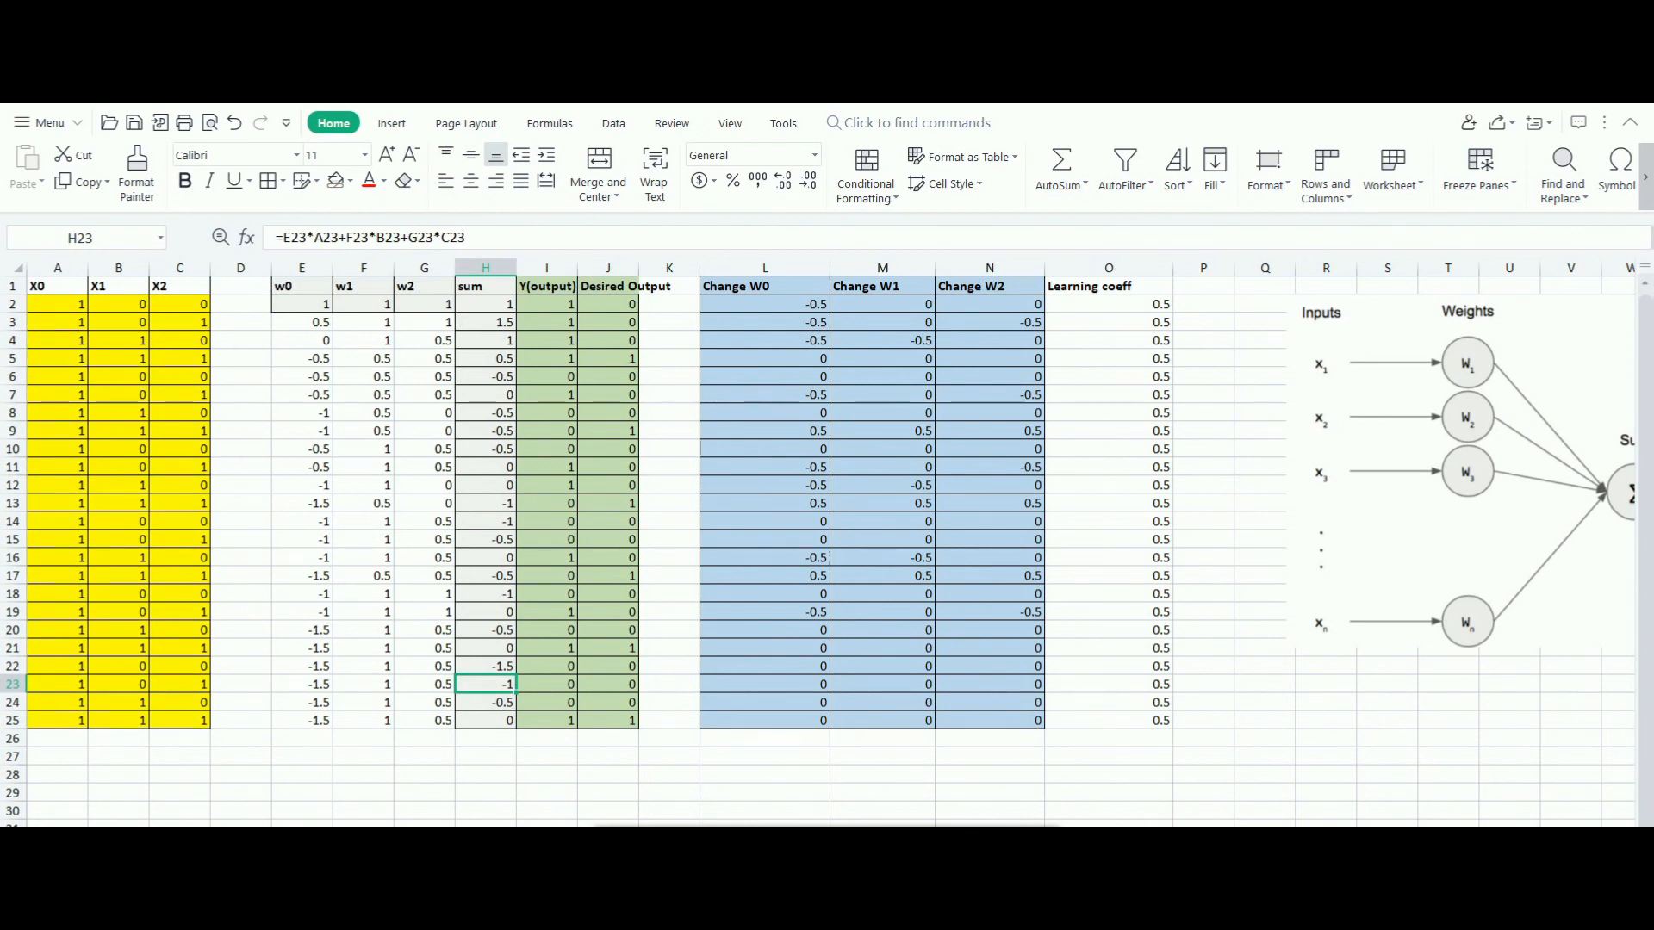
mouse_move(661, 775)
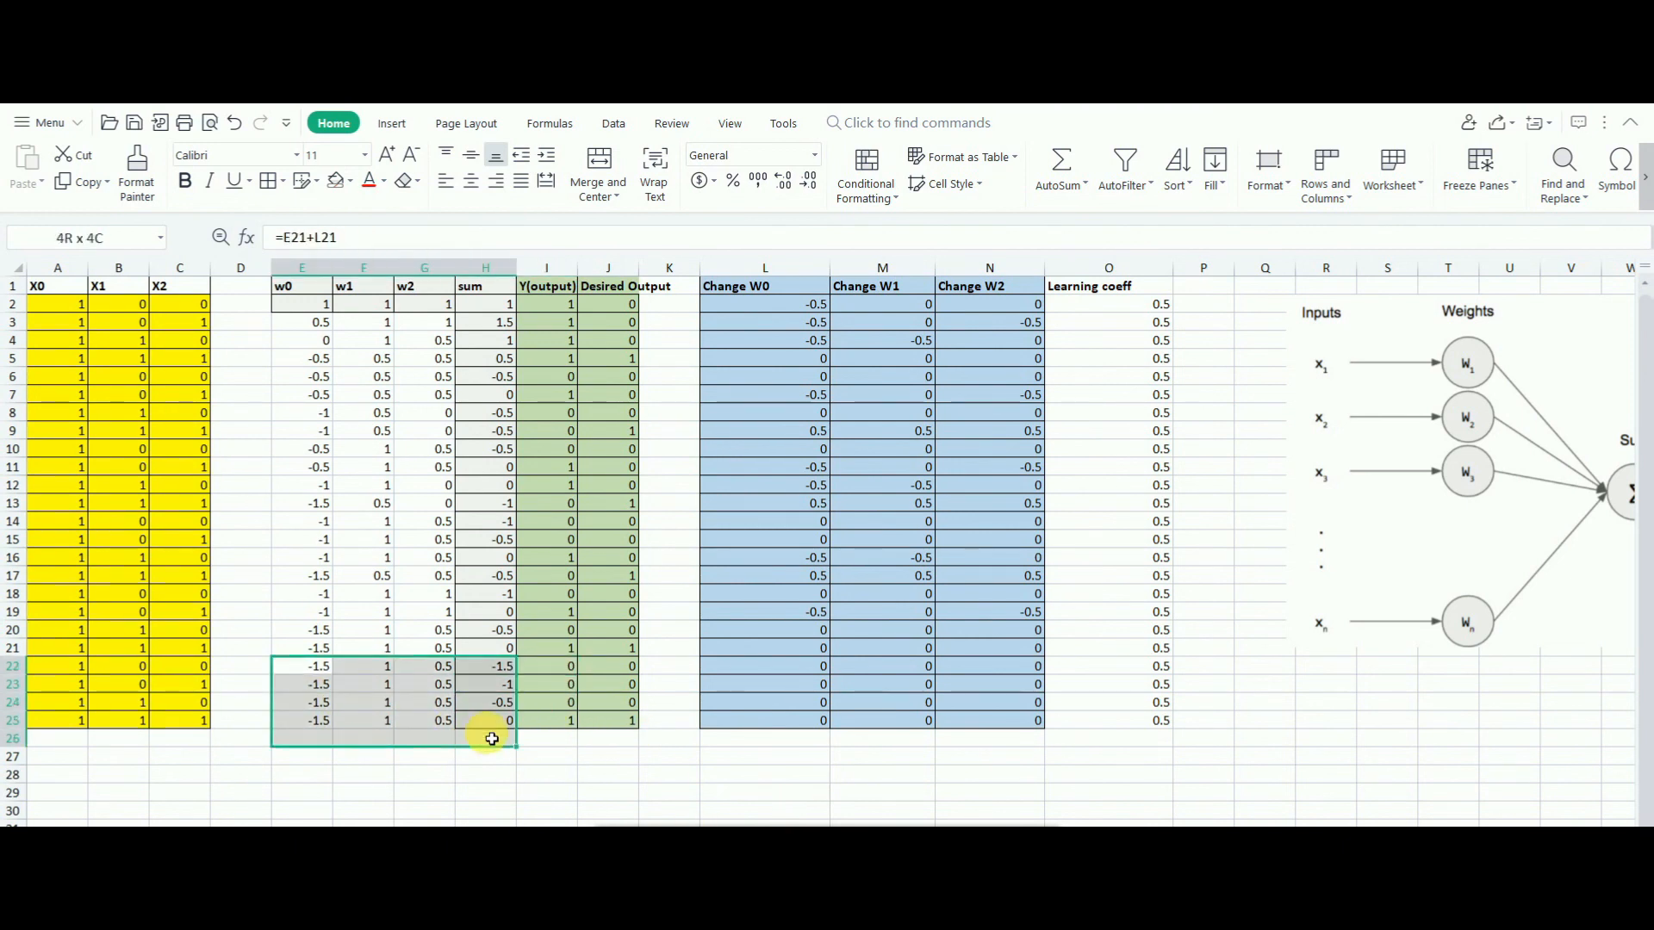
left_click(502, 720)
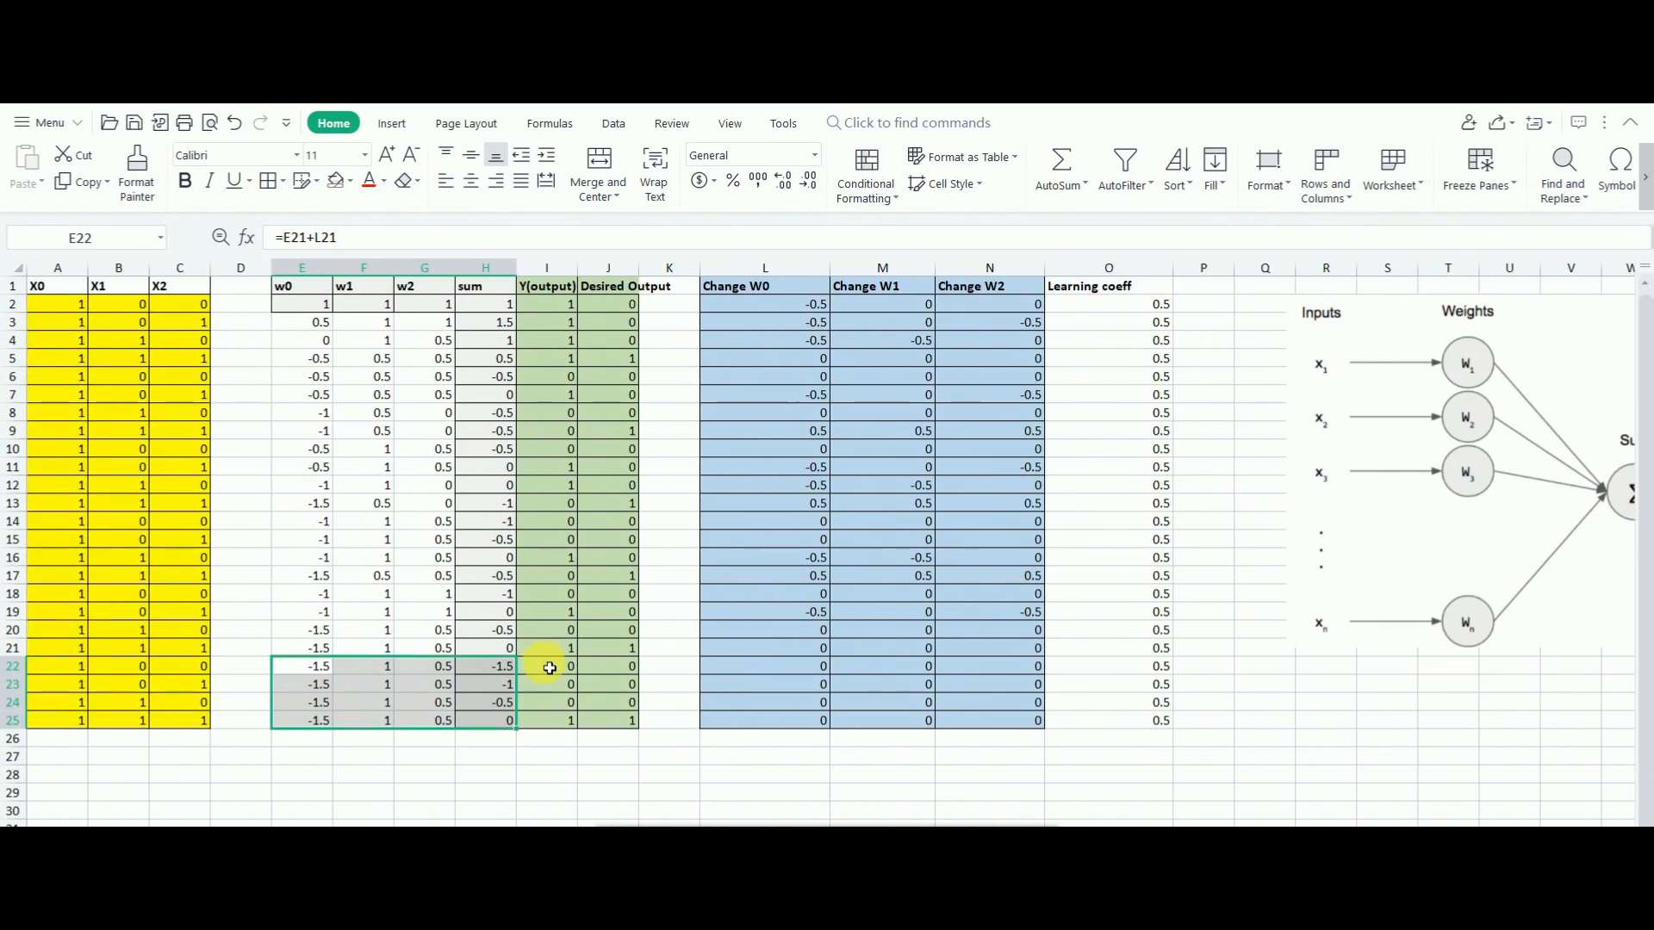
left_click(546, 664)
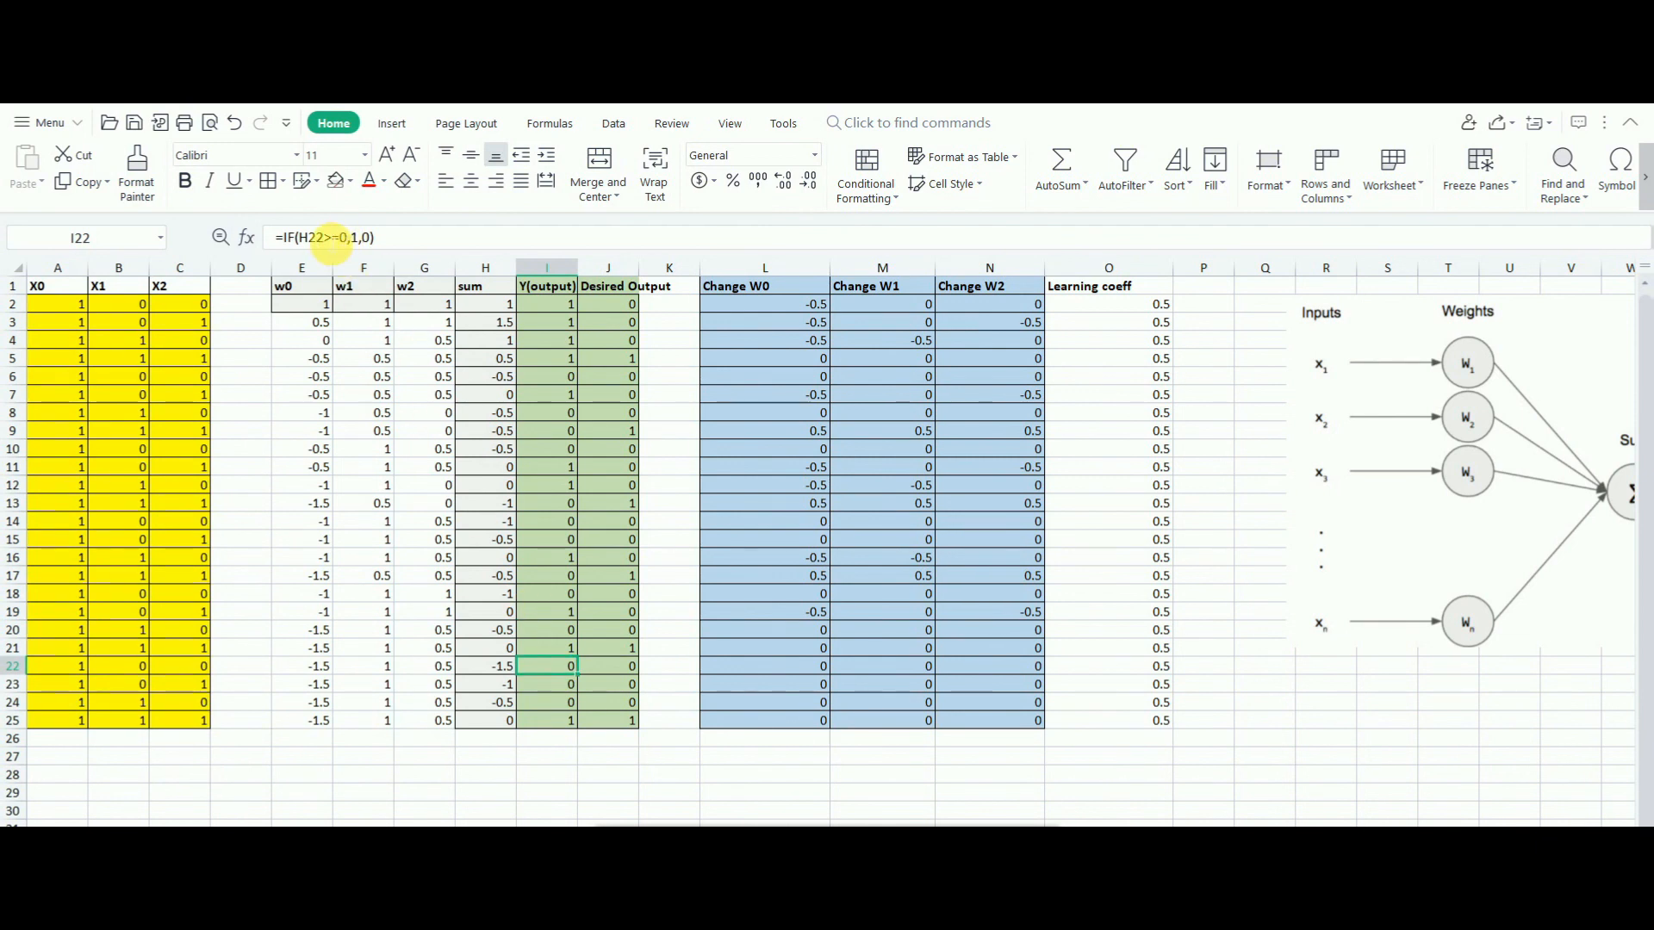
mouse_move(337, 238)
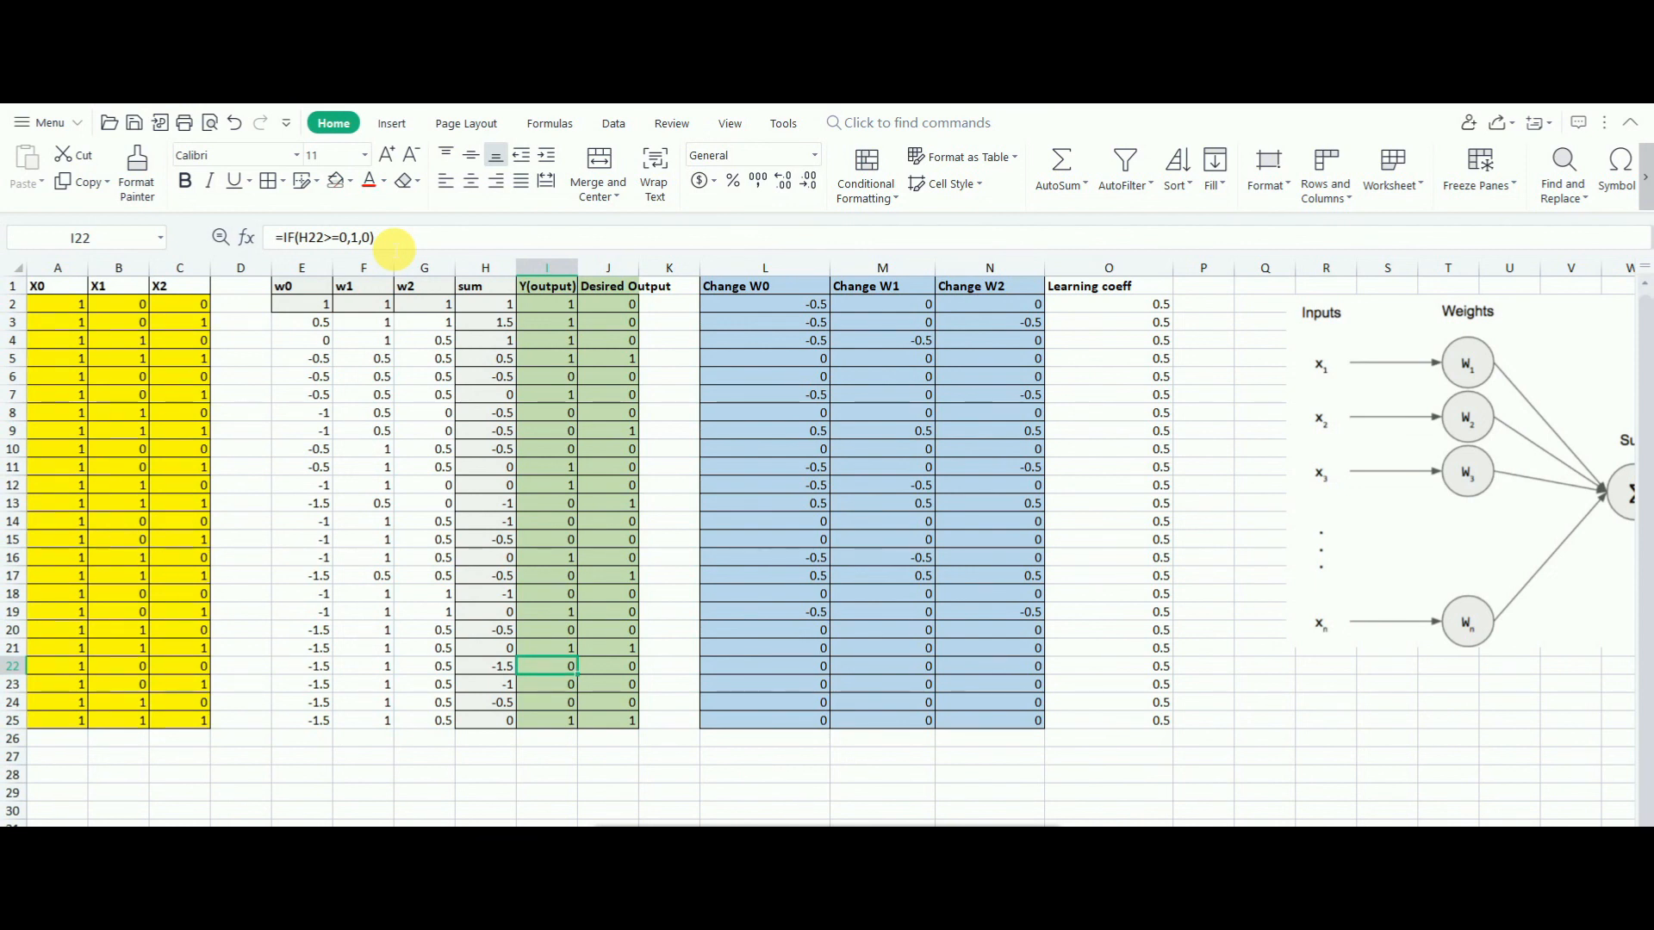
mouse_move(379, 258)
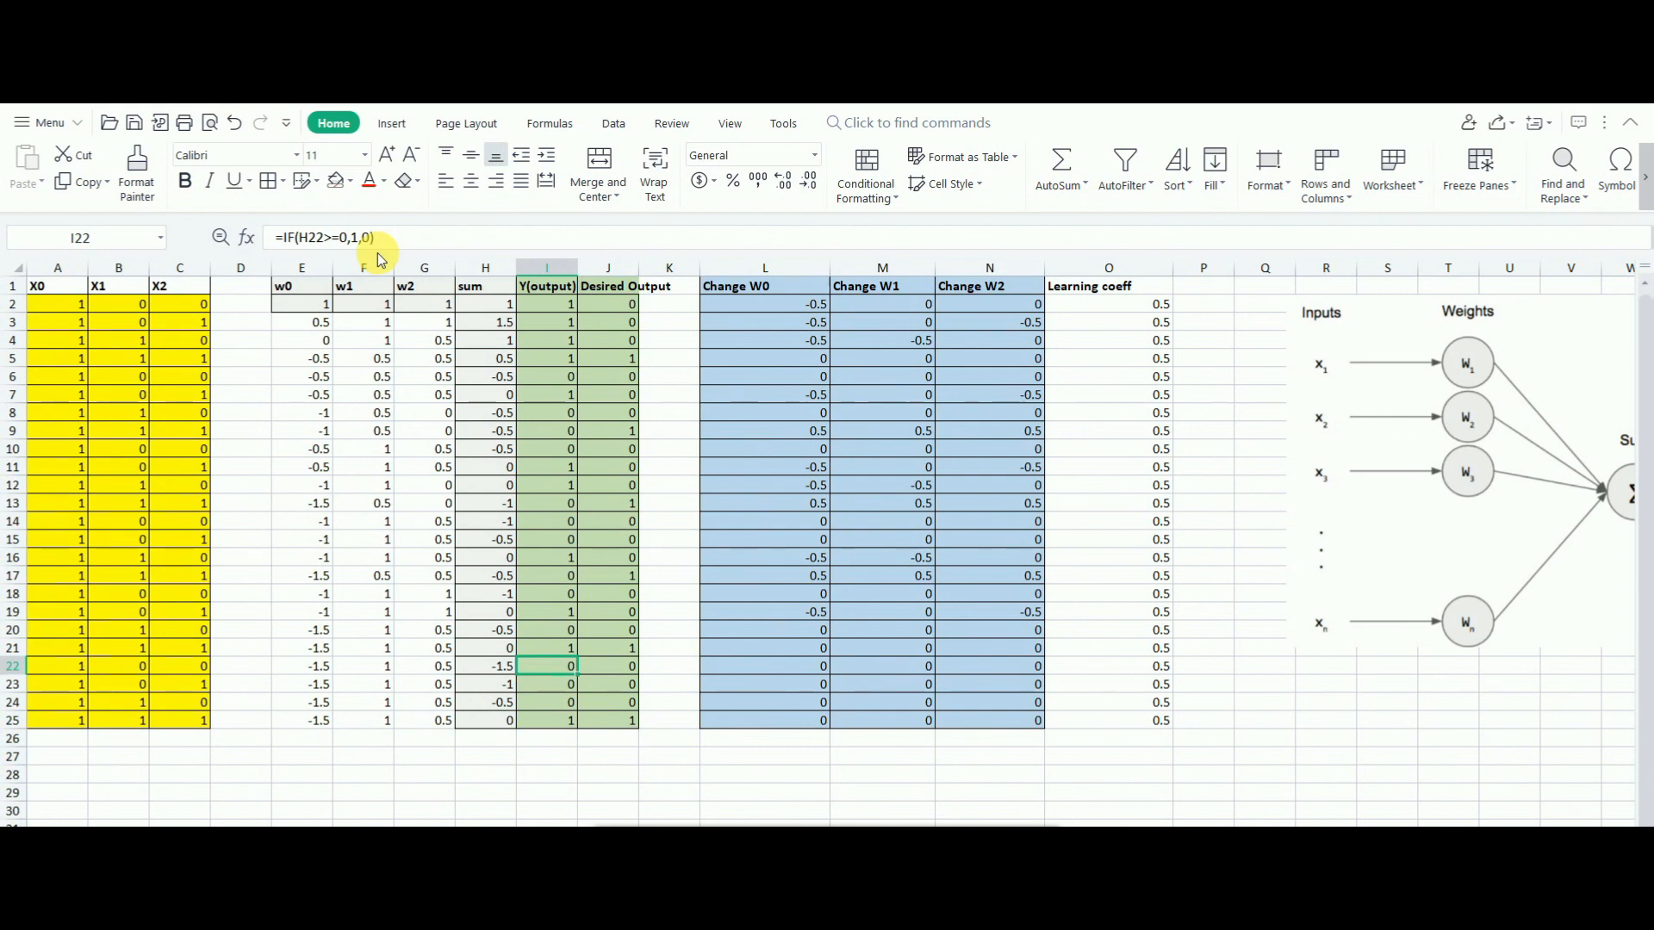